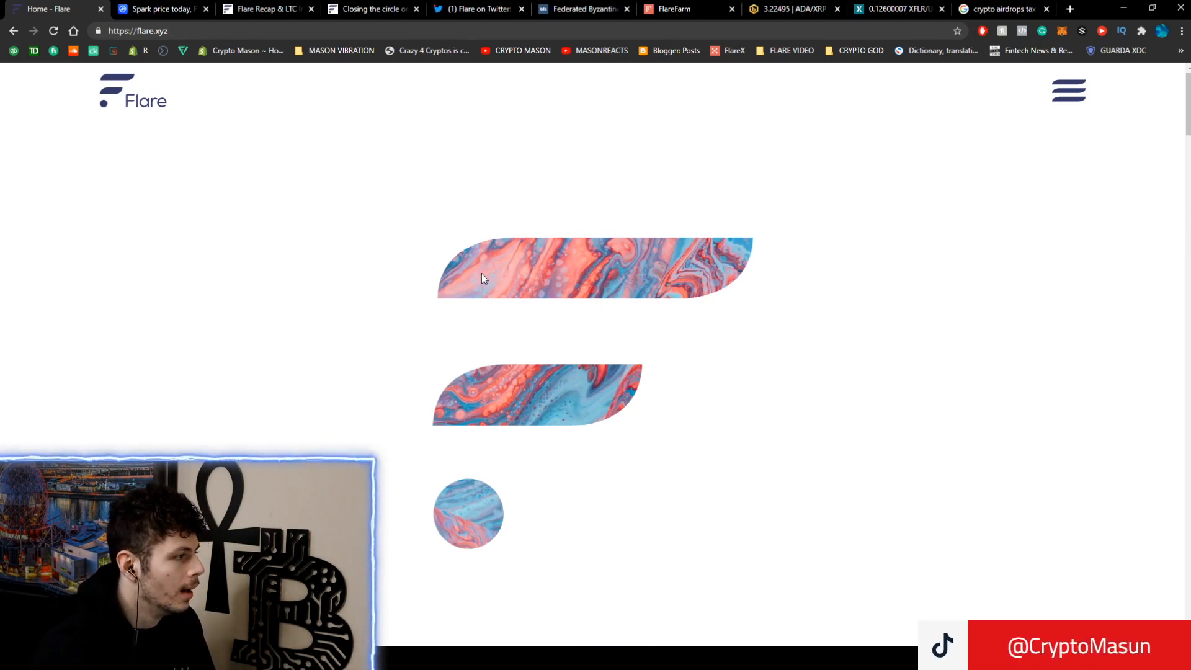
{"action": "mouse_move", "coordinate": [492, 256]}
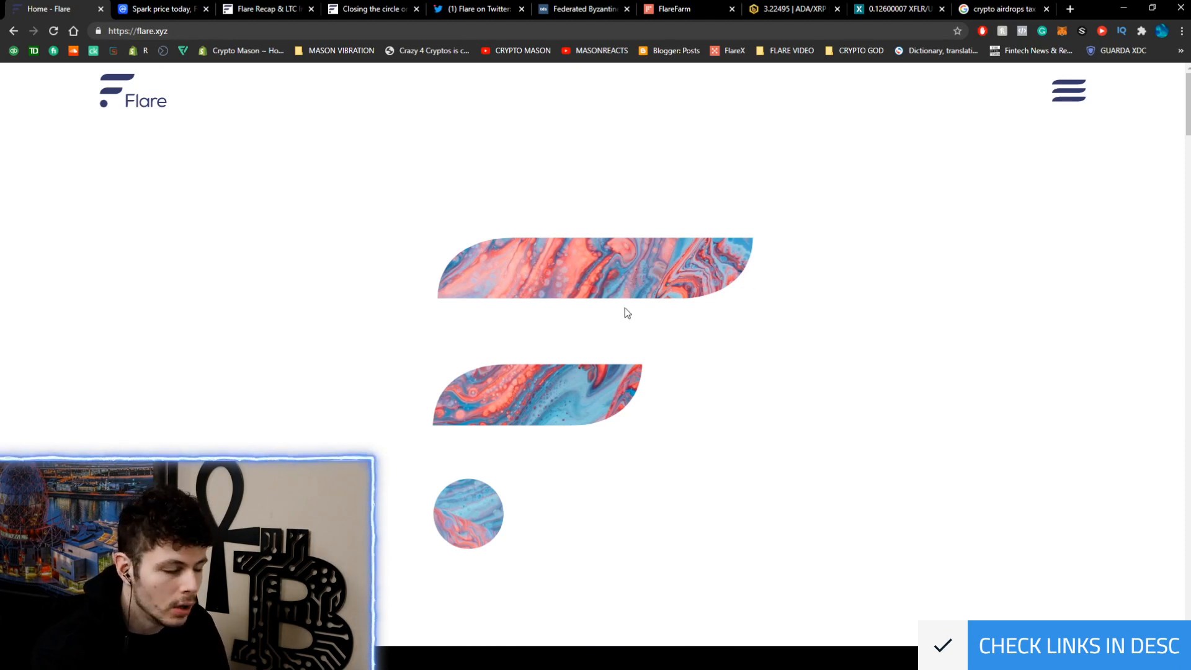
{"action": "mouse_move", "coordinate": [730, 250]}
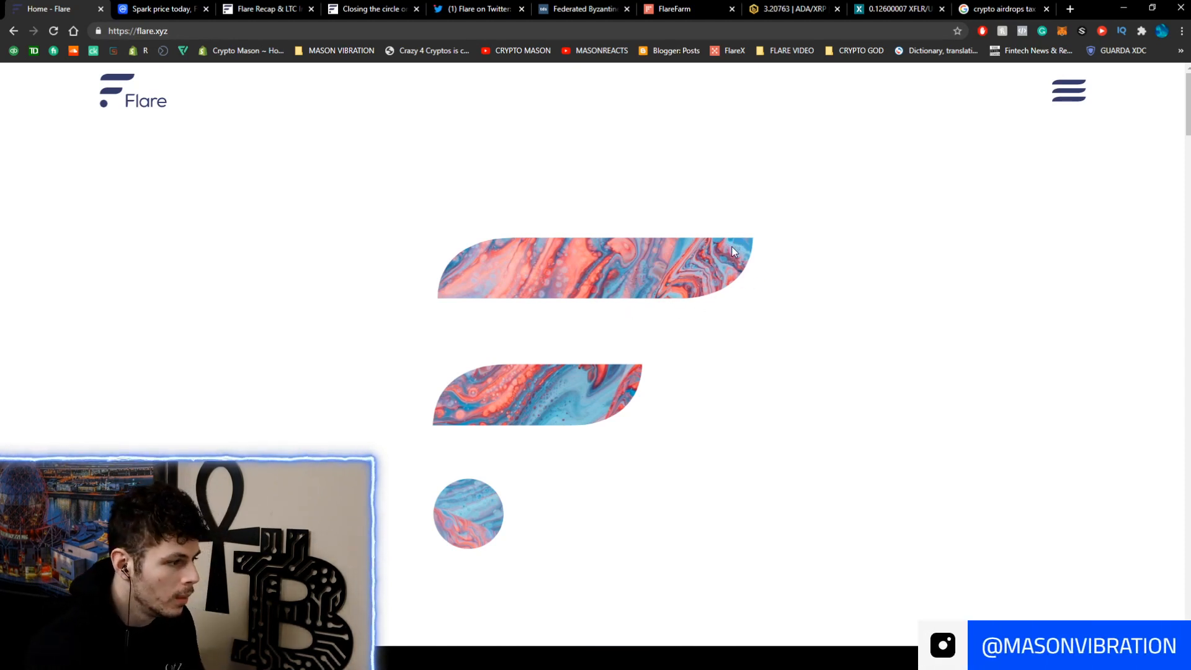
{"action": "mouse_move", "coordinate": [581, 332]}
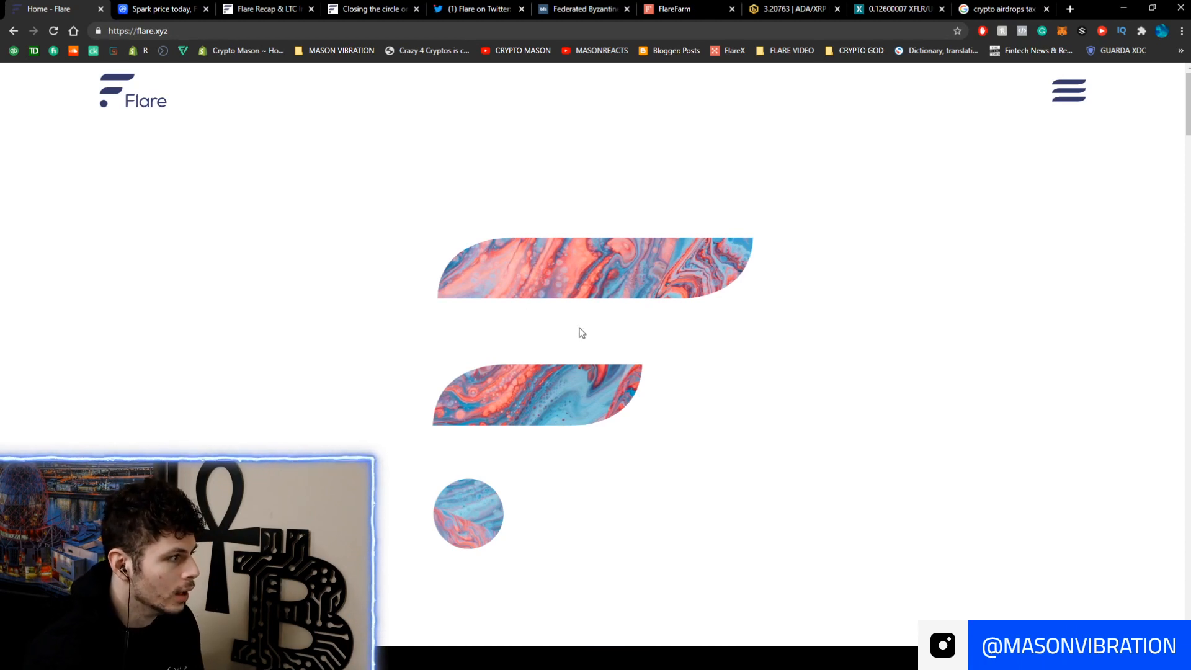
Switch to the CoinMarketCap Spark (FLR) page and scroll to its untracked market data
{"action": "left_click", "coordinate": [162, 9]}
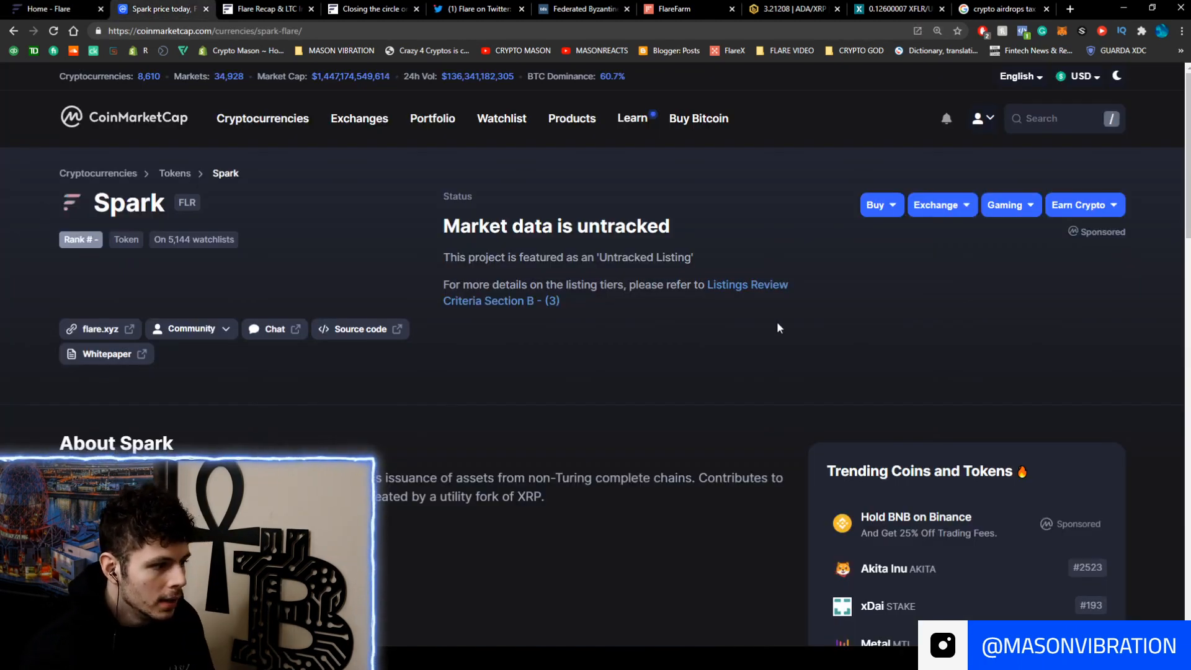
{"action": "mouse_move", "coordinate": [638, 298]}
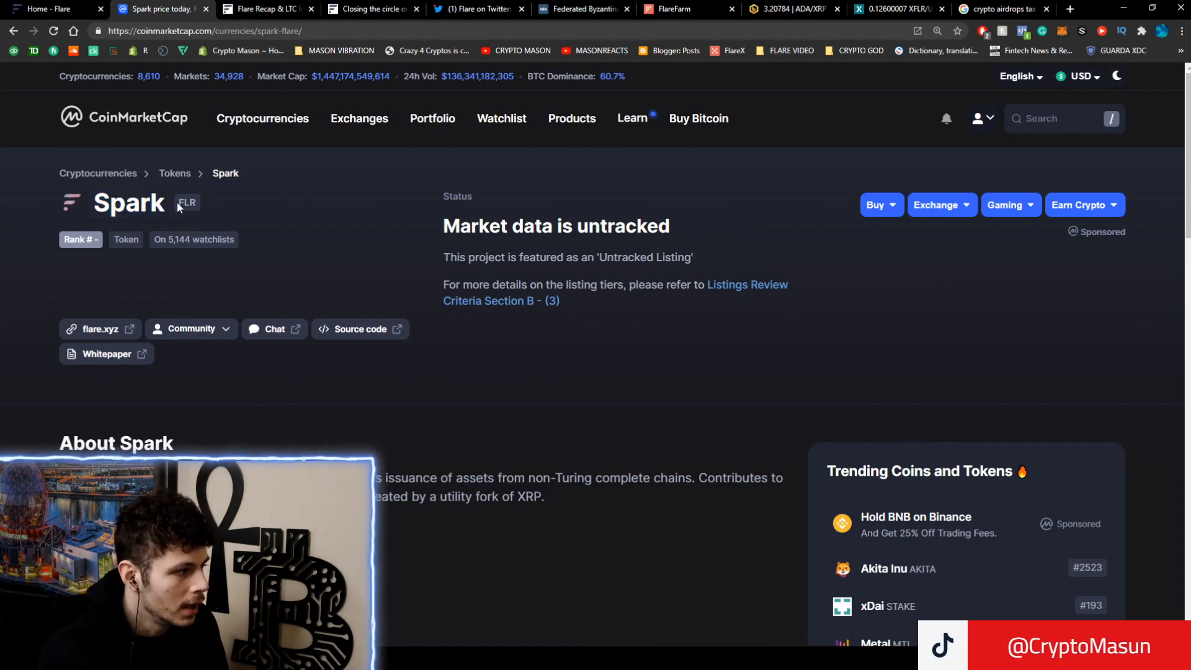
{"action": "scroll", "scroll_direction": "down", "scroll_amount": 3}
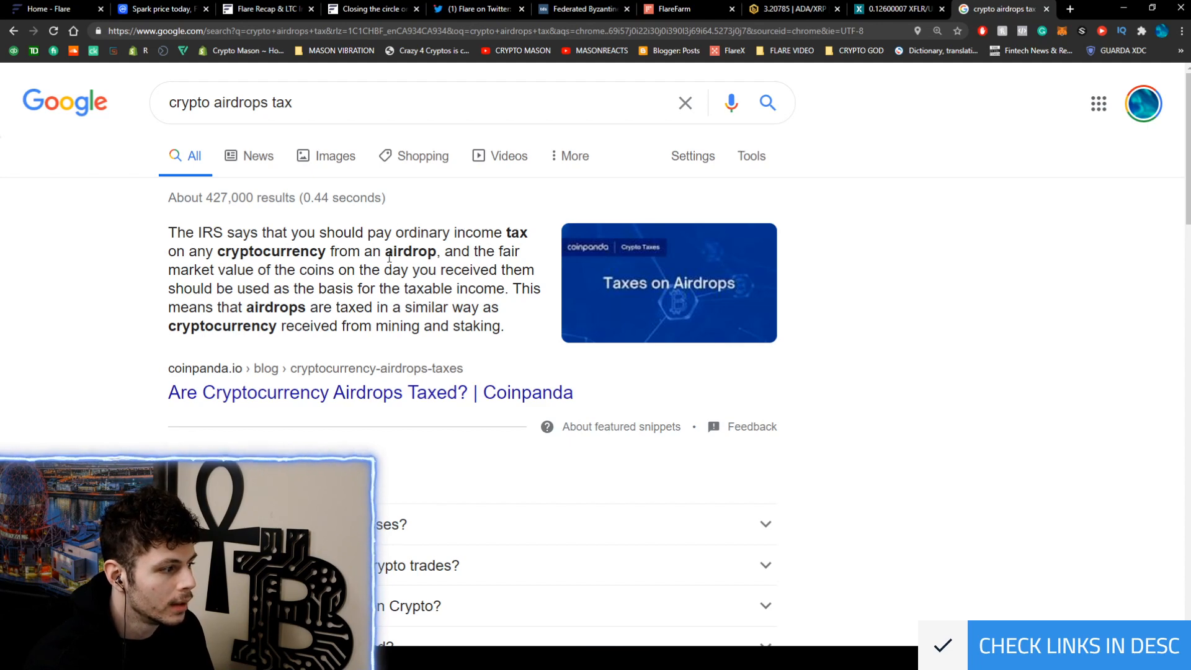
Scroll the 'crypto airdrops tax' results, then return to the 'Home - Flare' tab
{"action": "scroll", "scroll_direction": "down", "scroll_amount": 3}
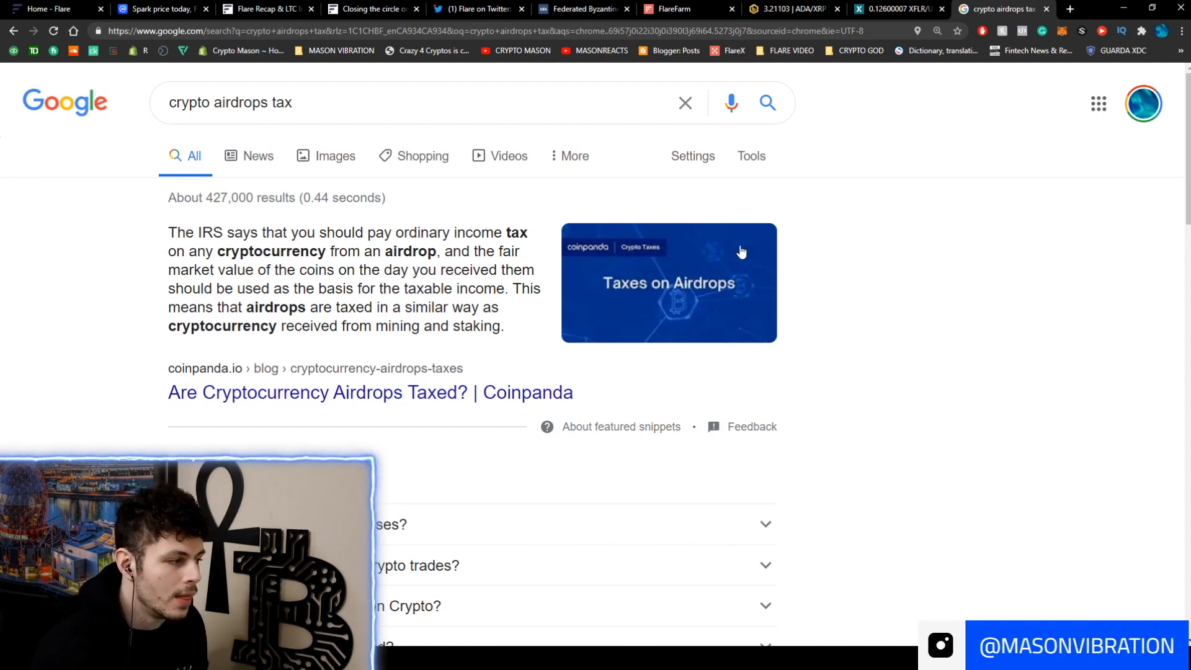
{"action": "mouse_move", "coordinate": [1082, 219]}
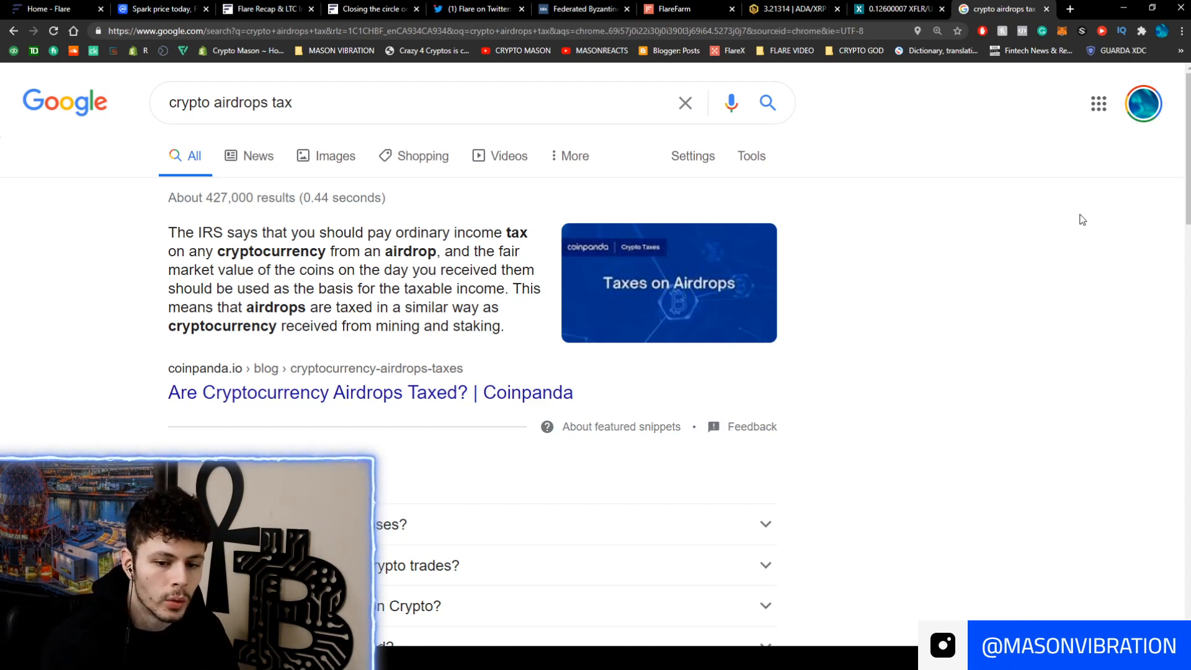
{"action": "left_click", "coordinate": [160, 10]}
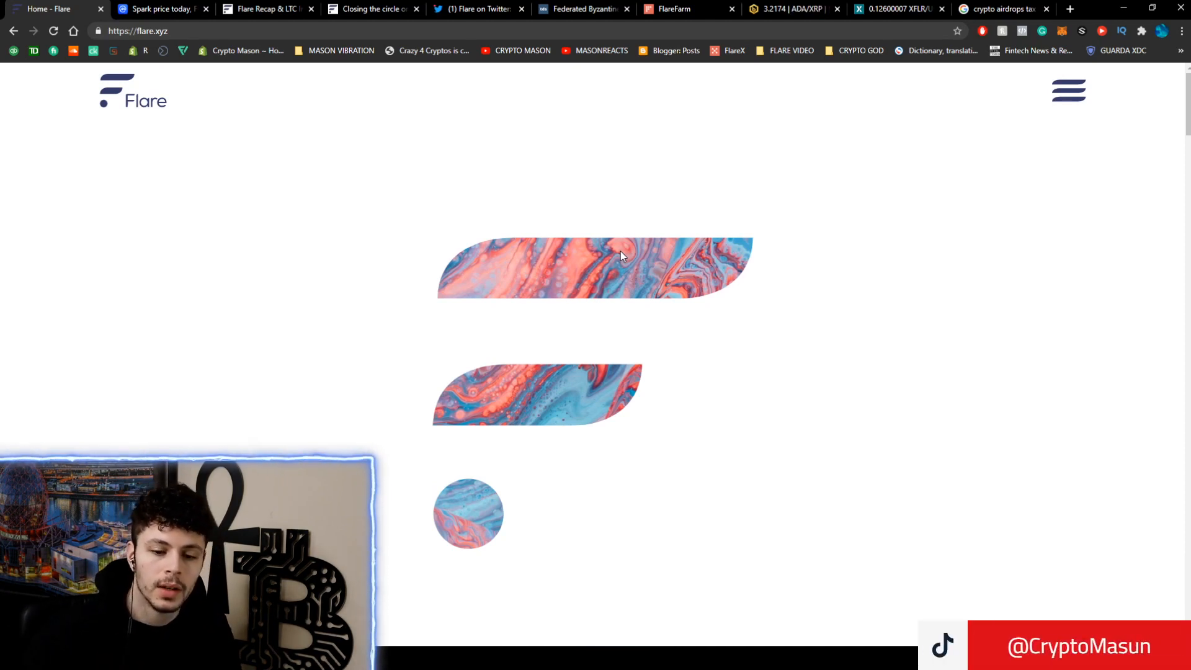
{"action": "mouse_move", "coordinate": [669, 248]}
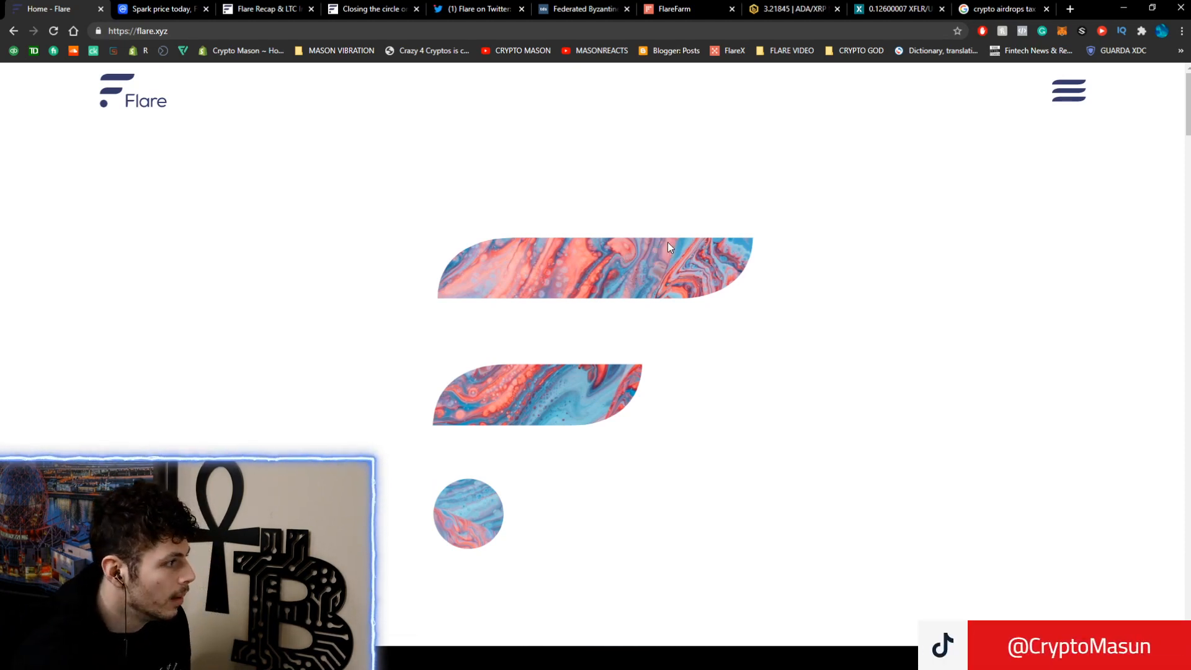
{"action": "mouse_move", "coordinate": [549, 524]}
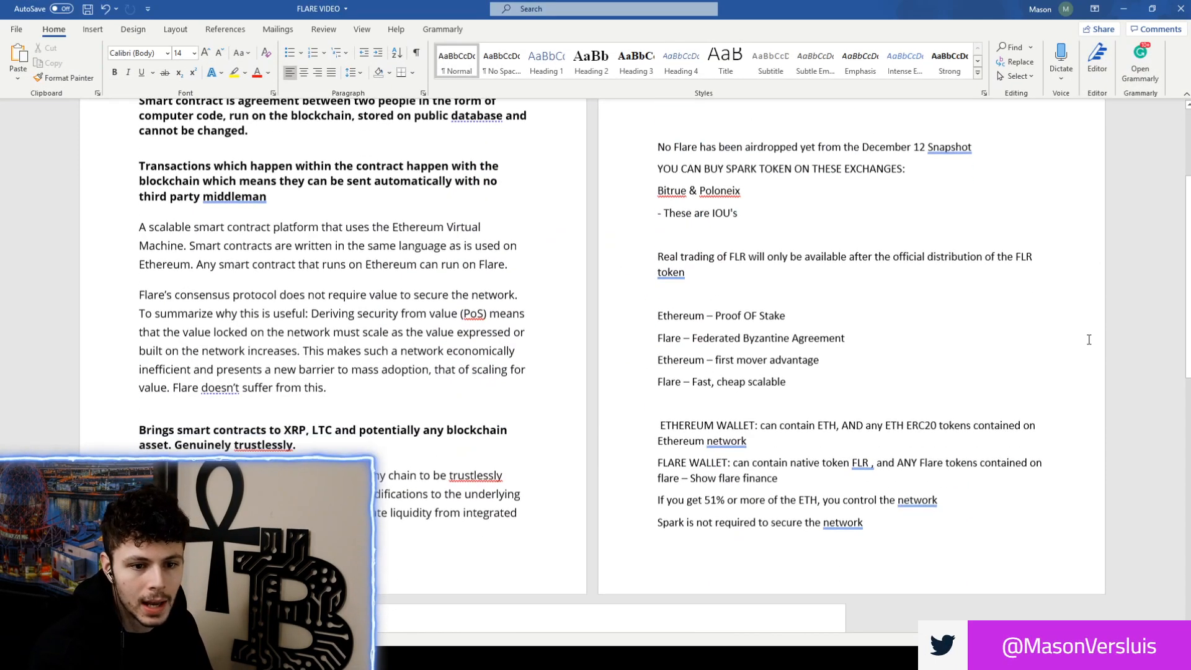
Scroll the FLARE VIDEO notes around the 'In a nutshell' heading
{"action": "scroll", "scroll_direction": "up", "scroll_amount": 3}
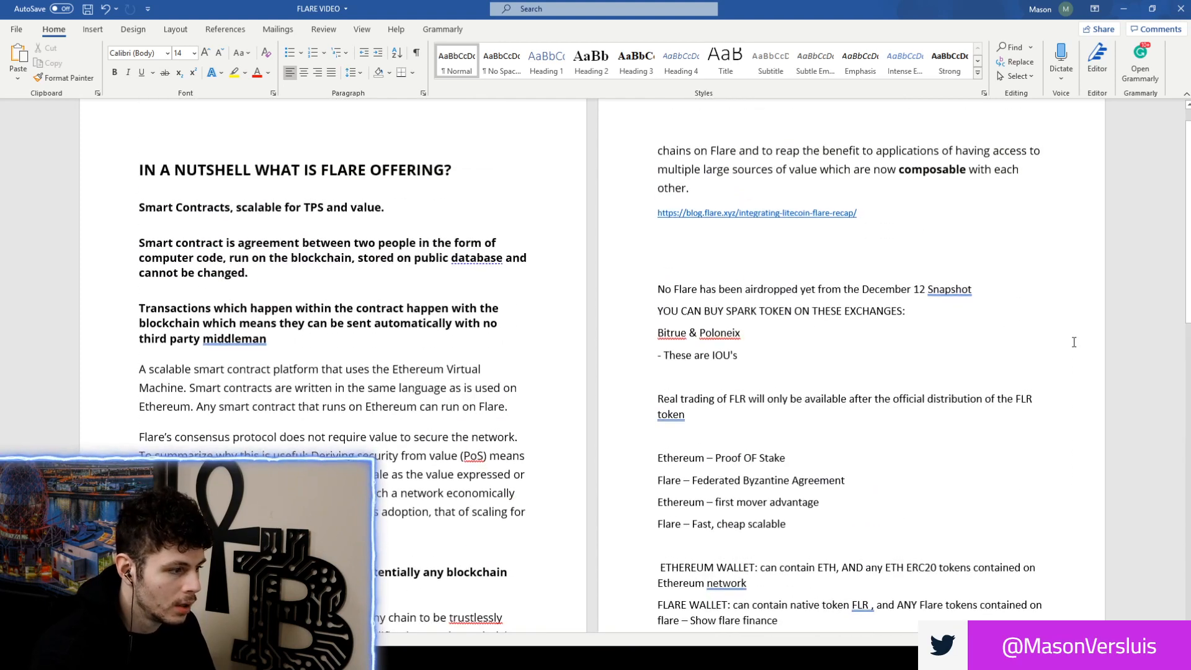
{"action": "scroll", "scroll_direction": "down", "scroll_amount": 3}
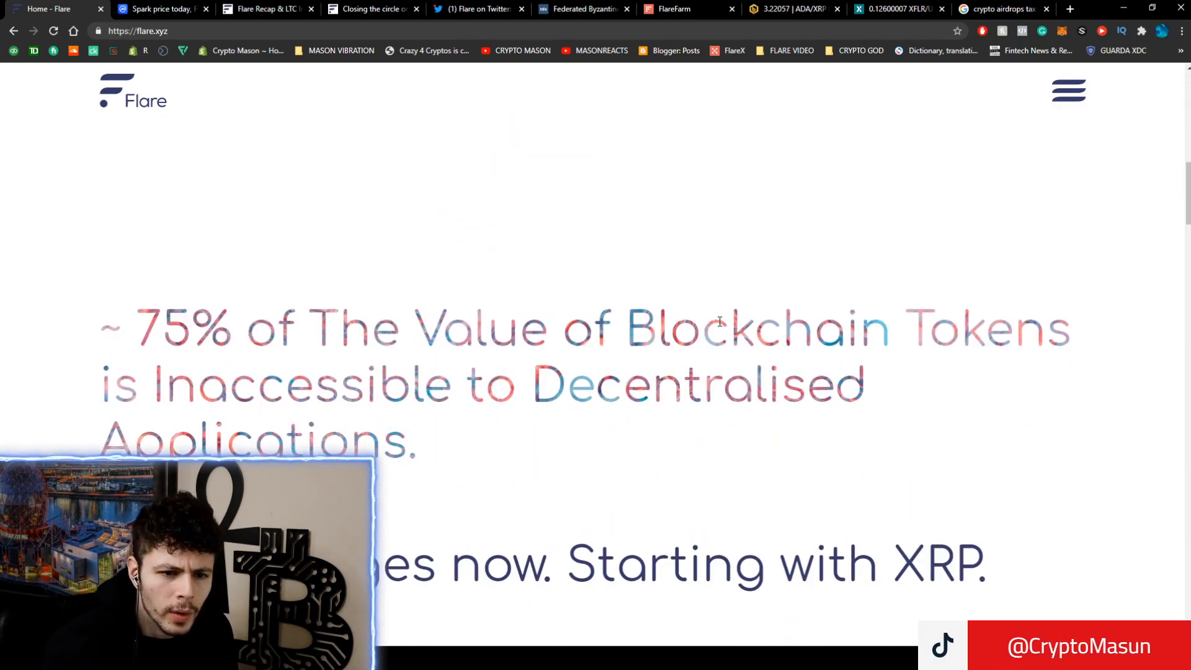
Scroll the flare.xyz homepage past the 75% token value statement to 'Starting with XRP.'
{"action": "scroll", "scroll_direction": "down", "scroll_amount": 3}
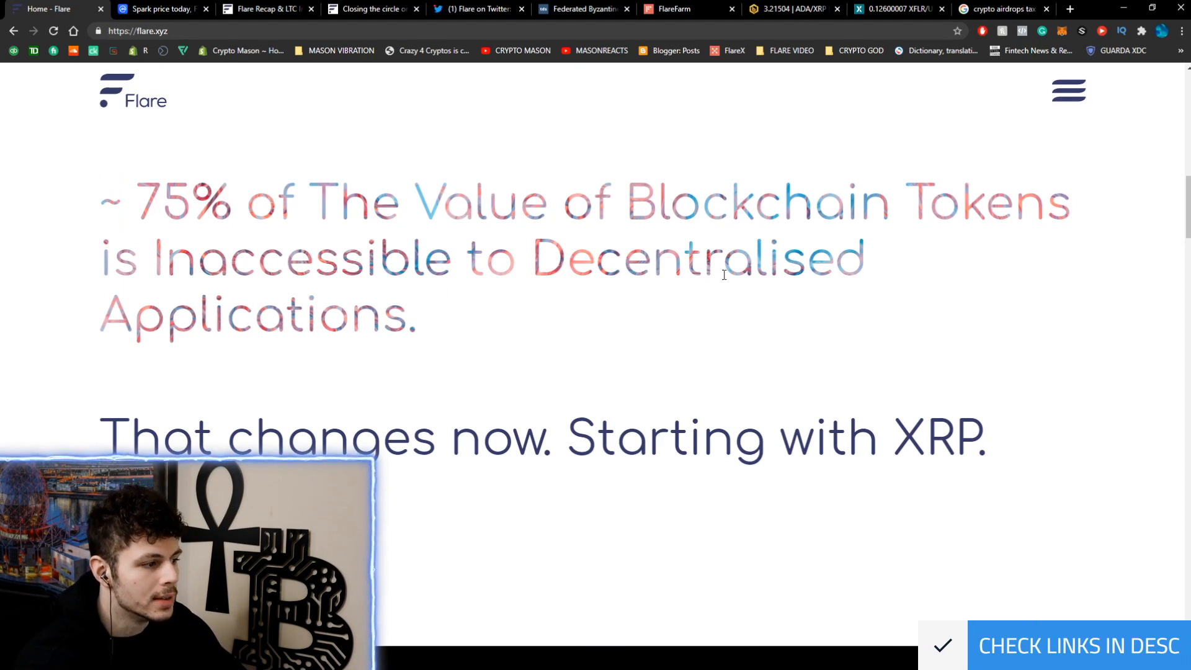
{"action": "mouse_move", "coordinate": [708, 296]}
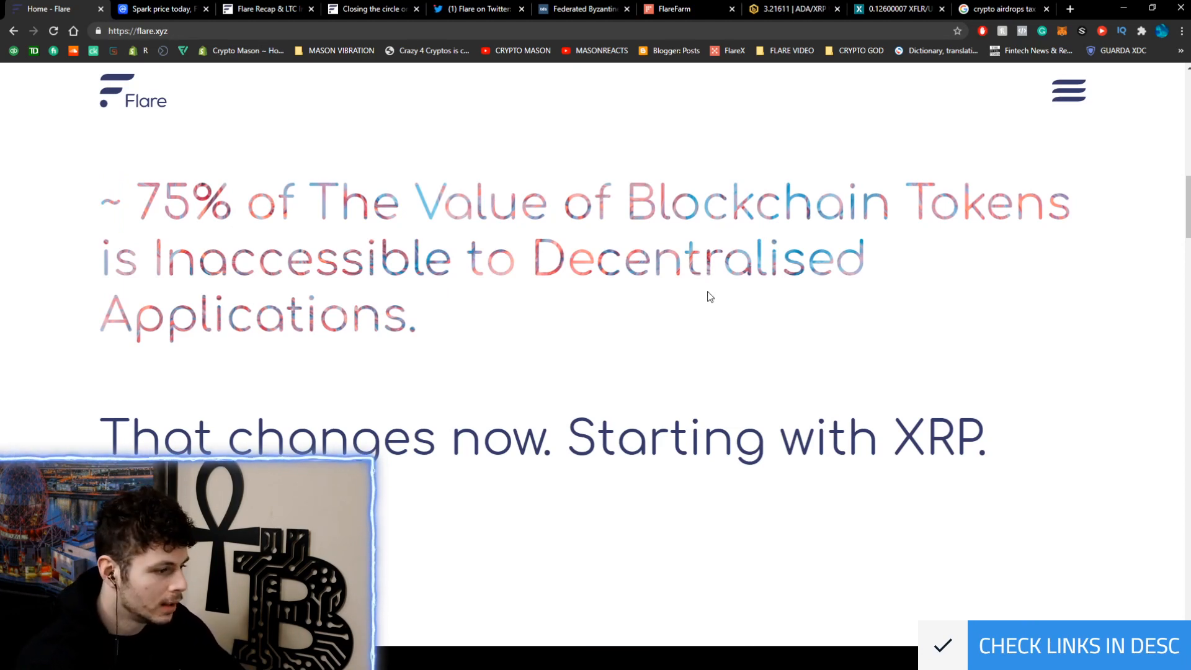
{"action": "scroll", "scroll_direction": "down", "scroll_amount": 3}
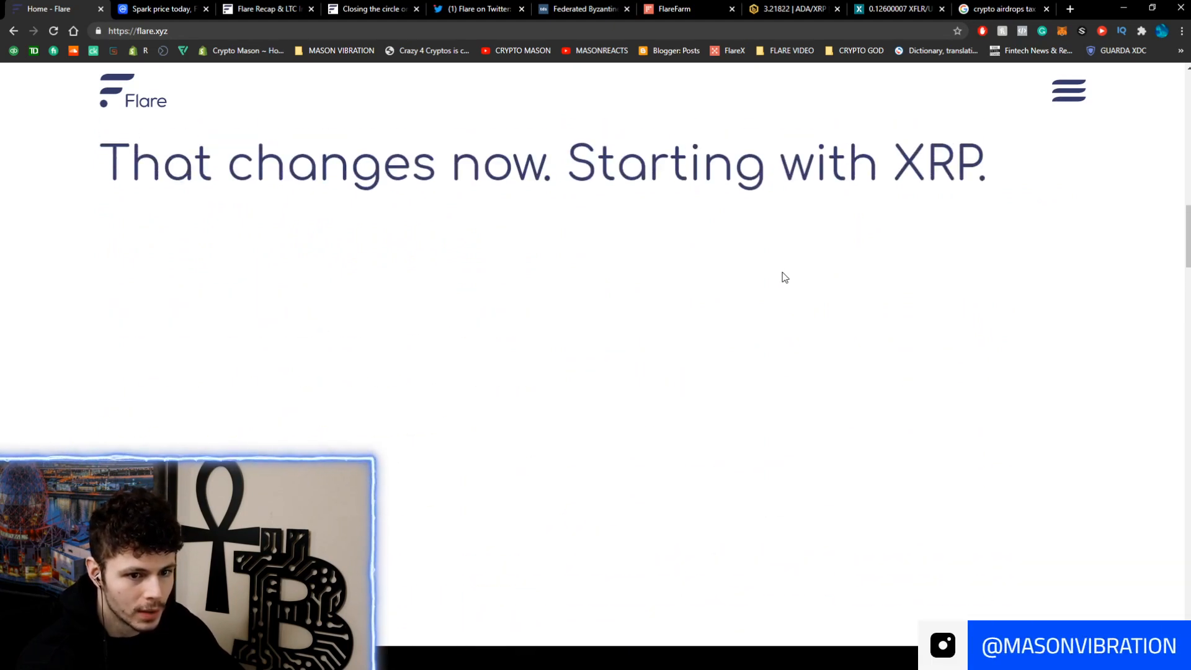
{"action": "scroll", "scroll_direction": "down", "scroll_amount": 3}
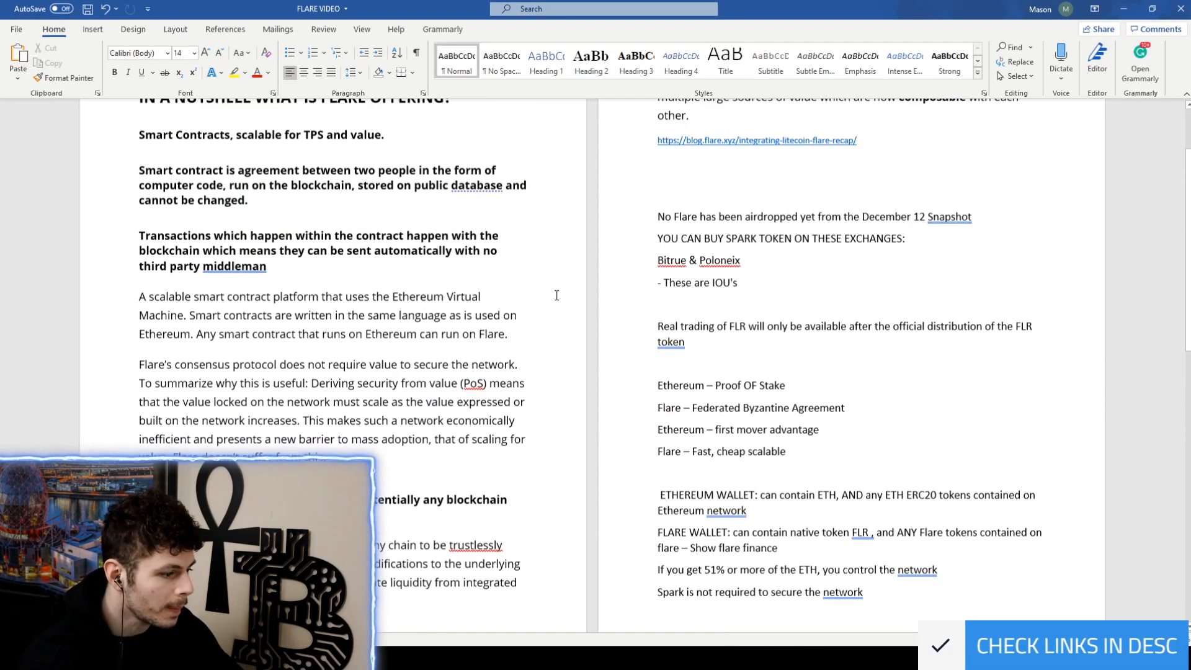
{"action": "scroll", "scroll_direction": "down", "scroll_amount": 3}
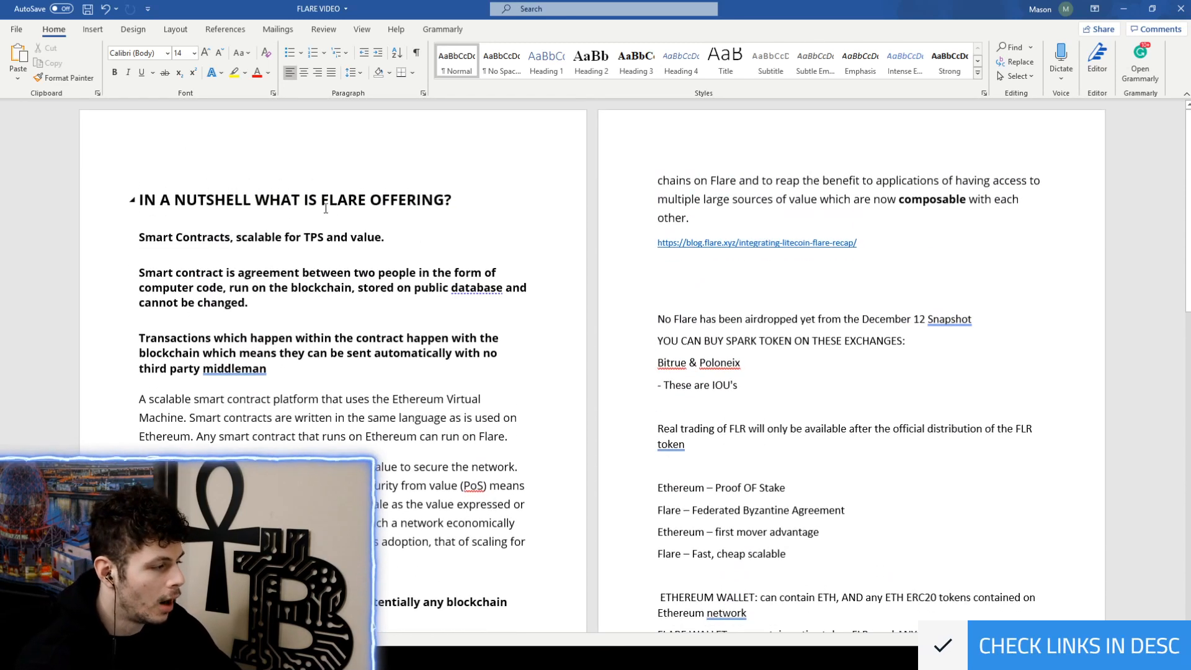
{"action": "scroll", "scroll_direction": "down", "scroll_amount": 3}
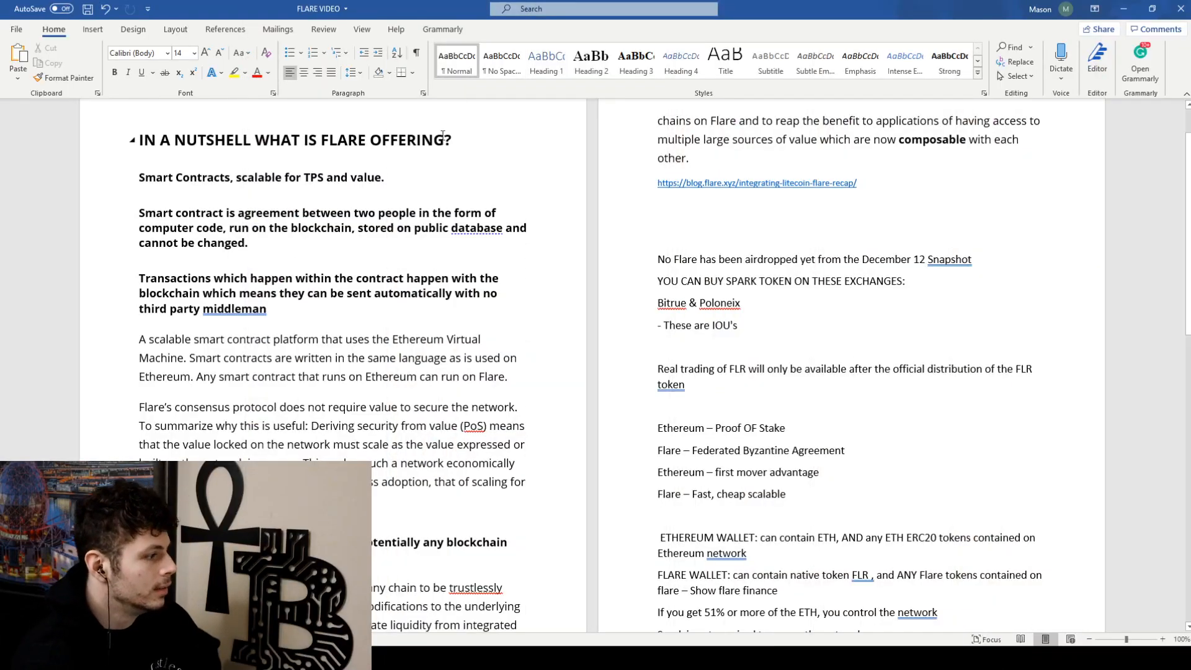
{"action": "scroll", "scroll_direction": "down", "scroll_amount": 3}
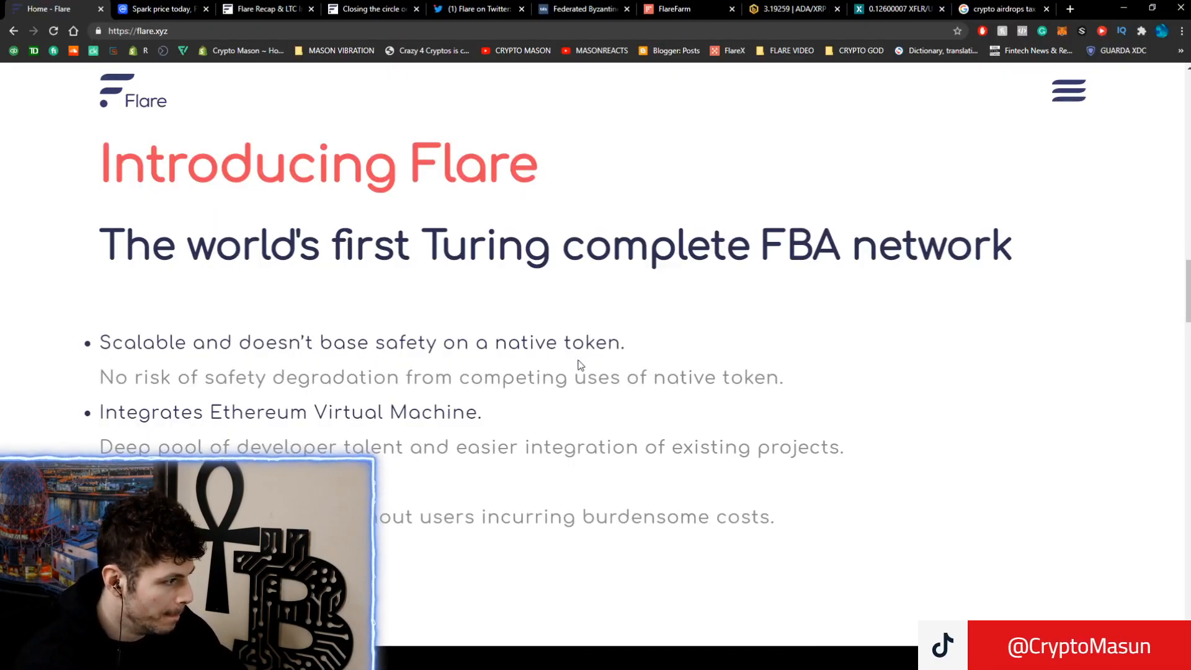
Read through the three Introducing Flare points down to the Flare White paper link
{"action": "scroll", "scroll_direction": "down", "scroll_amount": 3}
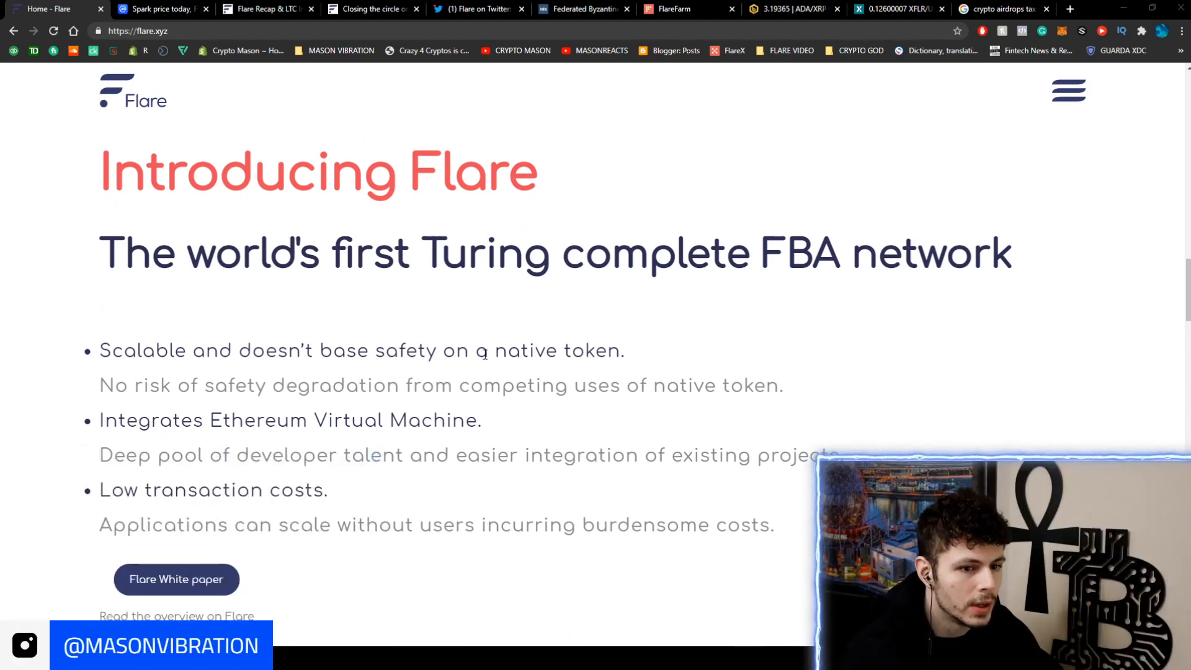
{"action": "left_click_drag", "start_coordinate": [374, 350], "coordinate": [586, 350]}
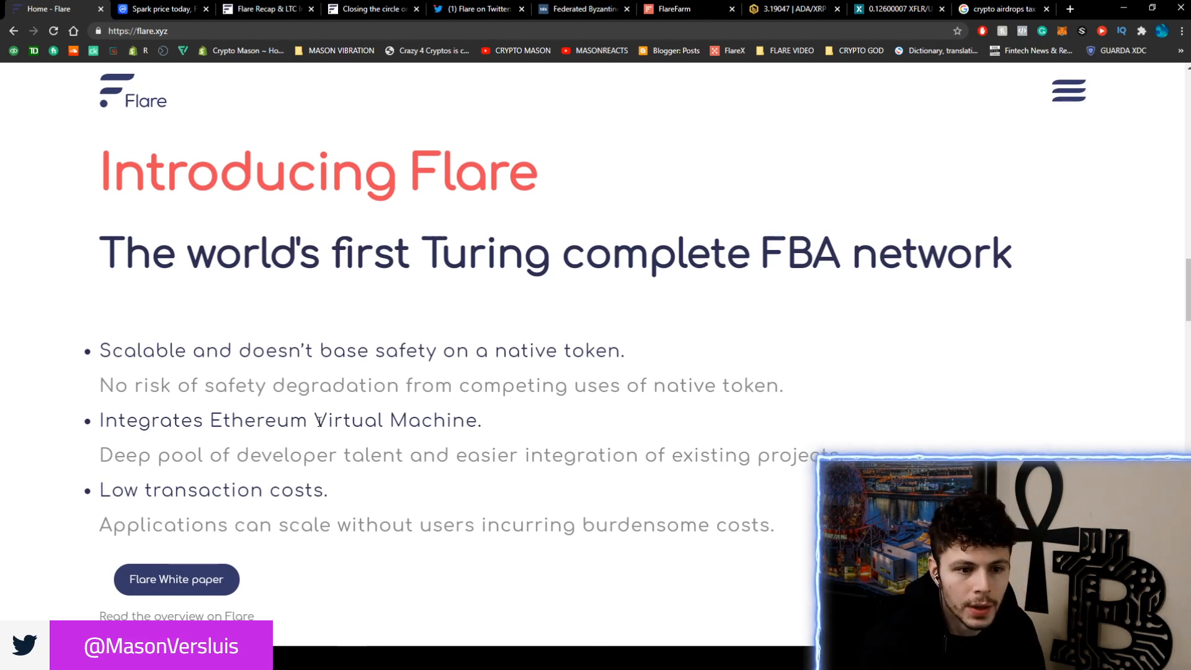
{"action": "mouse_move", "coordinate": [437, 413]}
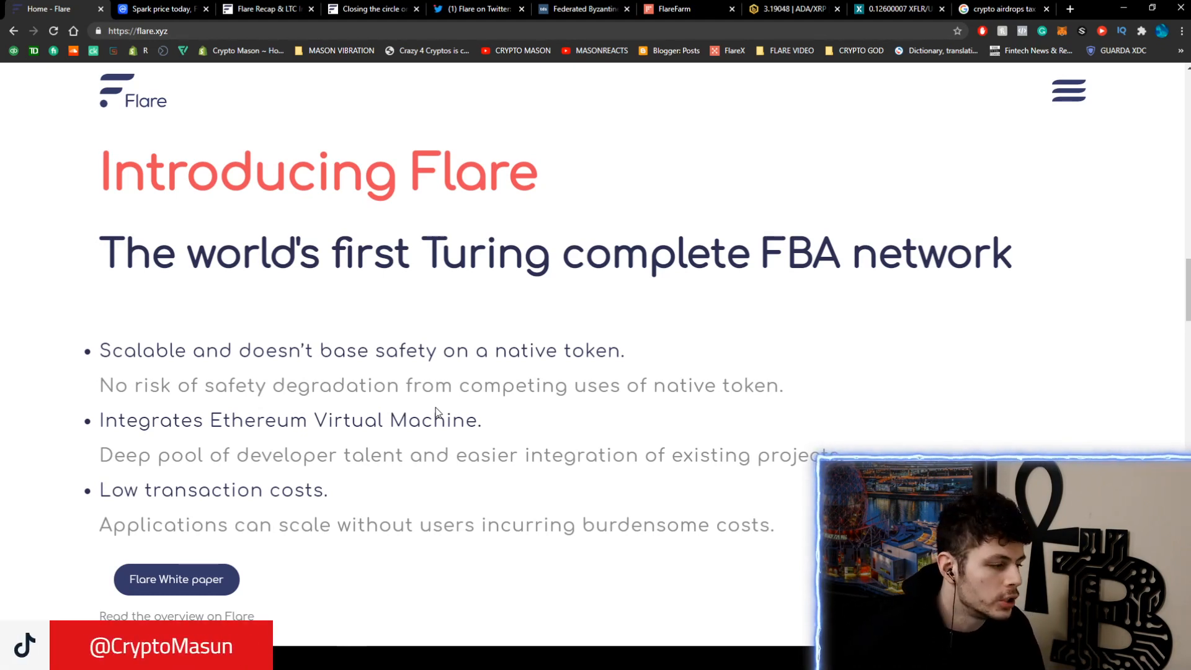
{"action": "mouse_move", "coordinate": [319, 523]}
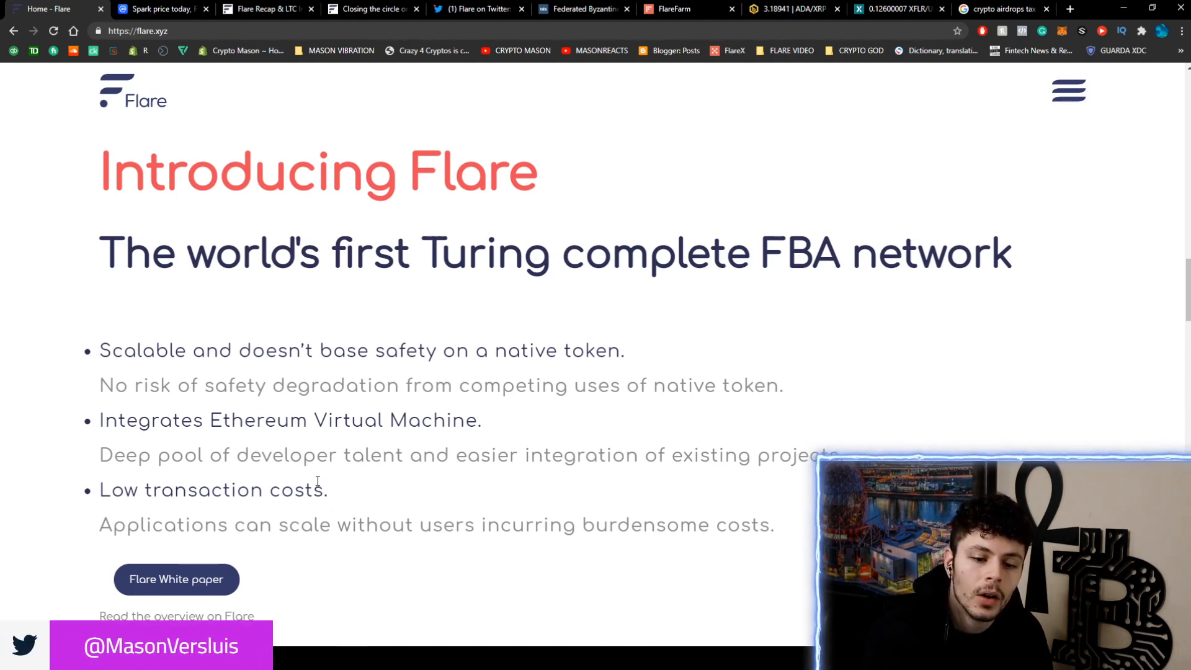
{"action": "scroll", "scroll_direction": "down", "scroll_amount": 3}
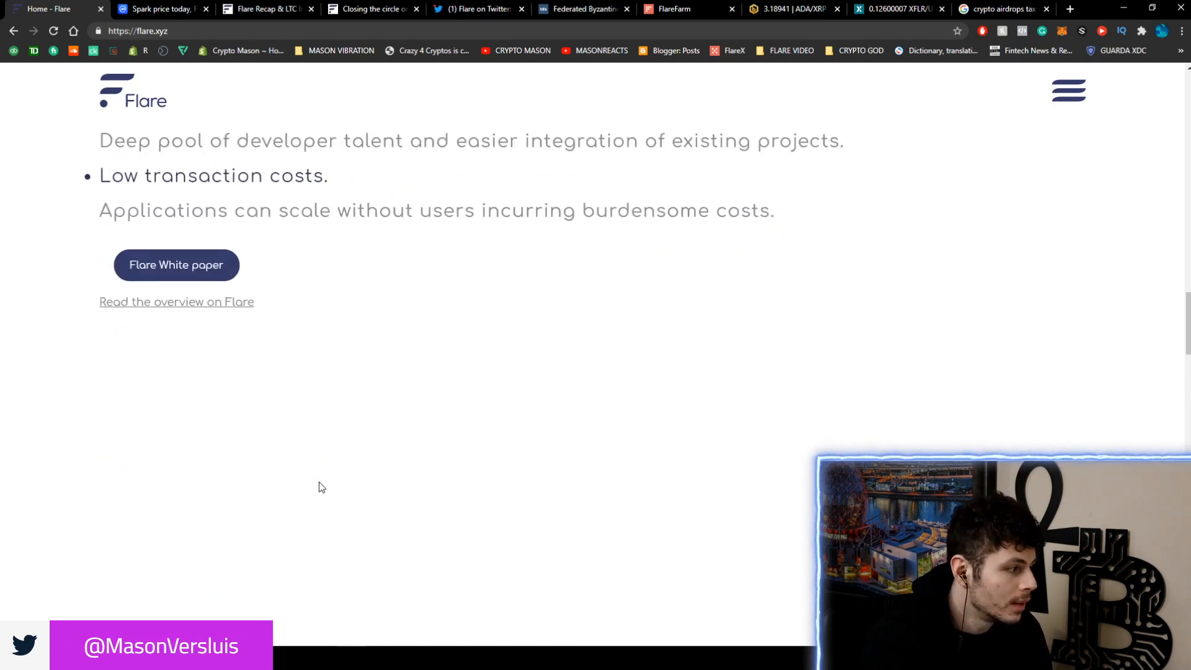
Briefly highlight 'Flare time series oracle' in the Spark section, then deselect it
{"action": "scroll", "scroll_direction": "down", "scroll_amount": 3}
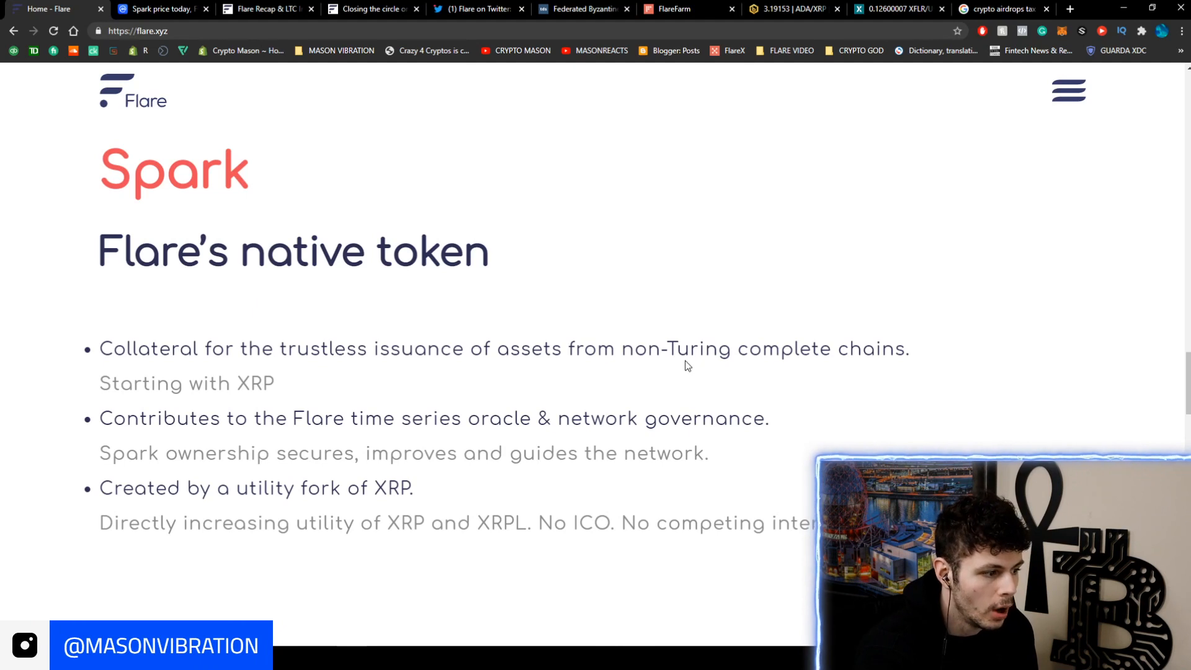
{"action": "mouse_move", "coordinate": [297, 378]}
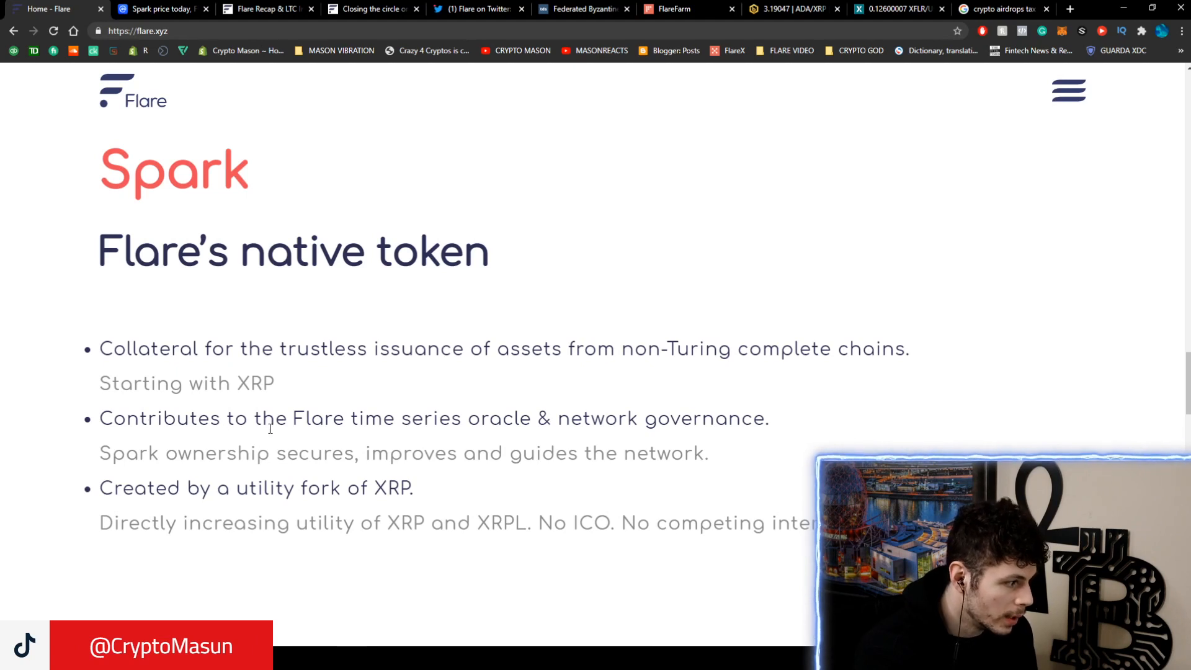
{"action": "mouse_move", "coordinate": [703, 440]}
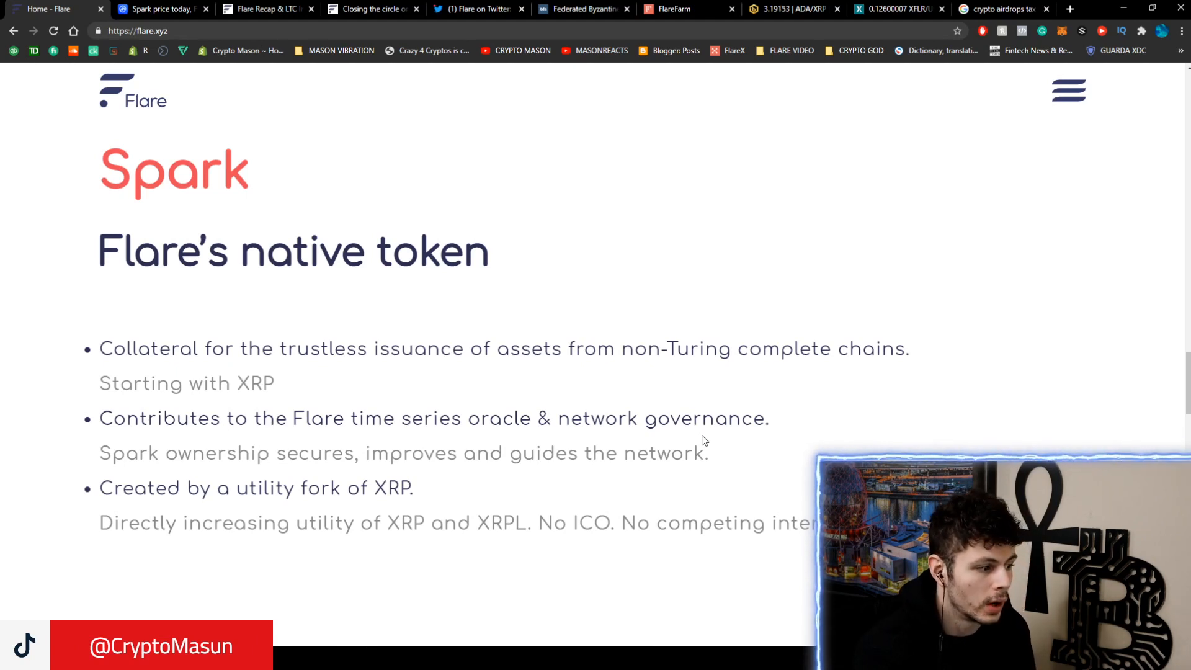
{"action": "left_click_drag", "start_coordinate": [295, 419], "coordinate": [531, 419]}
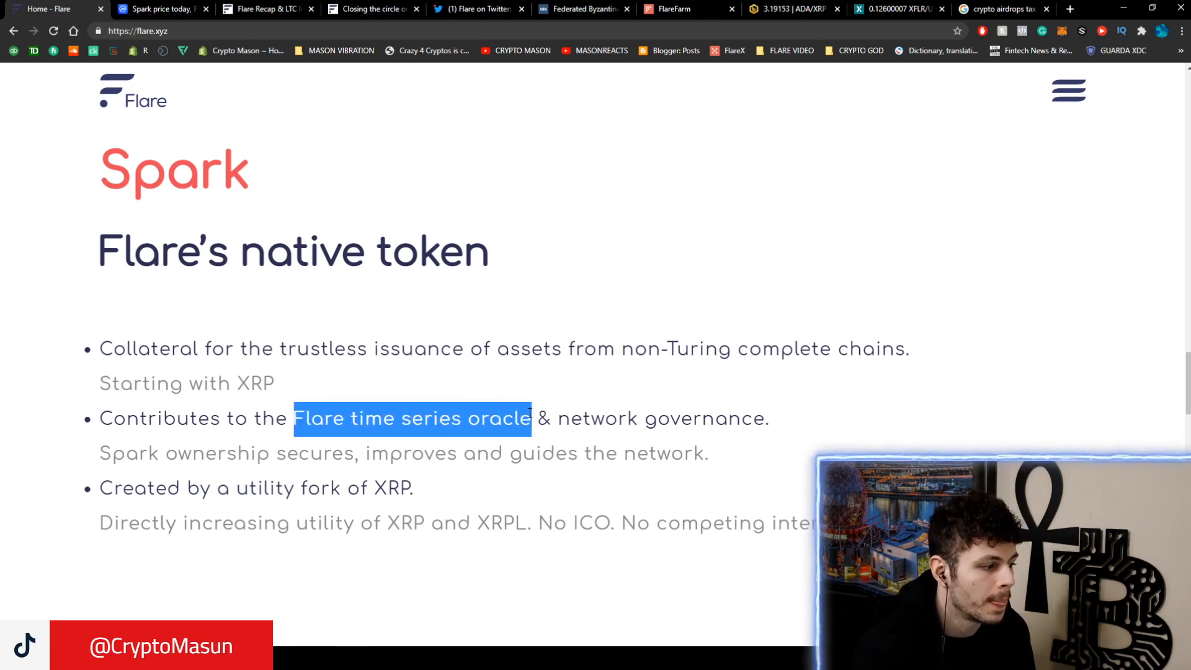
{"action": "left_click", "coordinate": [752, 418]}
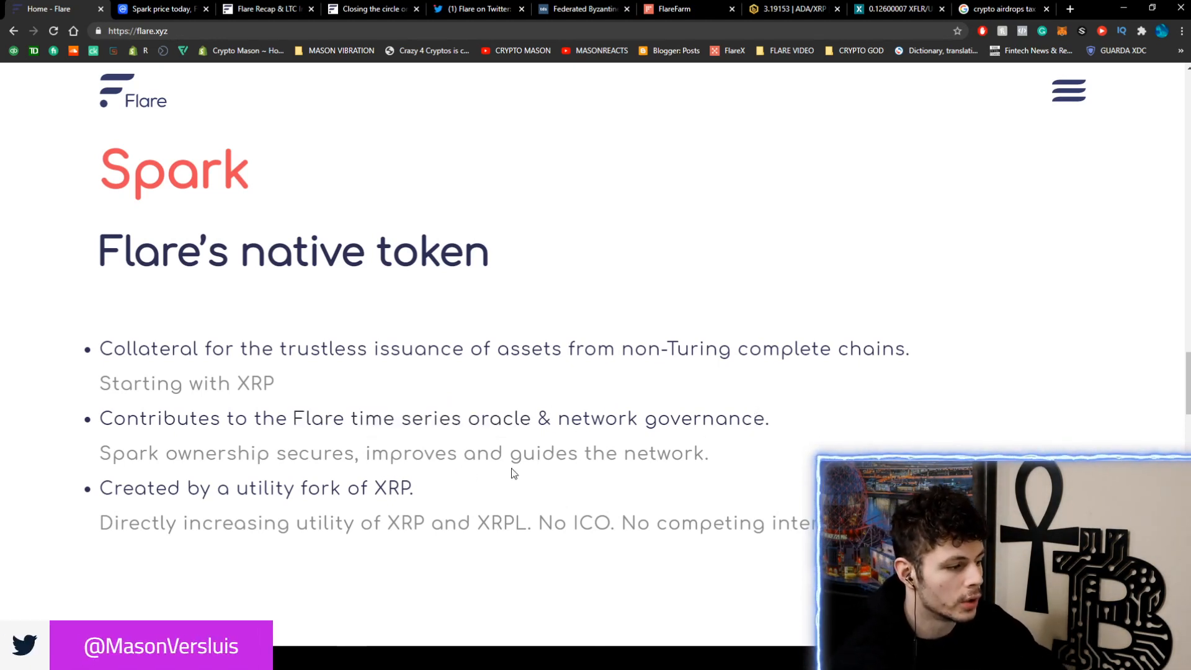
Scroll through the FXRP section down to the Coston Testnet section
{"action": "scroll", "scroll_direction": "down", "scroll_amount": 3}
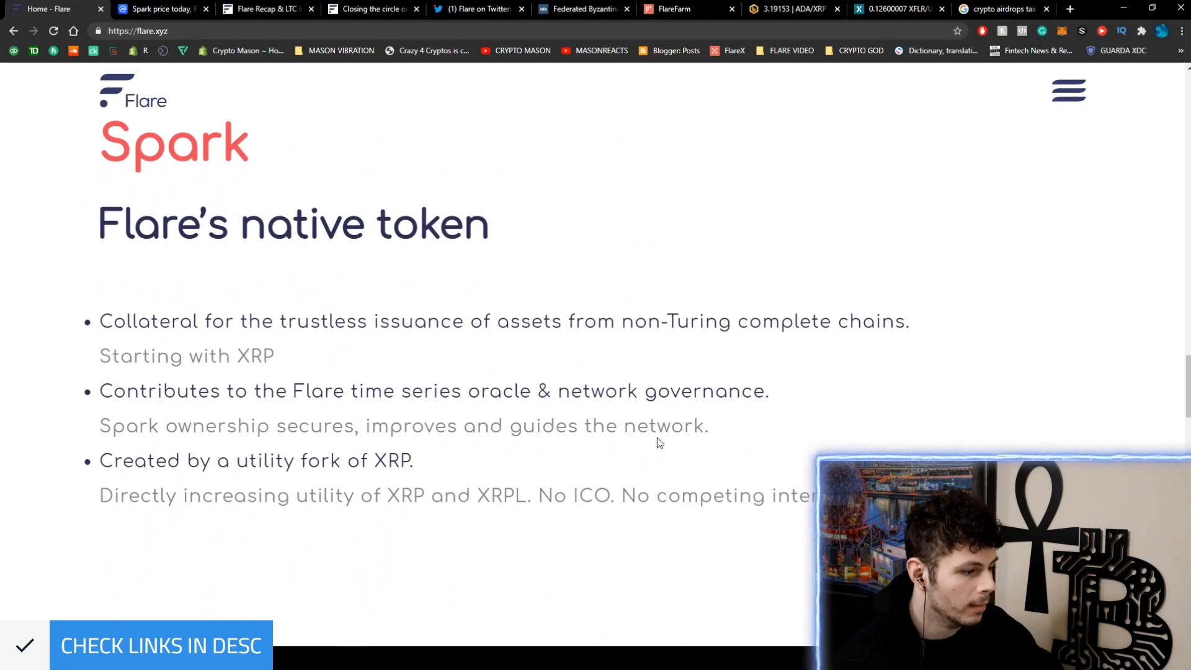
{"action": "scroll", "scroll_direction": "down", "scroll_amount": 3}
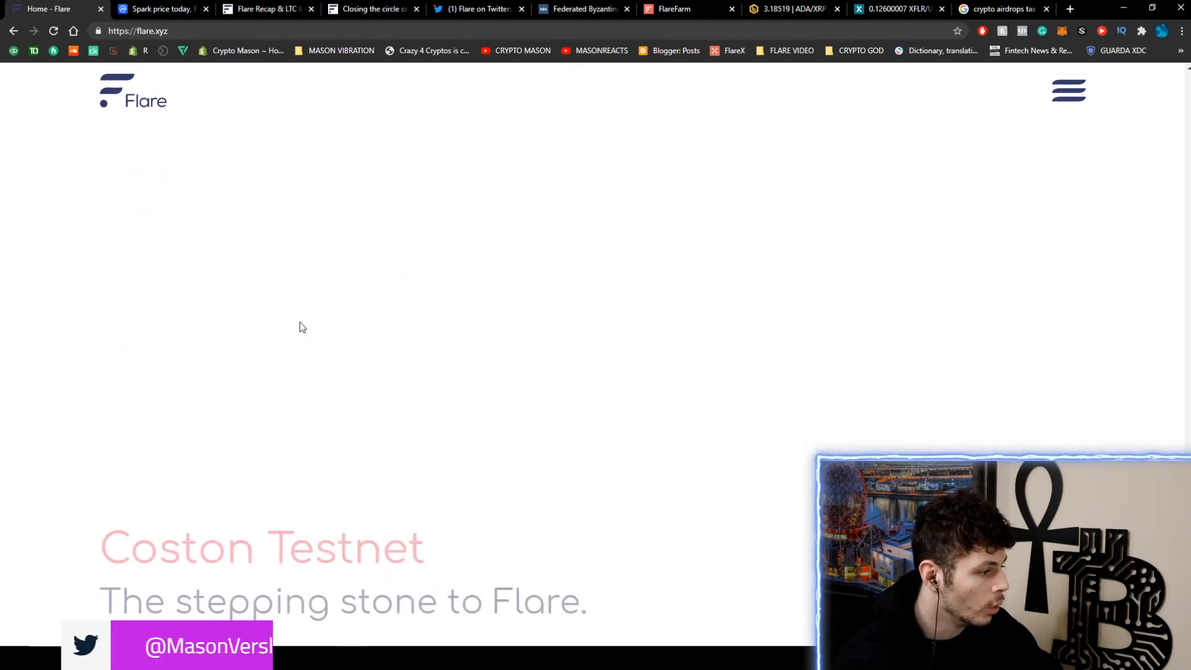
{"action": "scroll", "scroll_direction": "down", "scroll_amount": 3}
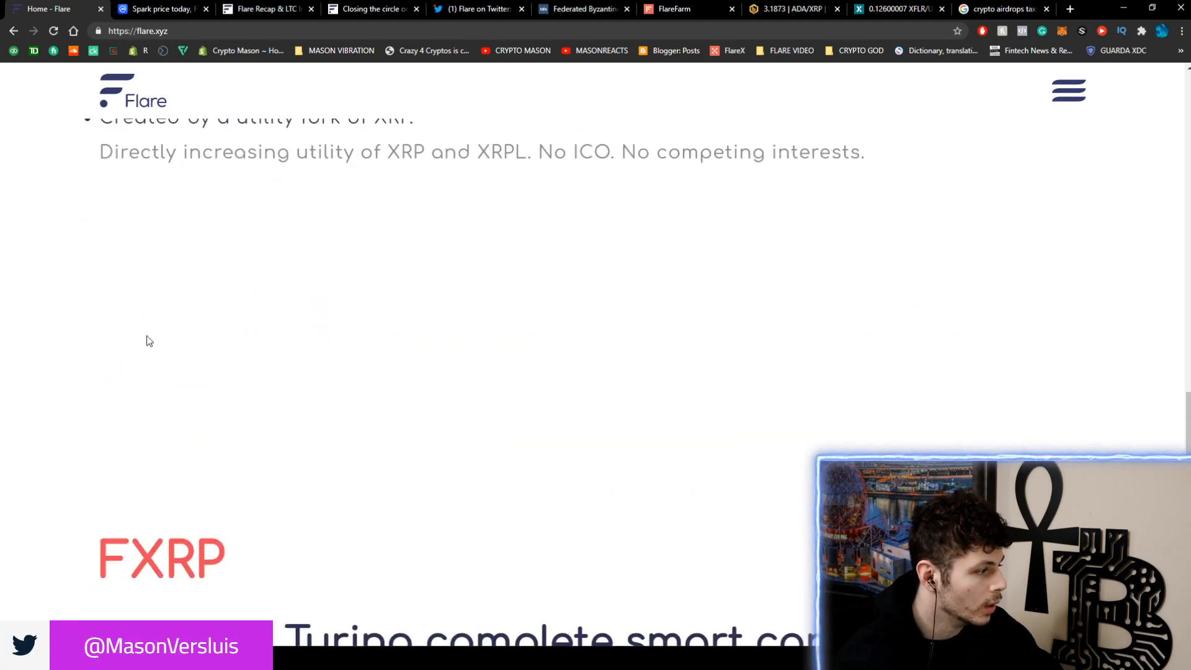
{"action": "scroll", "scroll_direction": "down", "scroll_amount": 3}
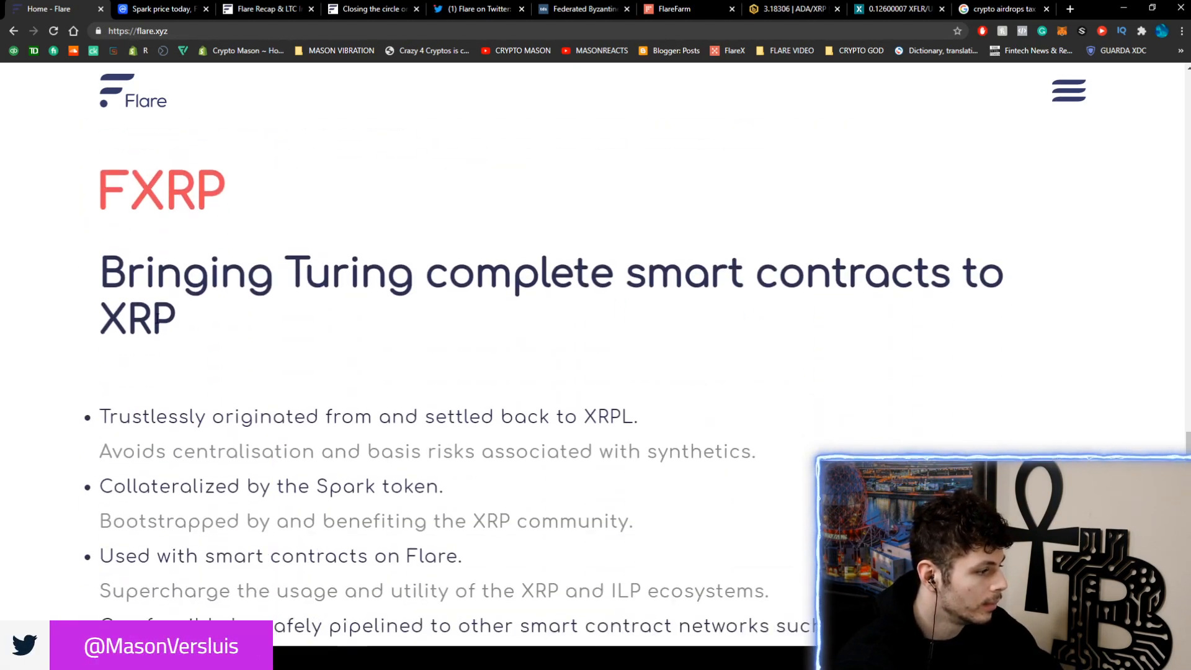
{"action": "scroll", "scroll_direction": "down", "scroll_amount": 3}
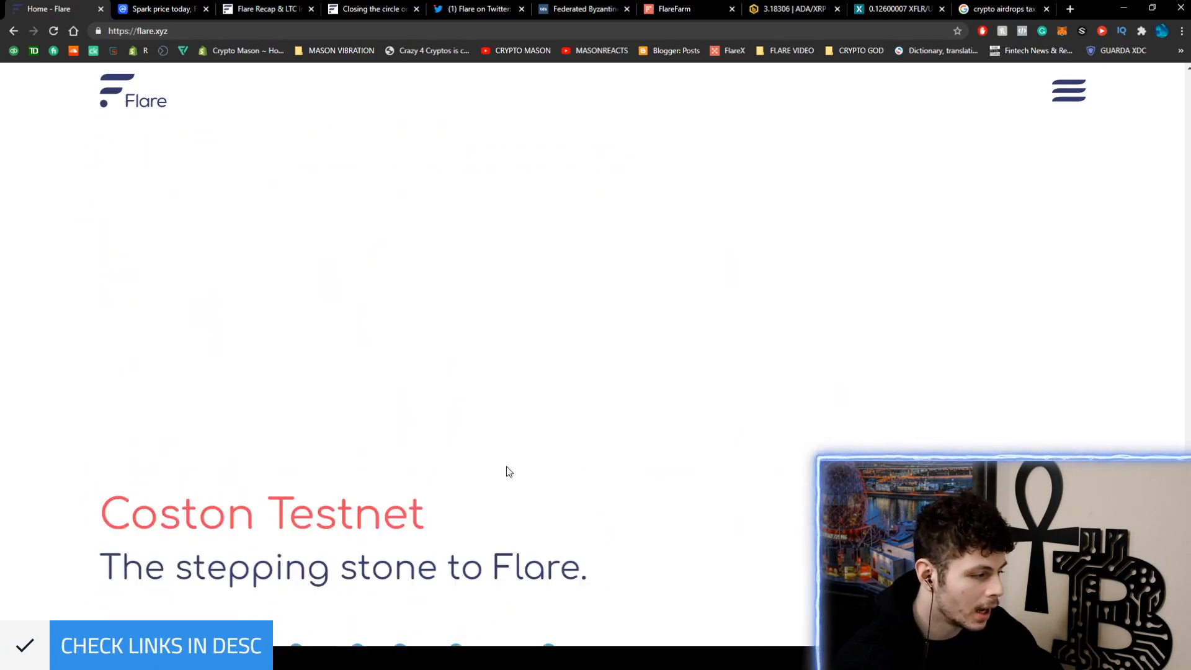
{"action": "scroll", "scroll_direction": "down", "scroll_amount": 3}
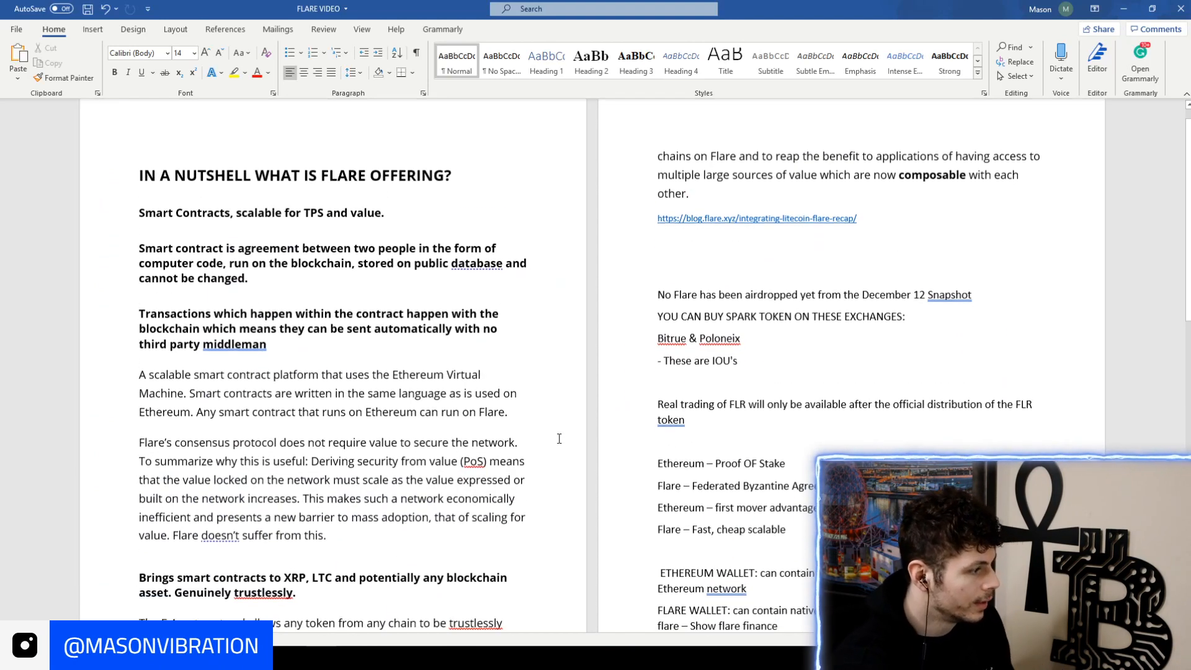
Scroll the FLARE VIDEO notes before moving to the Federated Byzantine Agreement article
{"action": "scroll", "scroll_direction": "down", "scroll_amount": 3}
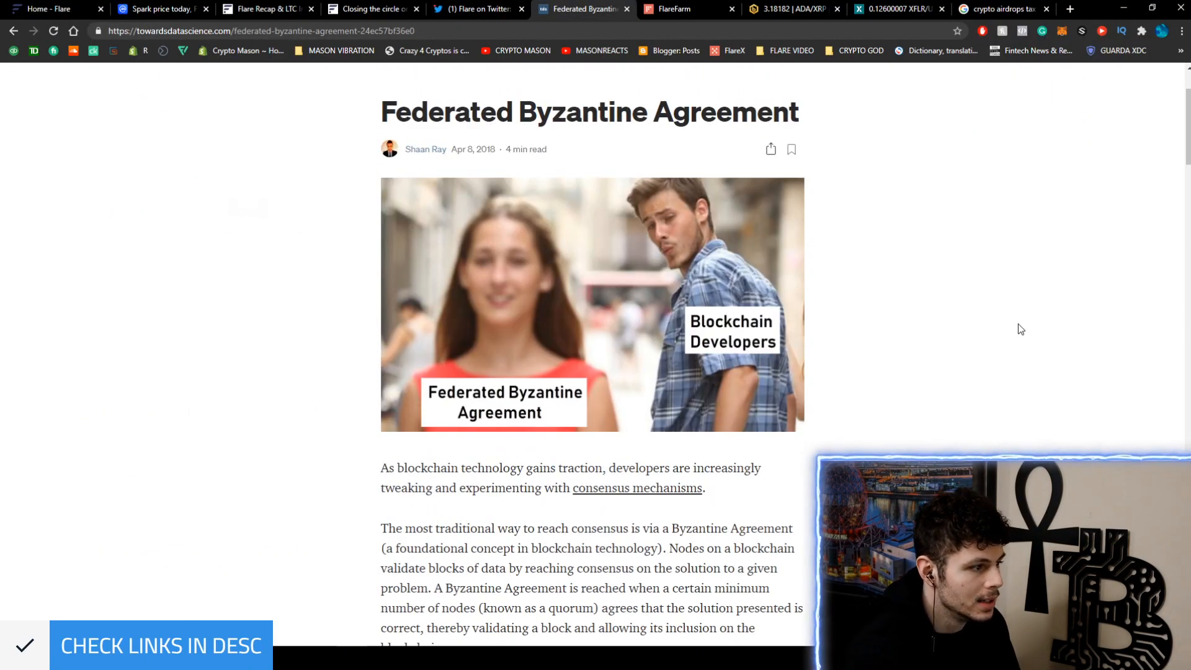
Scroll the article to the highlighted FBA passage and Quorum Slice heading
{"action": "scroll", "scroll_direction": "down", "scroll_amount": 3}
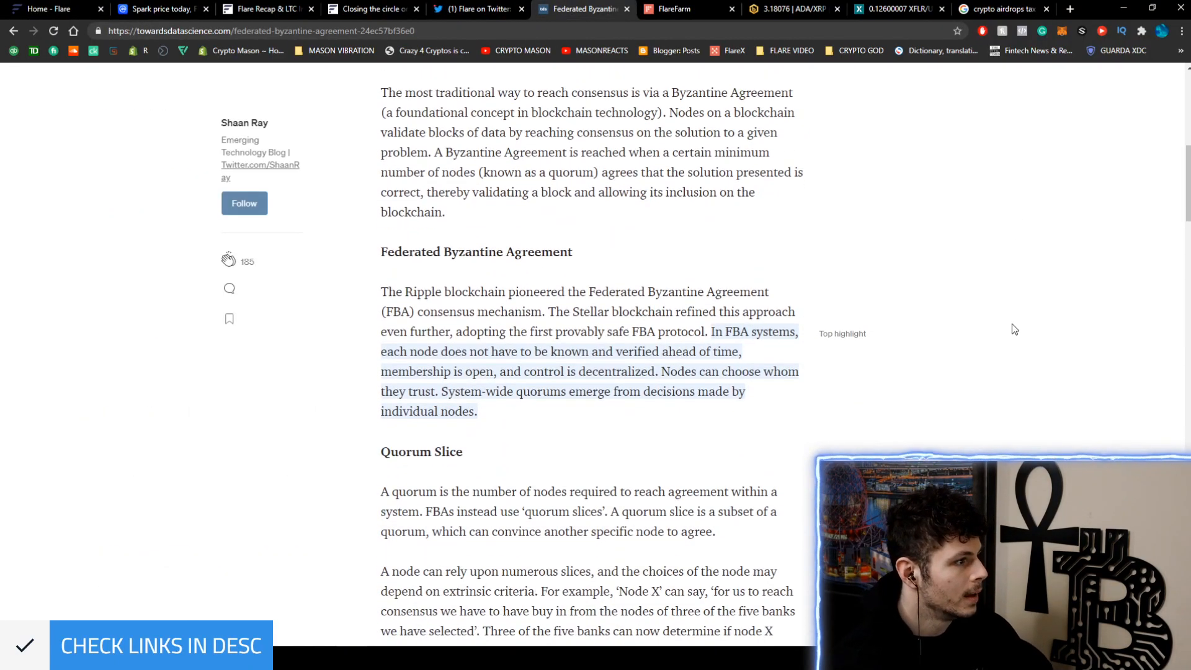
{"action": "scroll", "scroll_direction": "down", "scroll_amount": 3}
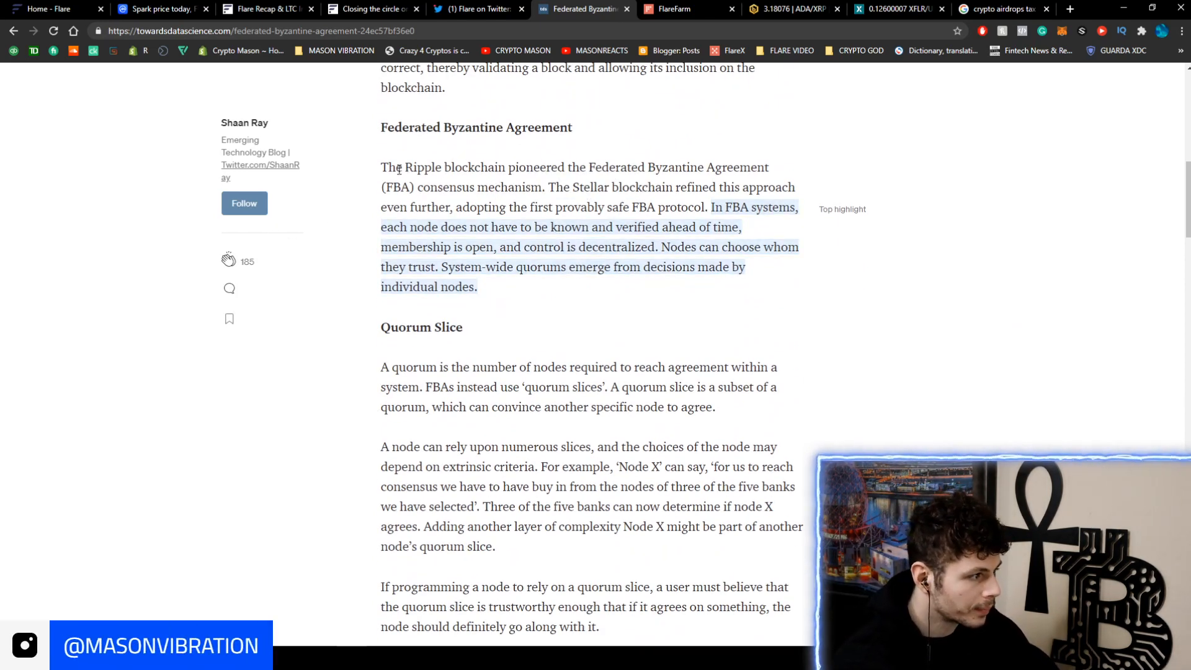
{"action": "mouse_move", "coordinate": [633, 179]}
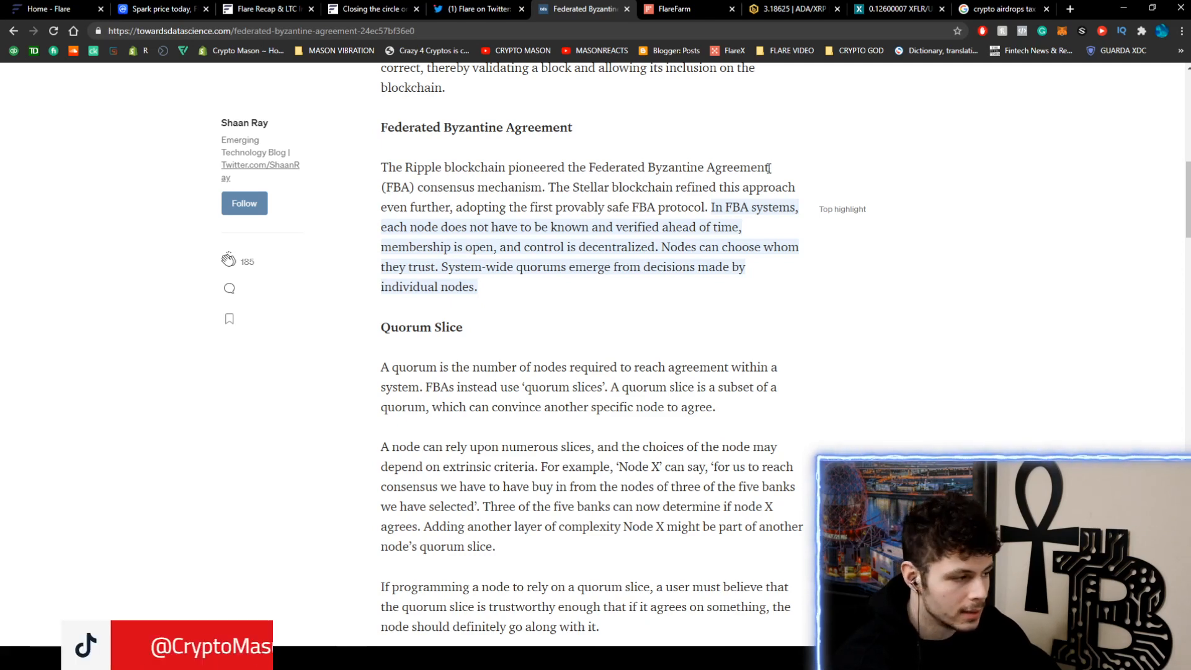
{"action": "left_click", "coordinate": [1182, 30]}
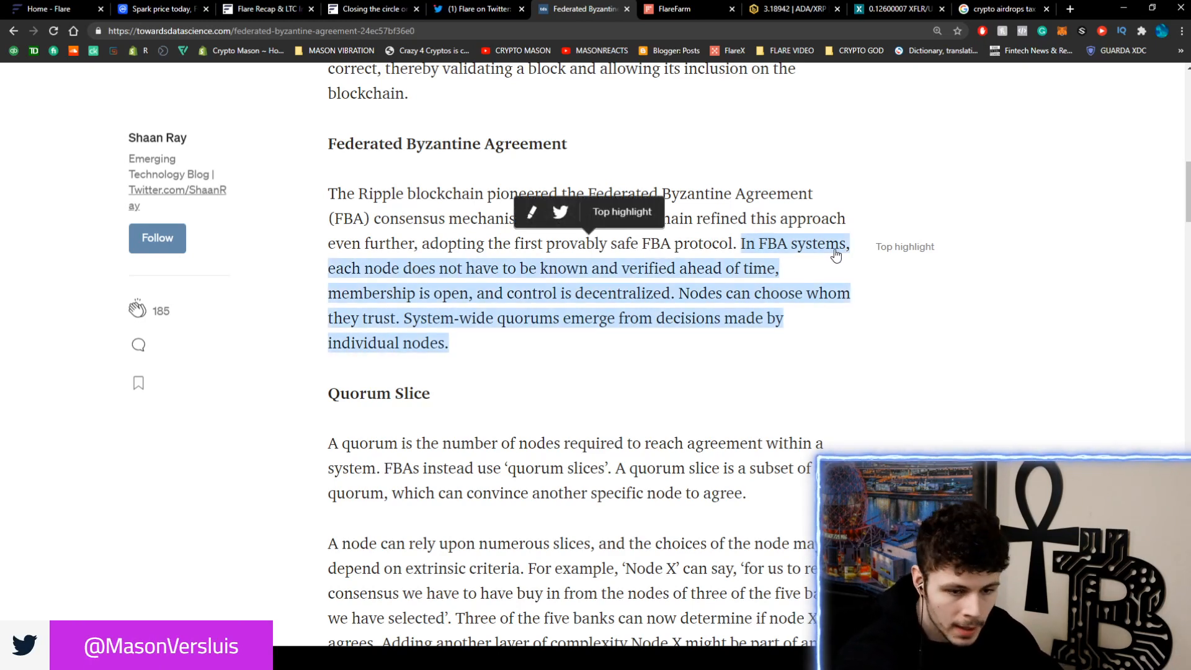
{"action": "mouse_move", "coordinate": [932, 324]}
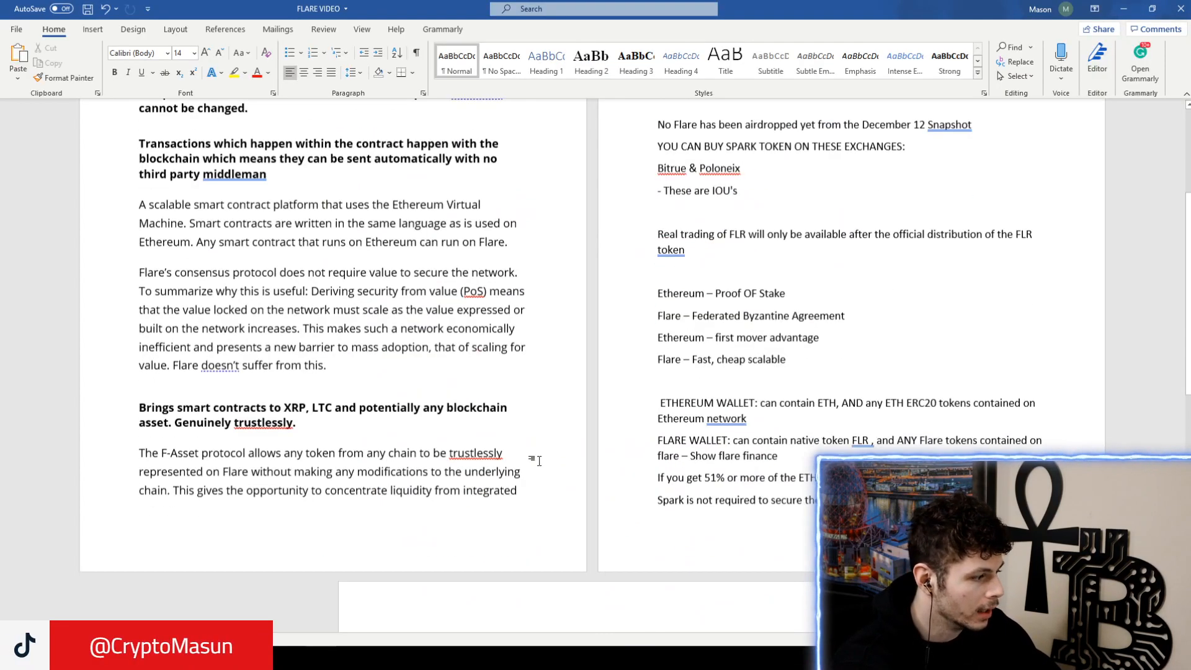
Scroll the Word notes before returning to the Quorum Slice explanation in Chrome
{"action": "scroll", "scroll_direction": "down", "scroll_amount": 3}
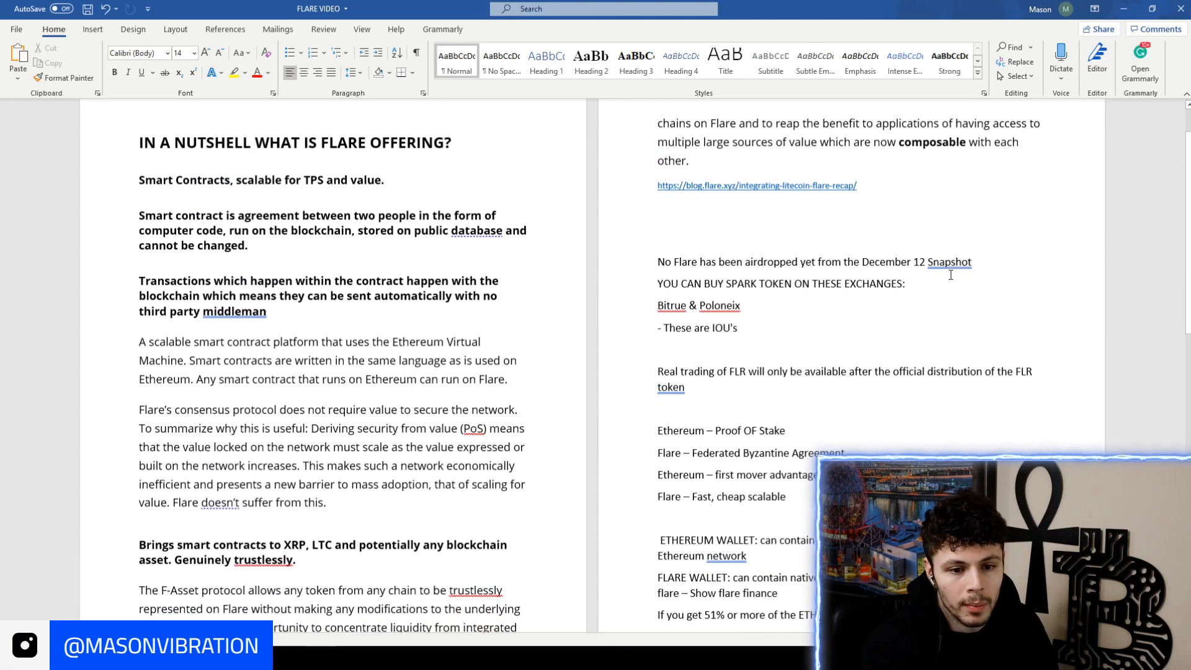
{"action": "scroll", "scroll_direction": "down", "scroll_amount": 3}
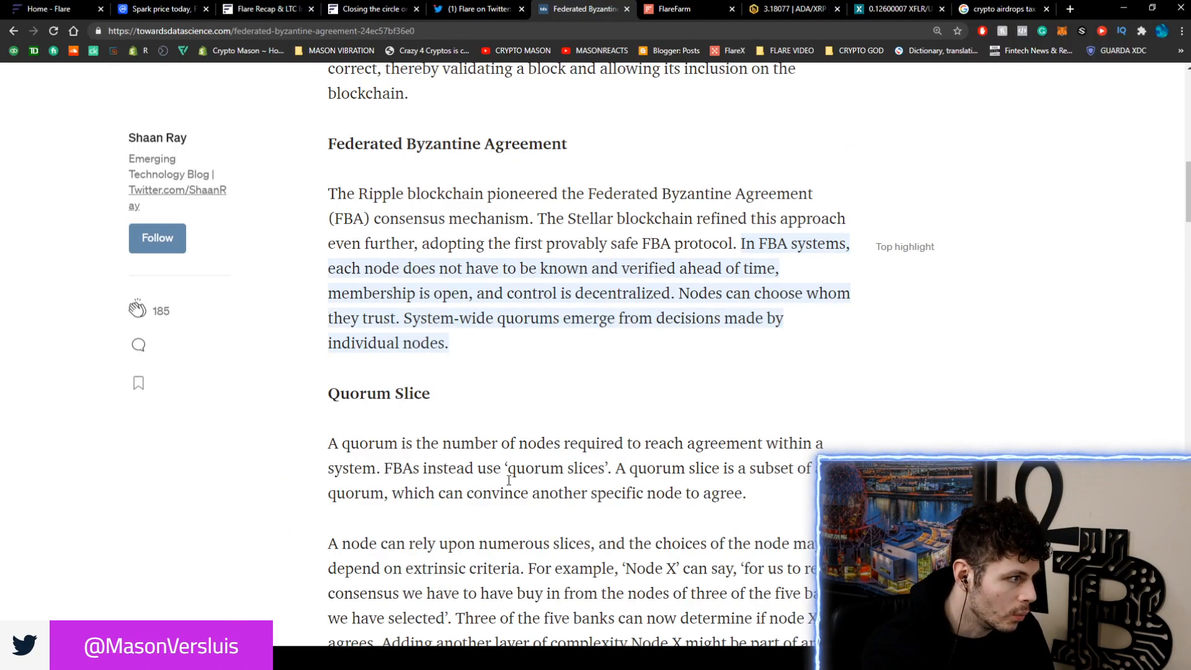
{"action": "left_click", "coordinate": [477, 9]}
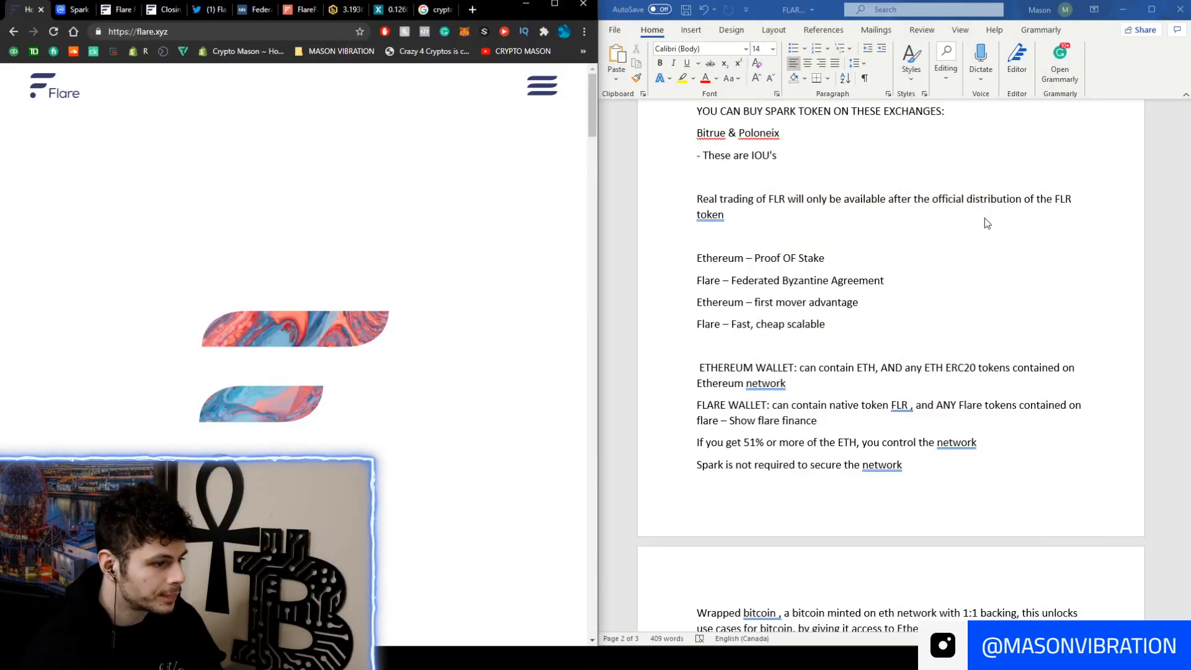
{"action": "scroll", "scroll_direction": "down", "scroll_amount": 3}
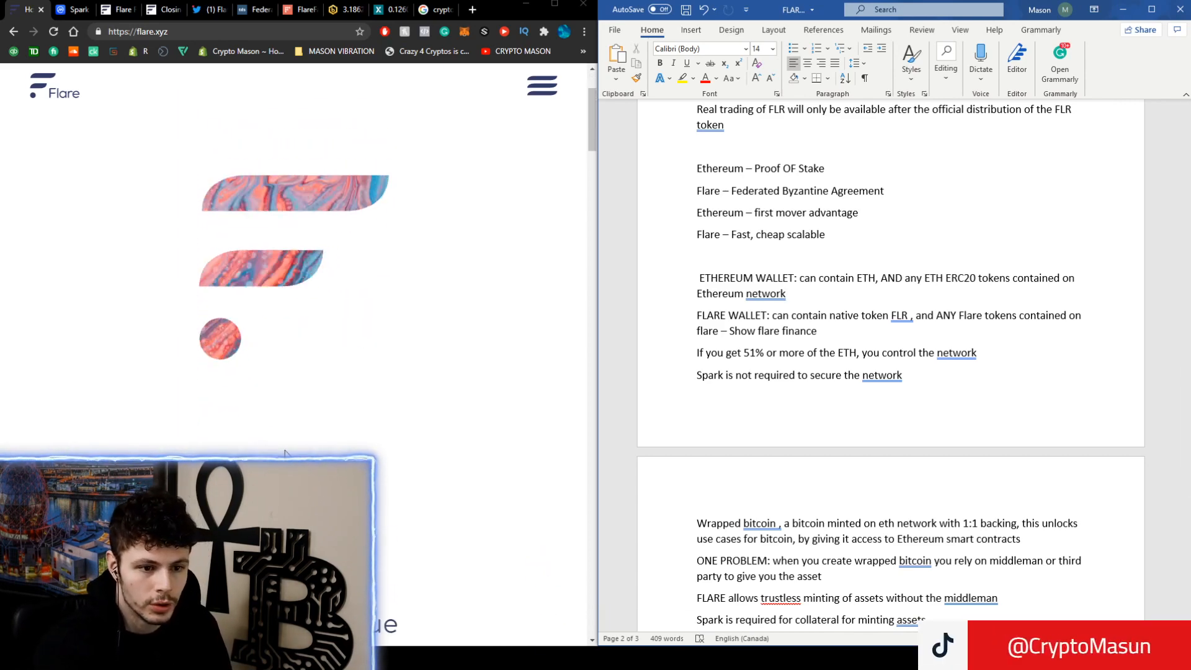
Scroll to the wrapped bitcoin notes and YouTube link on page 2
{"action": "scroll", "scroll_direction": "down", "scroll_amount": 3}
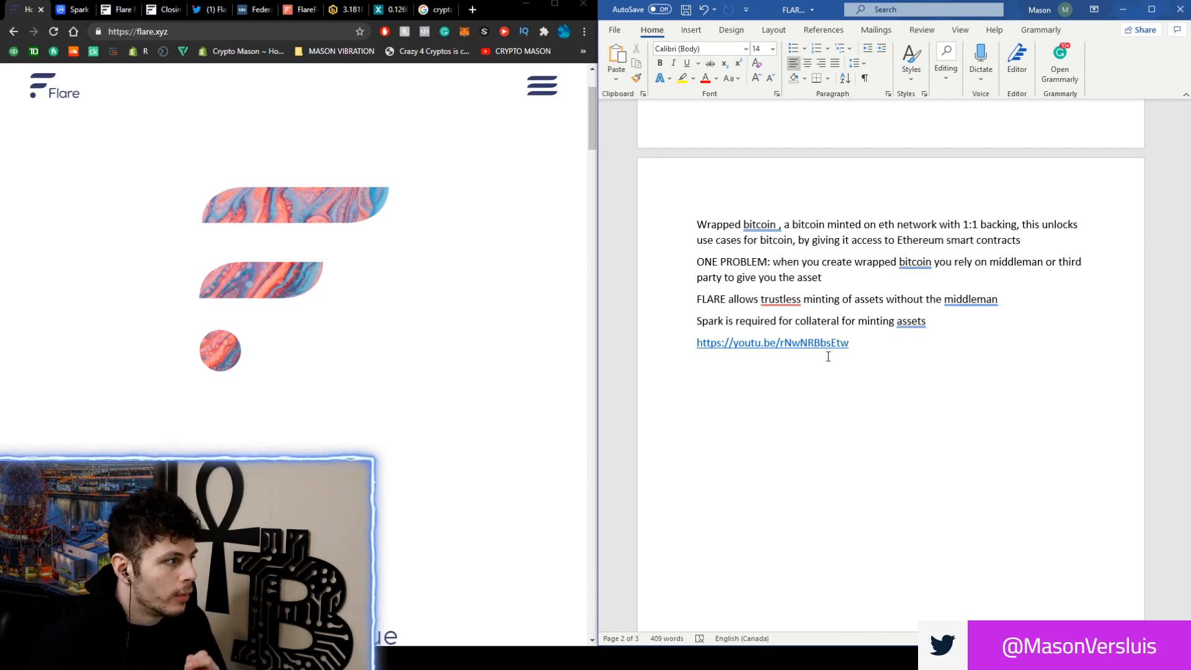
View CoinMarketCap's Wrapped Bitcoin page (~$47,004, 123,420 WBTC circulating), then return to Flare's homepage
{"action": "left_click", "coordinate": [73, 9]}
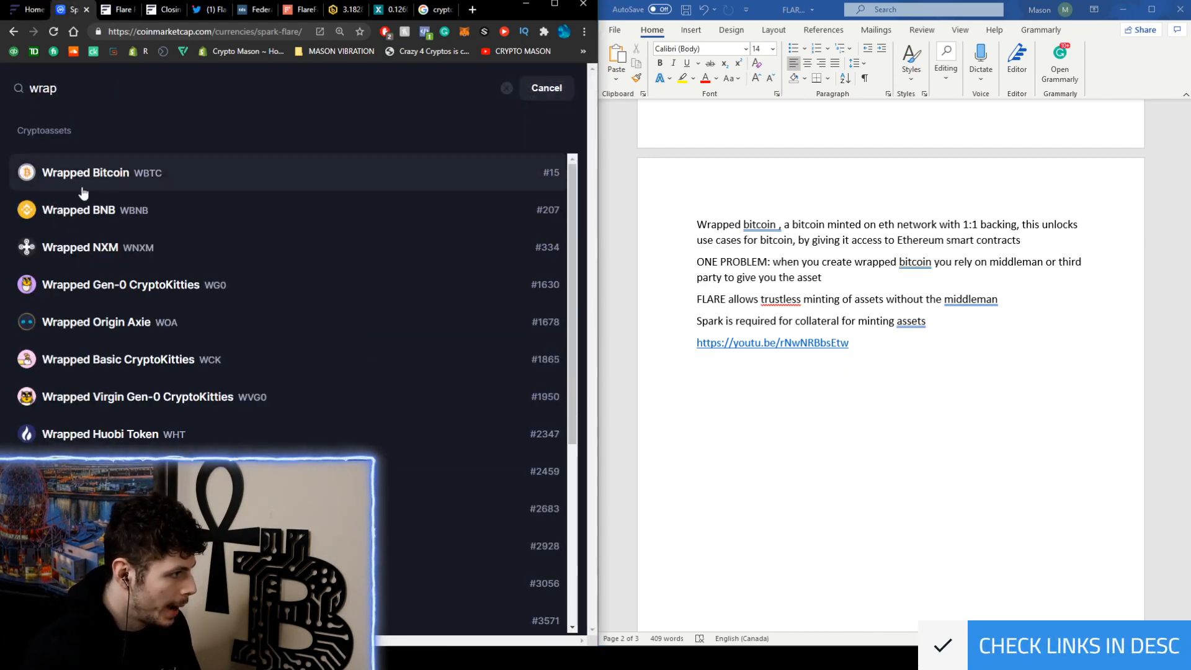
{"action": "left_click", "coordinate": [85, 173]}
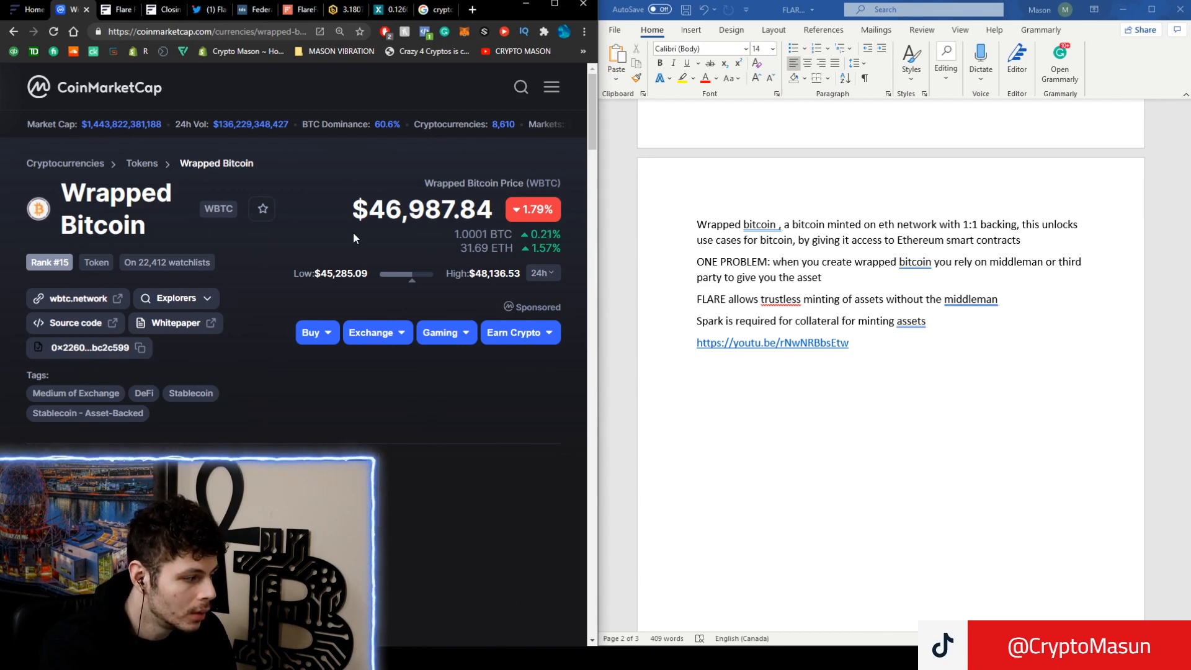
{"action": "scroll", "scroll_direction": "down", "scroll_amount": 3}
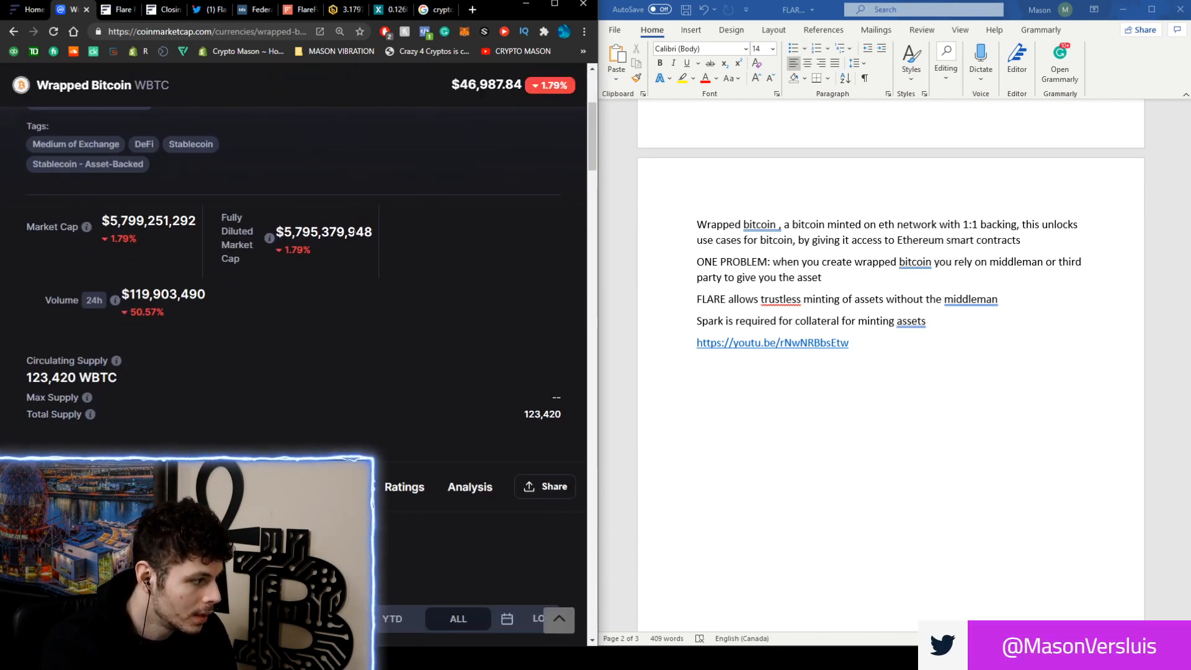
{"action": "scroll", "scroll_direction": "up", "scroll_amount": 3}
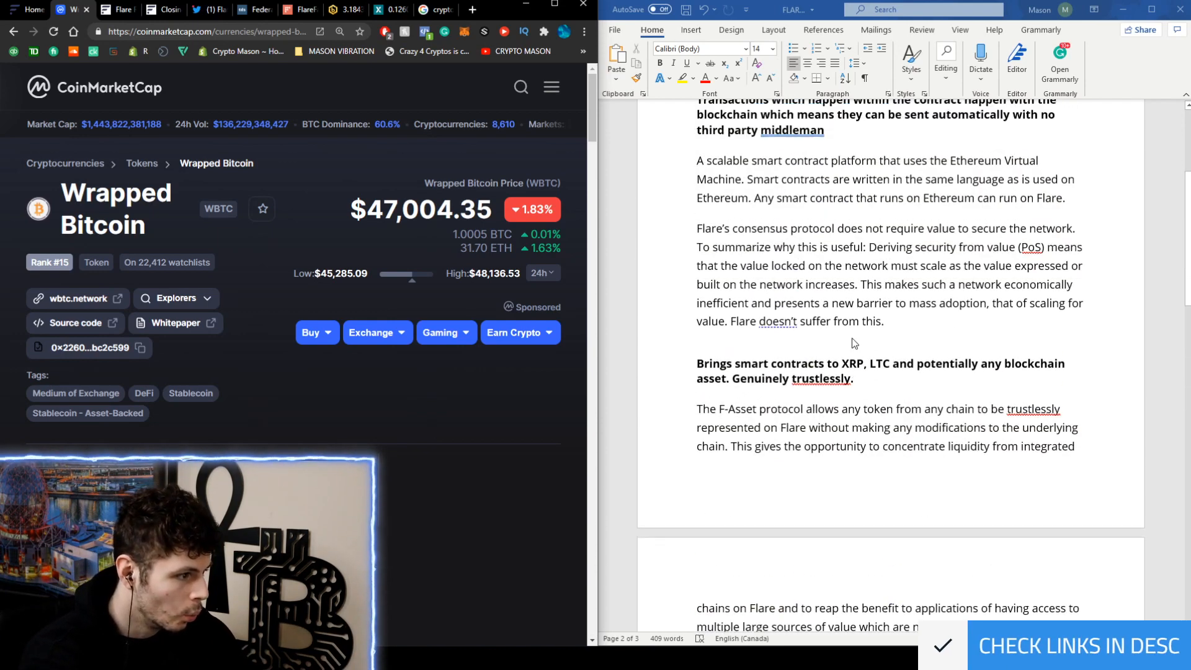
{"action": "scroll", "scroll_direction": "up", "scroll_amount": 3}
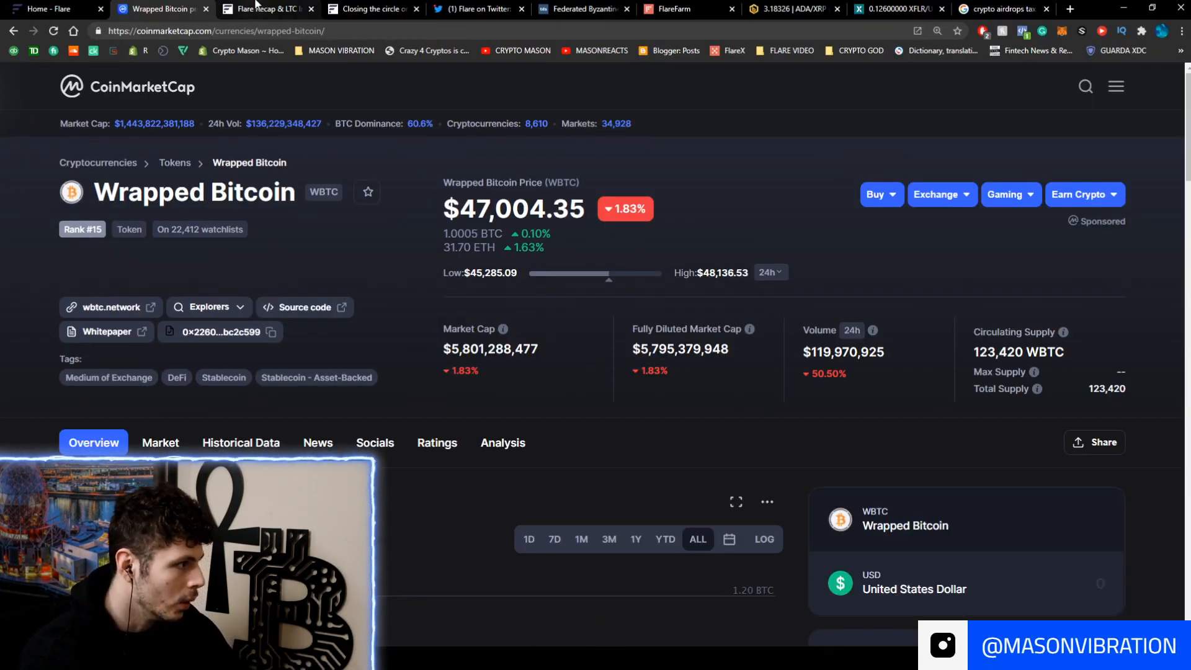
{"action": "left_click", "coordinate": [372, 9]}
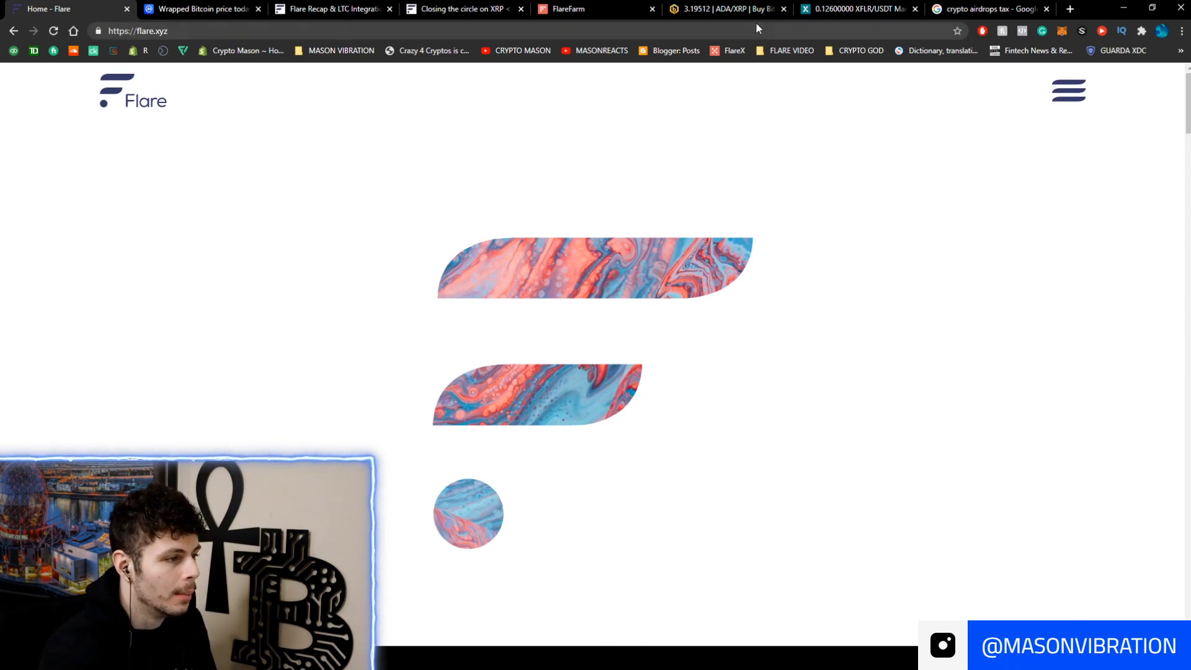
View Bitrue's ADA/XRP trading page, with ADA at 3.19724 XRP, up 17.11%
{"action": "left_click", "coordinate": [725, 8]}
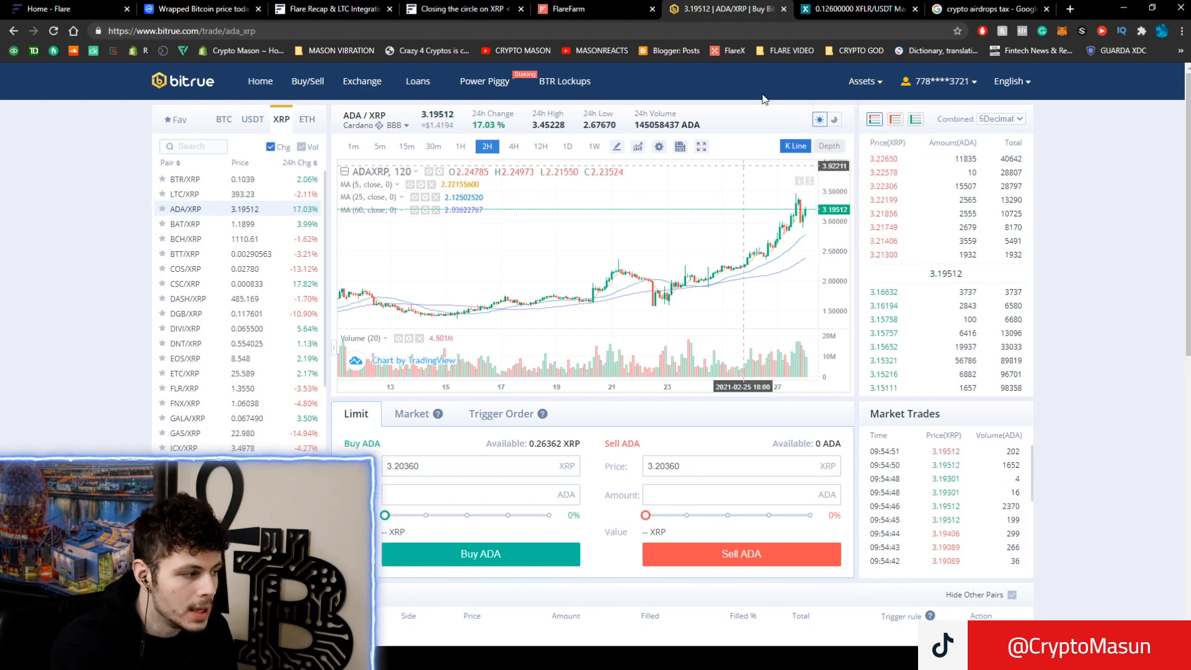
{"action": "scroll", "scroll_direction": "down", "scroll_amount": 3}
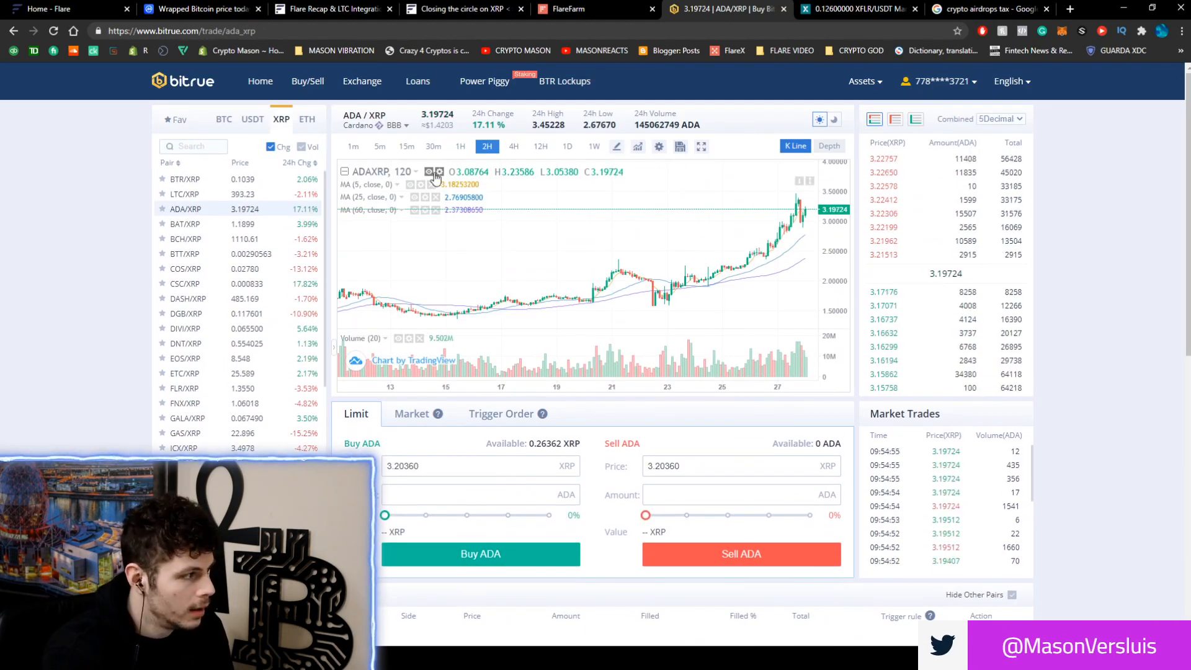
{"action": "mouse_move", "coordinate": [578, 197]}
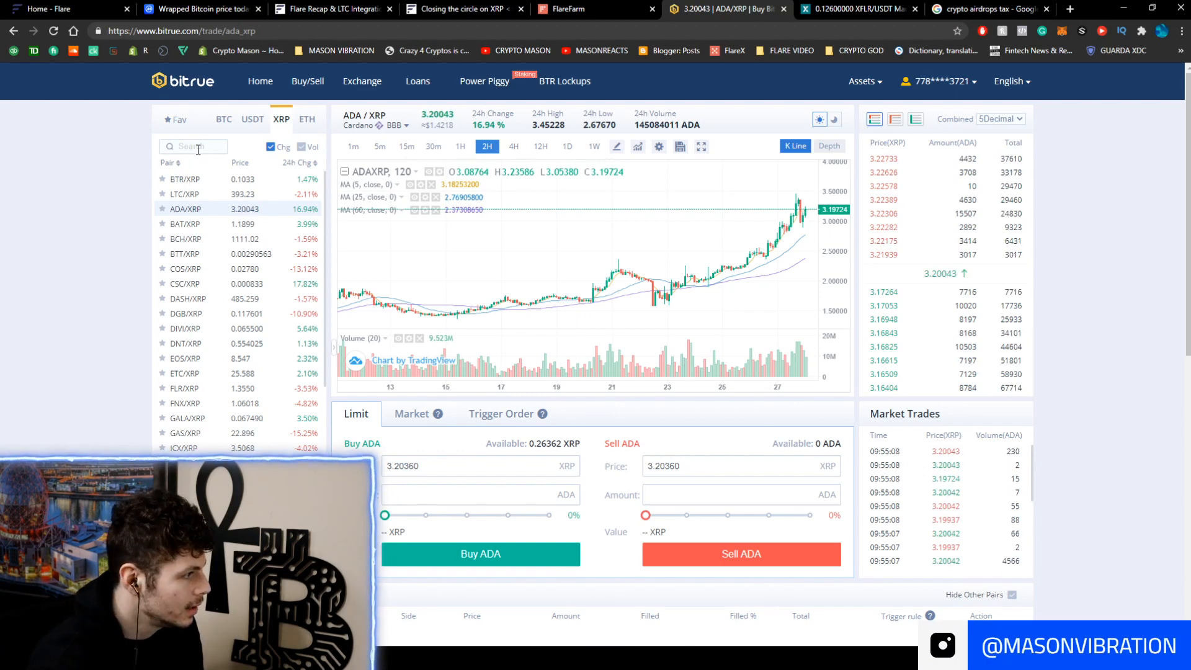
Find FLR/XRP with a 'flr' pair search and show its chart with daily candles
{"action": "type", "text": "flr"}
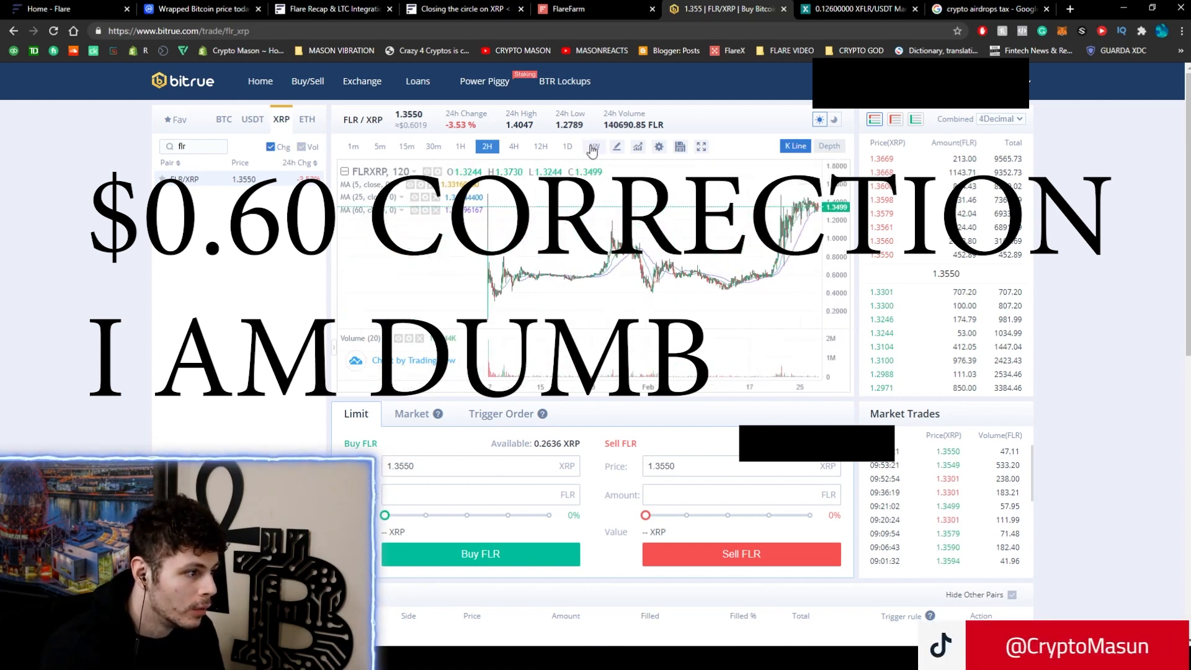
{"action": "left_click", "coordinate": [594, 146]}
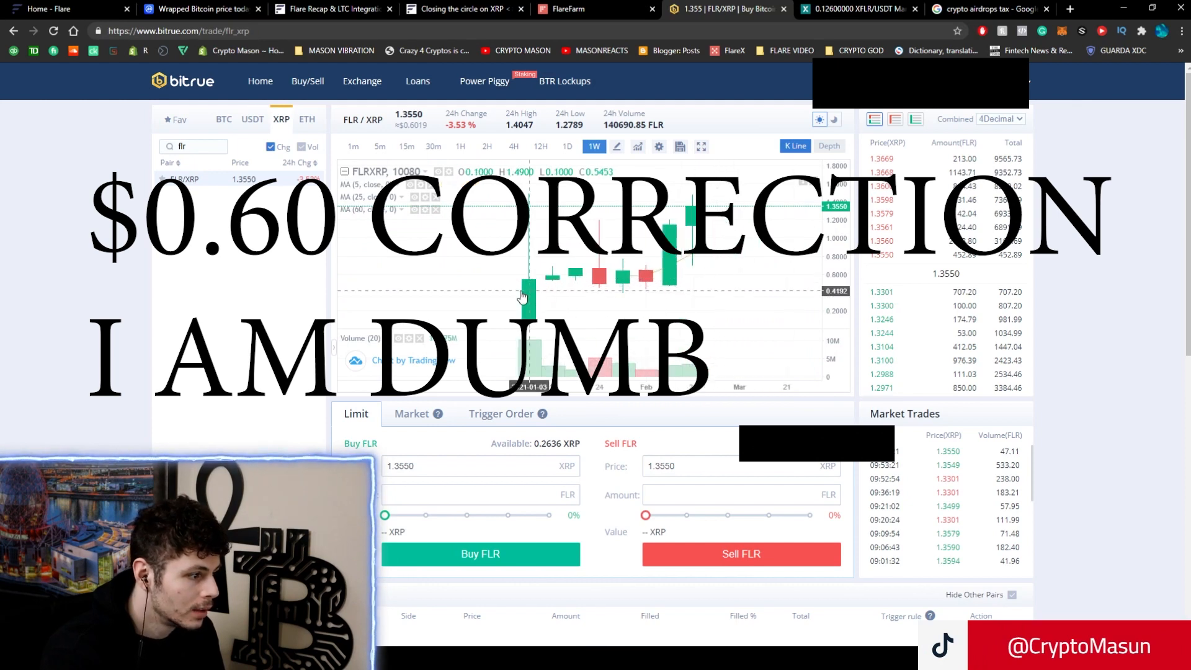
{"action": "left_click", "coordinate": [567, 146]}
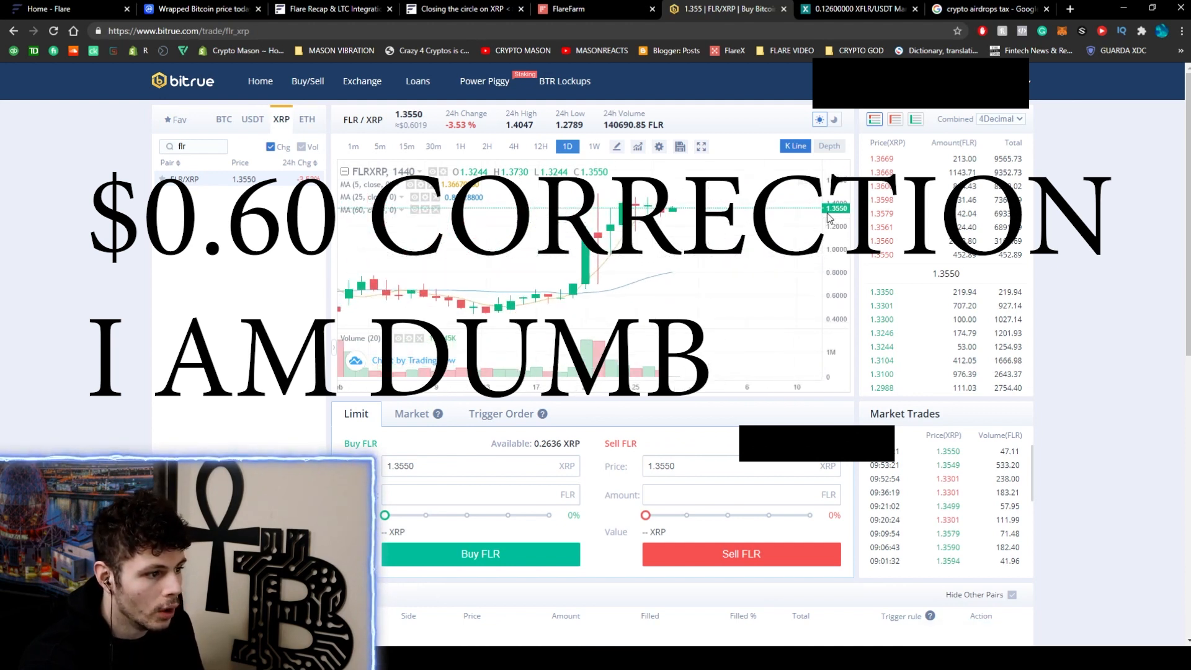
{"action": "mouse_move", "coordinate": [723, 228]}
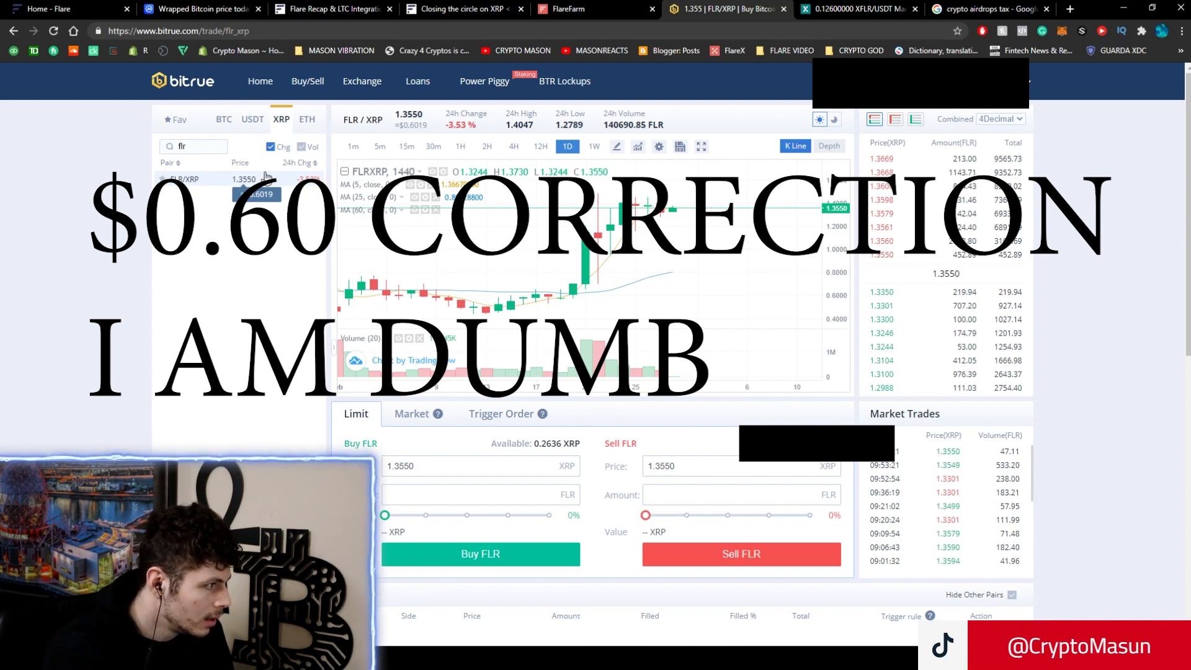
Switch the Bitrue pair list to USDT, showing FLR at 0.583006 USDT
{"action": "left_click", "coordinate": [252, 119]}
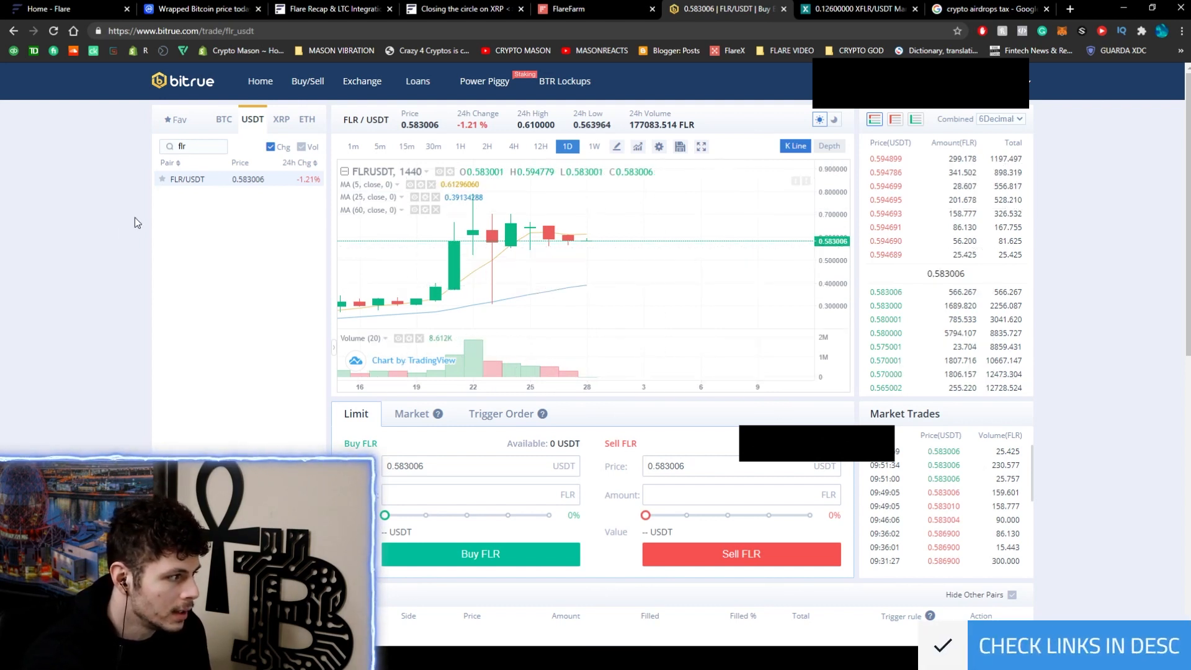
{"action": "mouse_move", "coordinate": [551, 274]}
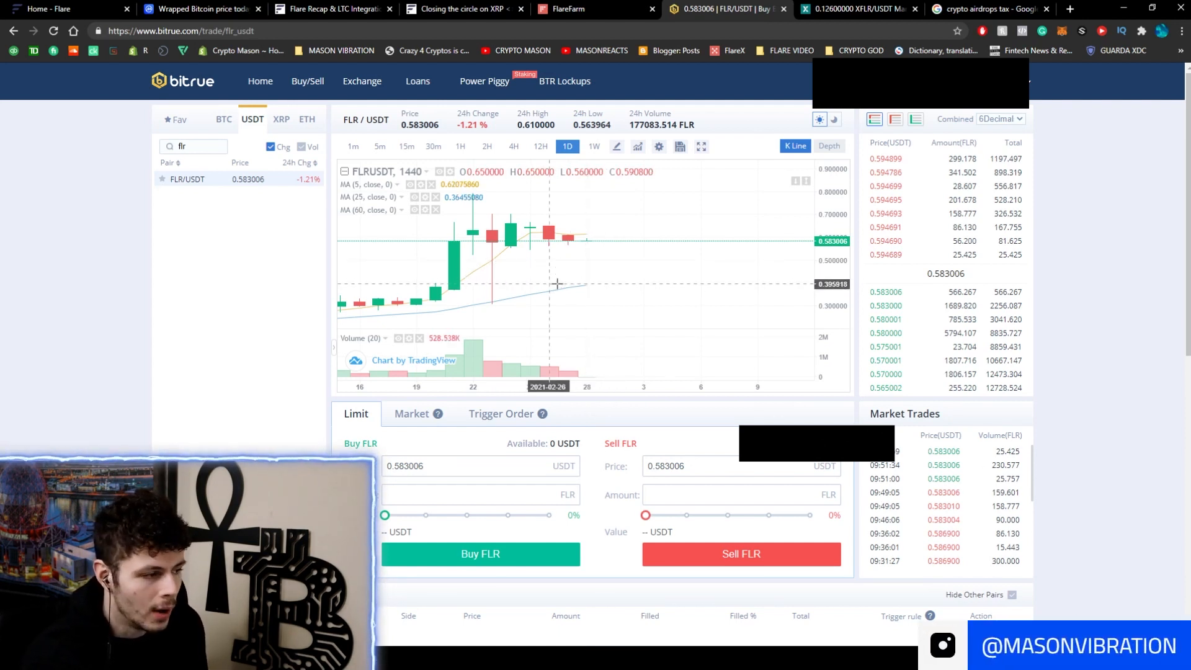
{"action": "mouse_move", "coordinate": [531, 249]}
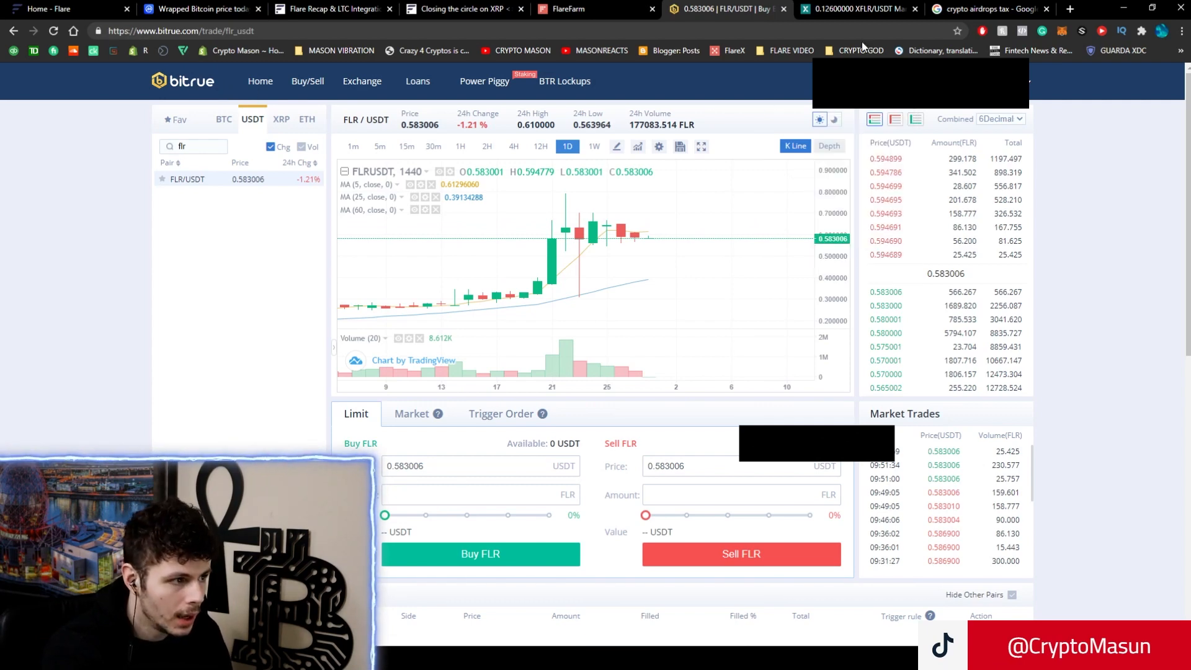
Compare Poloniex's XFLR/USDT market (0.126 USDT, up 8.62%) against Bitrue's FLR/USDT page
{"action": "left_click", "coordinate": [859, 8]}
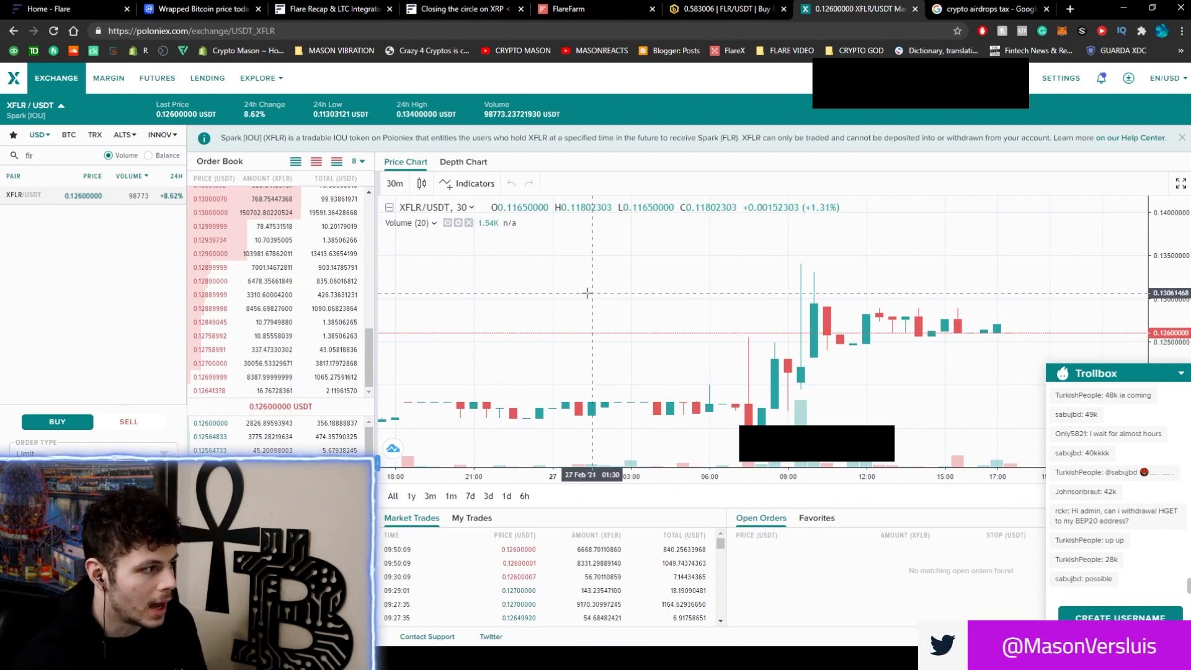
{"action": "mouse_move", "coordinate": [586, 304]}
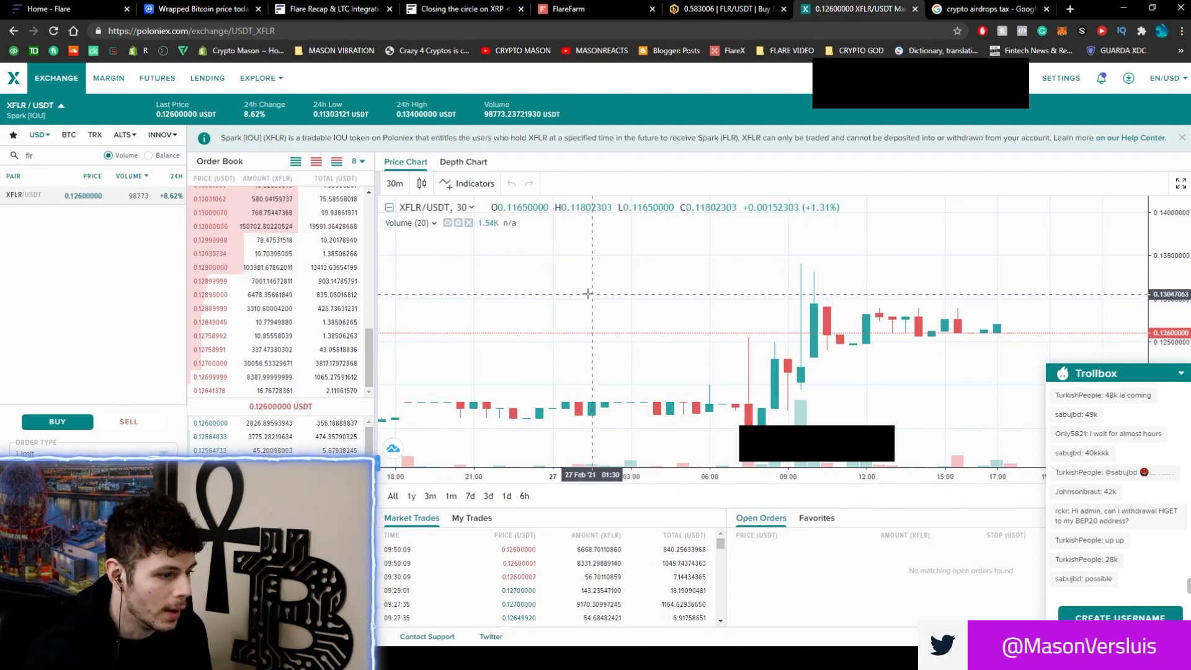
{"action": "left_click", "coordinate": [721, 8]}
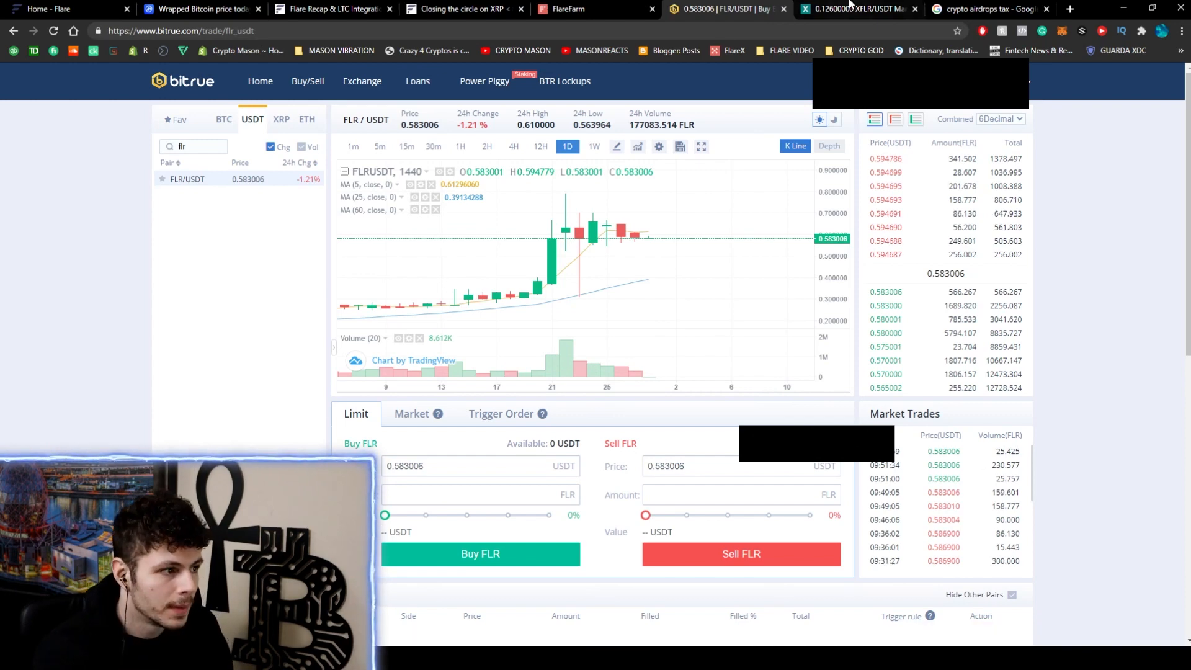
{"action": "left_click", "coordinate": [859, 9]}
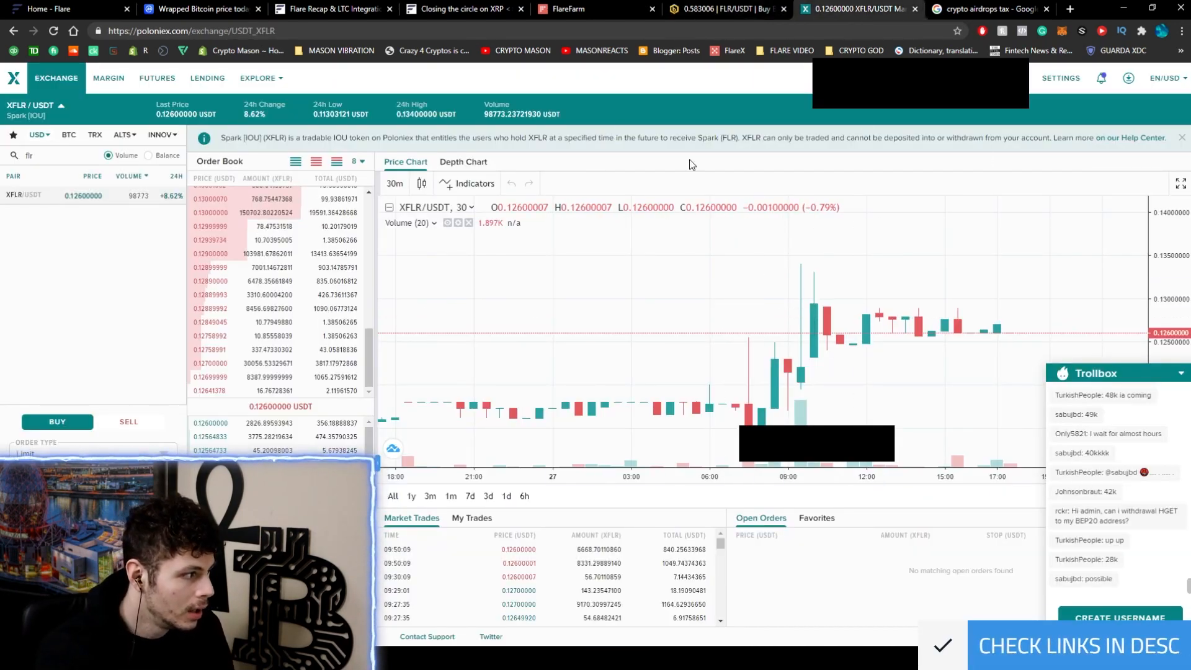
{"action": "mouse_move", "coordinate": [445, 297]}
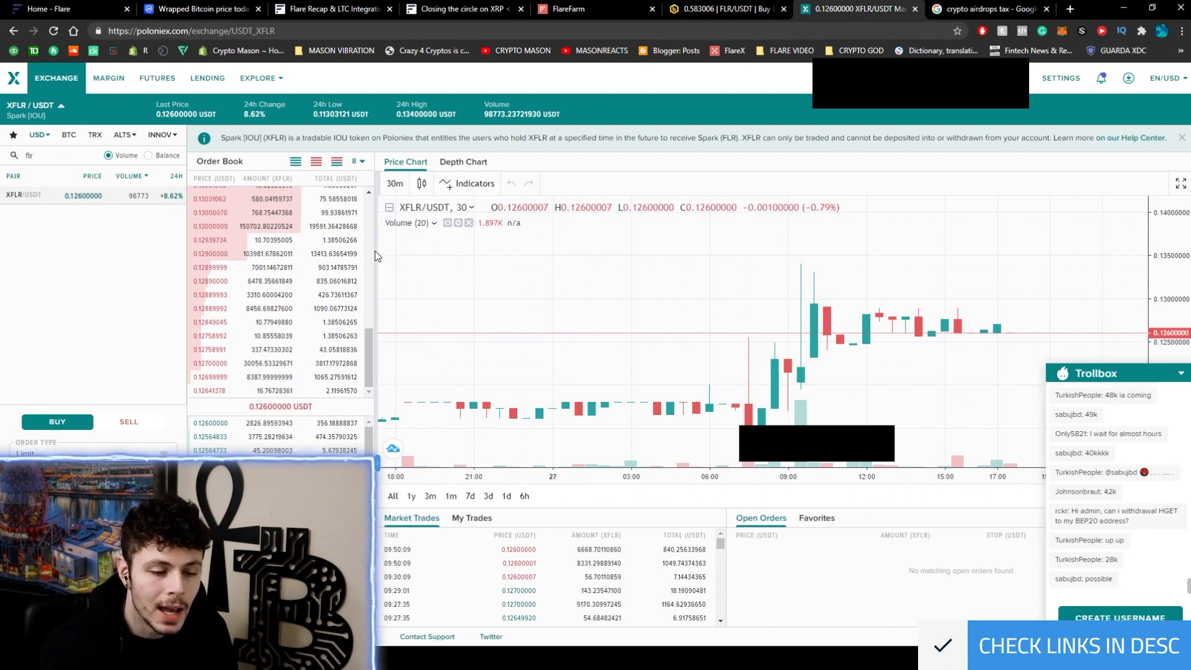
{"action": "mouse_move", "coordinate": [382, 251]}
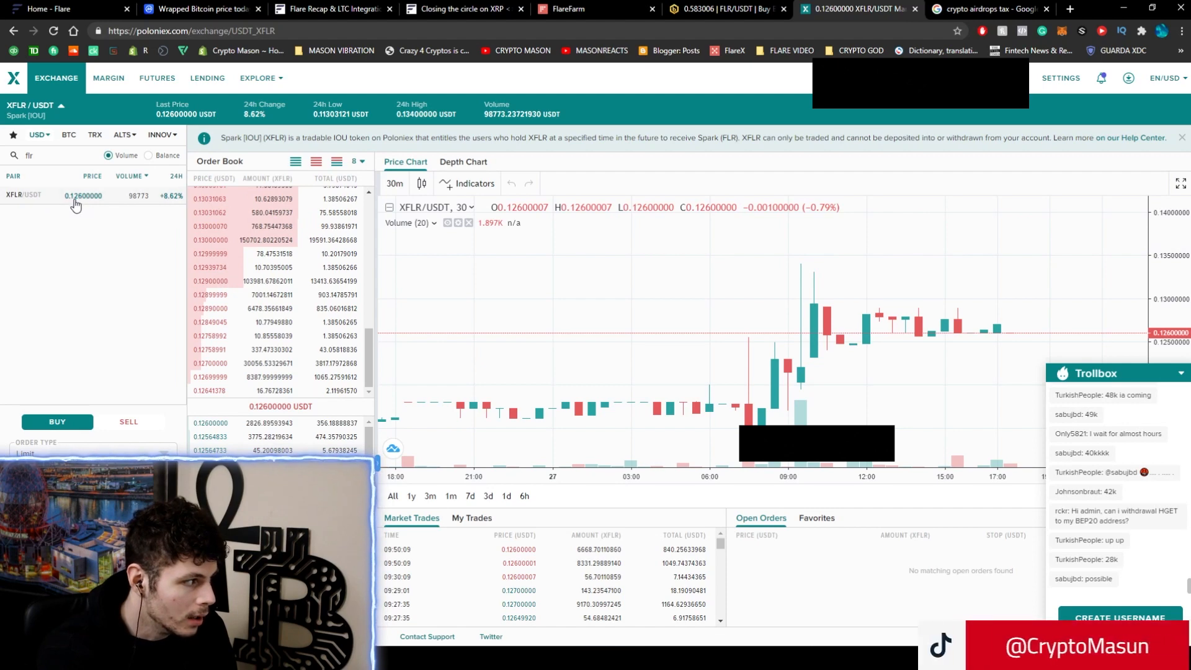
{"action": "mouse_move", "coordinate": [619, 275]}
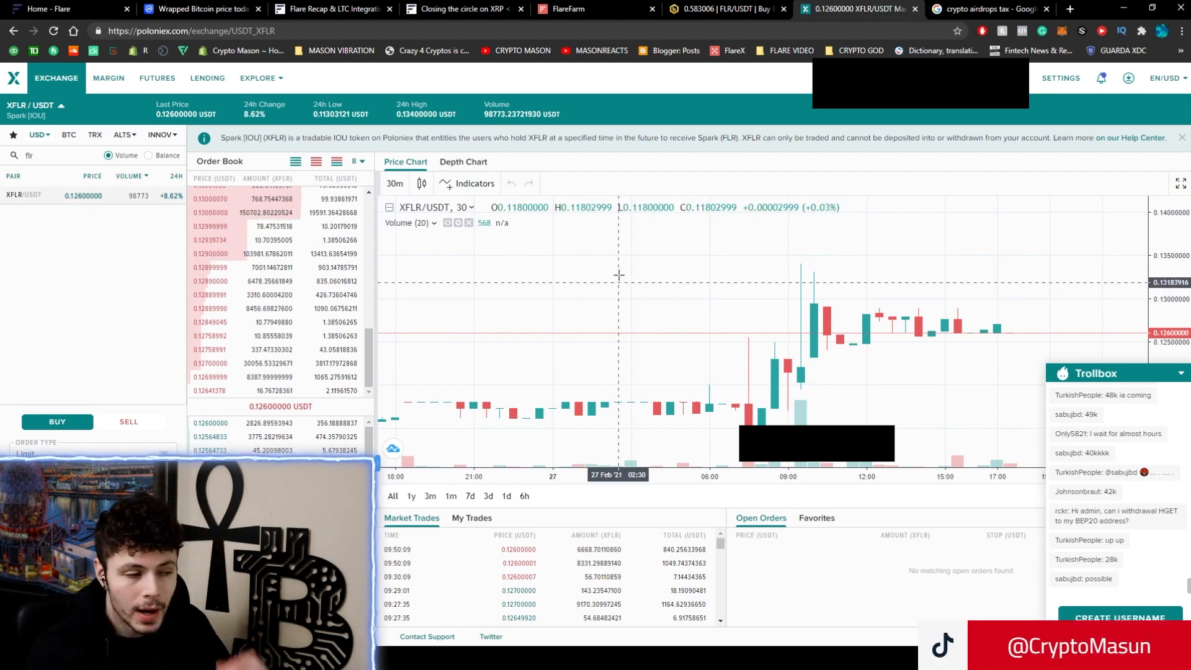
{"action": "left_click", "coordinate": [725, 10]}
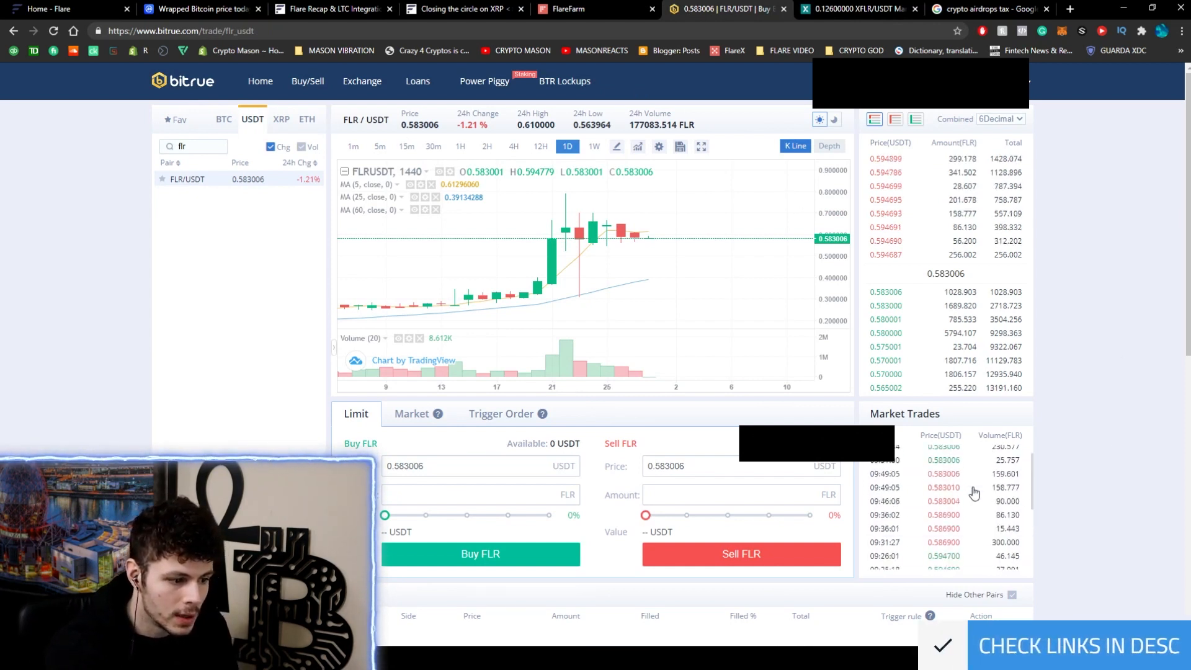
Flip through the Poloniex and Flare tabs, then list Bitrue's XRP-quoted pairs
{"action": "left_click", "coordinate": [859, 8]}
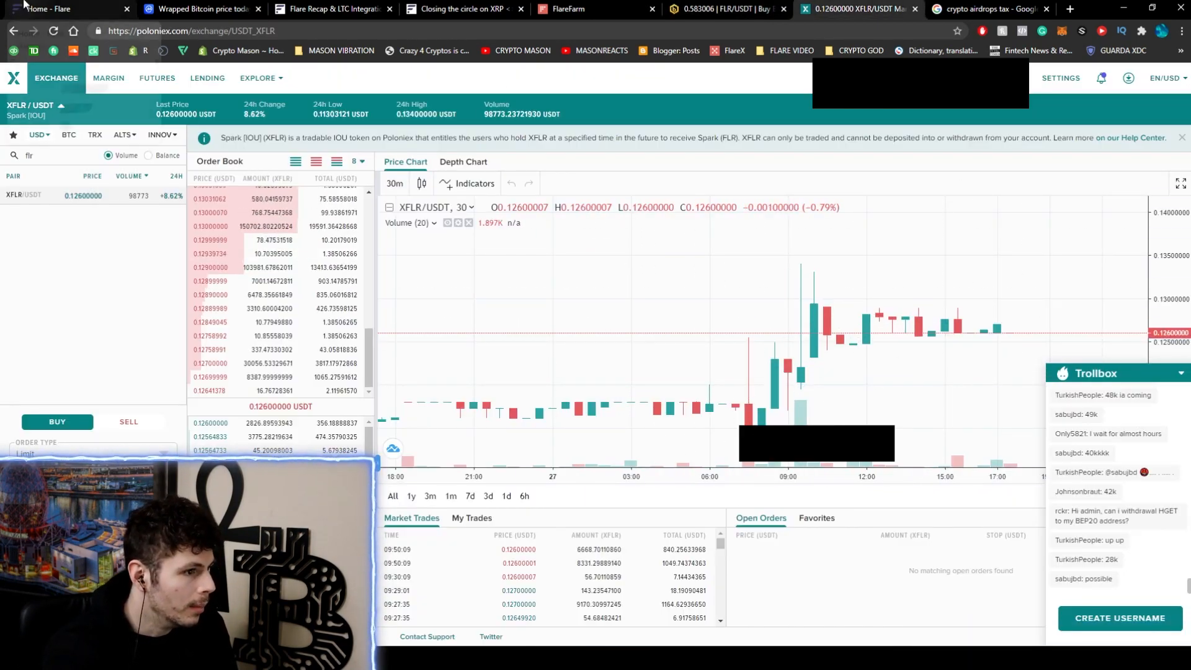
{"action": "left_click", "coordinate": [68, 9]}
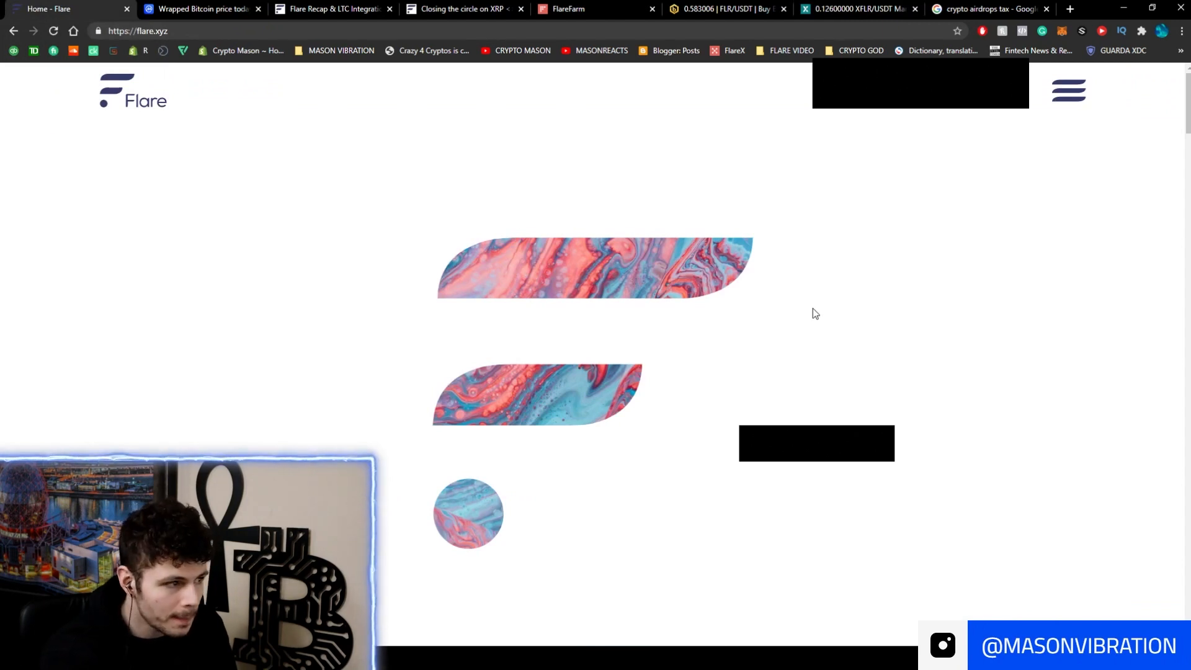
{"action": "left_click", "coordinate": [725, 9]}
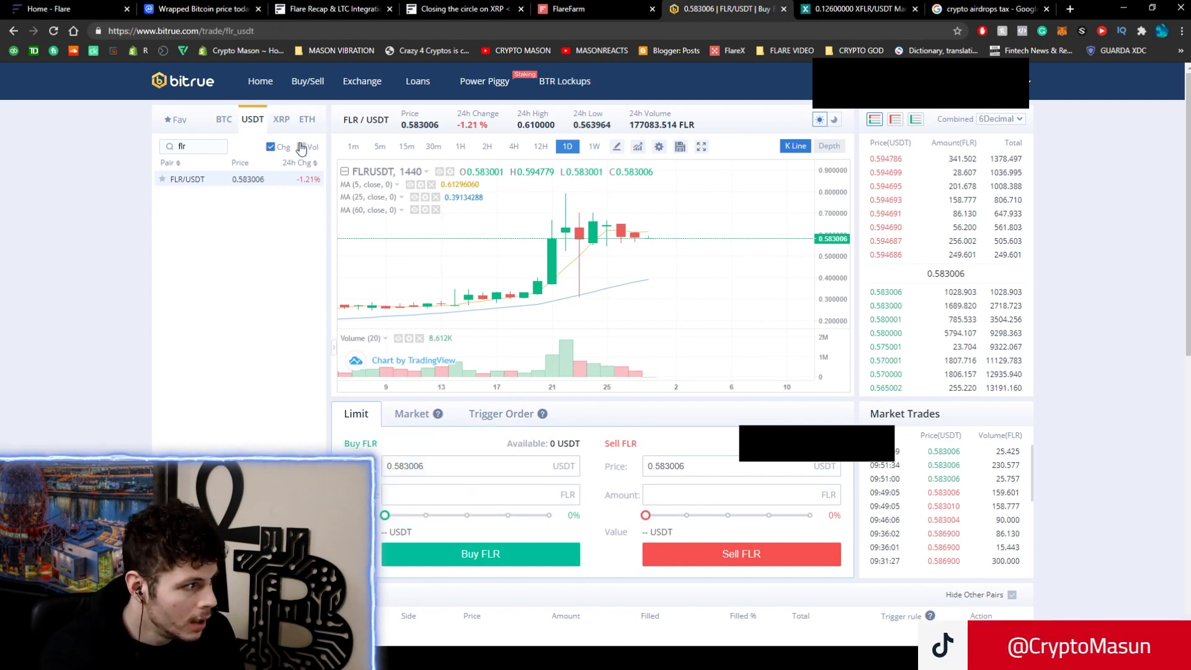
{"action": "left_click", "coordinate": [281, 119]}
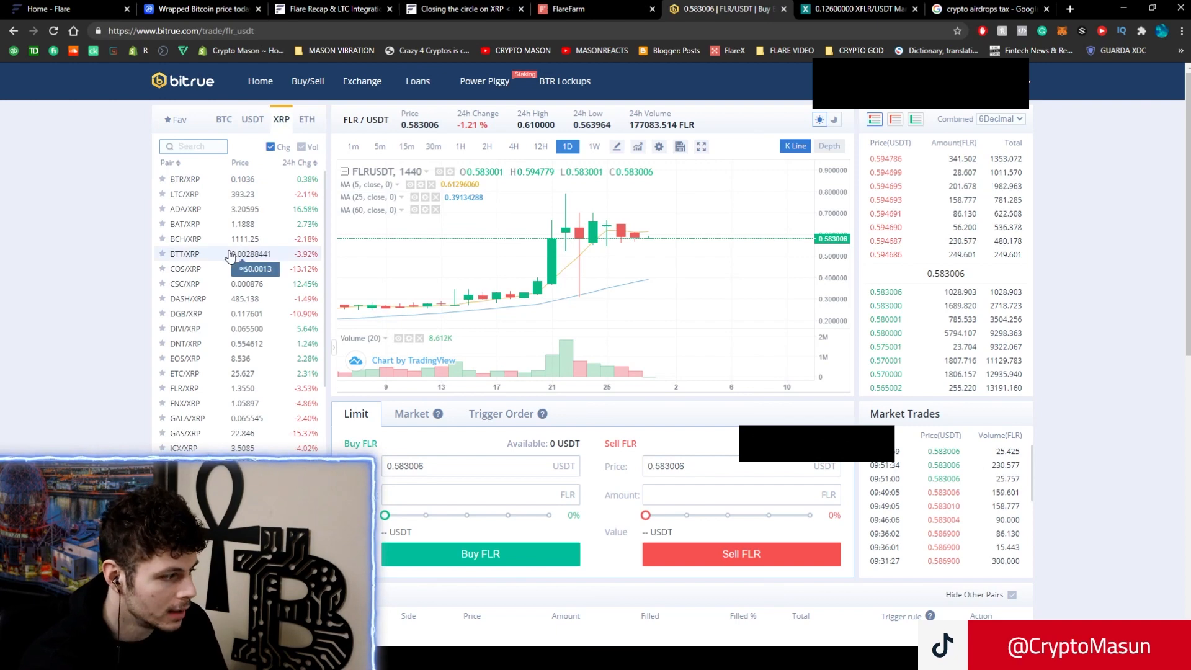
{"action": "mouse_move", "coordinate": [240, 277]}
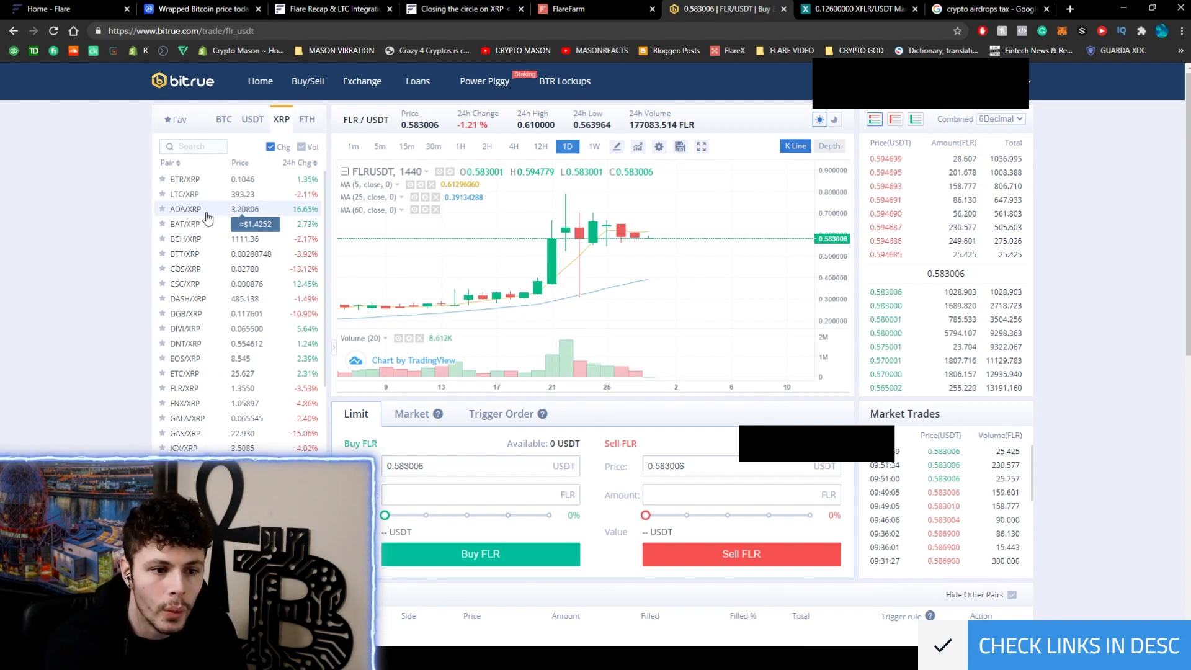
Open ADA/XRP, then IOTA/XRP (2.6829 XRP), and search the pairs for XDC
{"action": "left_click", "coordinate": [185, 209]}
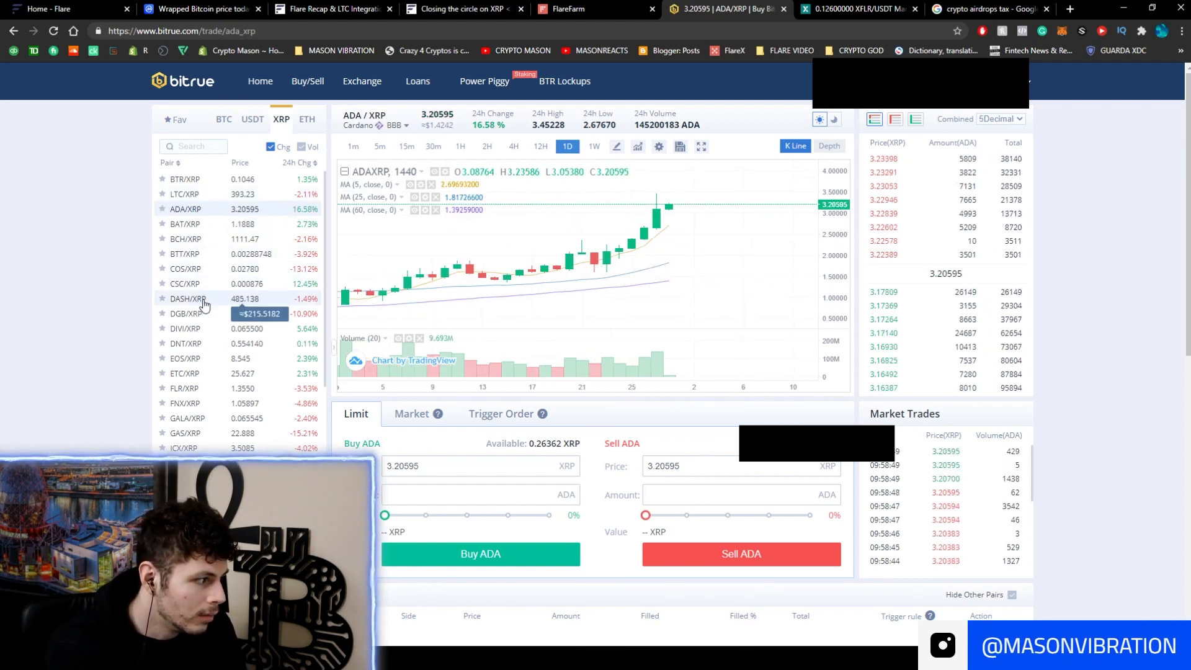
{"action": "left_click", "coordinate": [185, 353]}
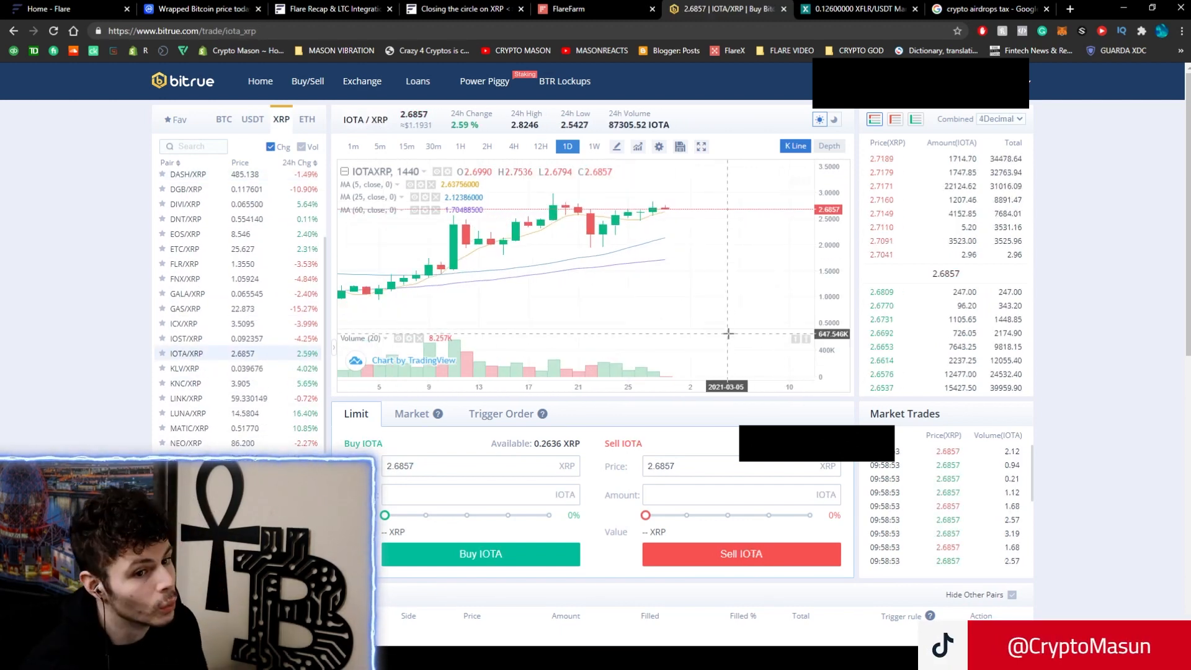
{"action": "left_click", "coordinate": [223, 120]}
{"action": "type", "text": "x"}
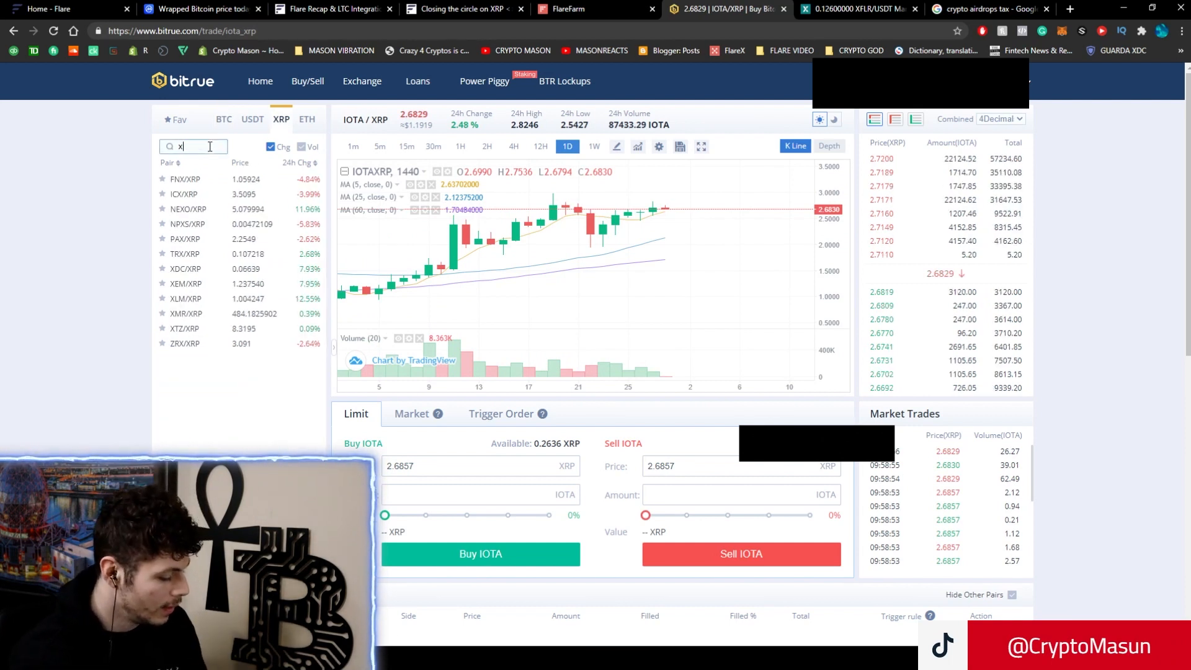
{"action": "type", "text": "dc"}
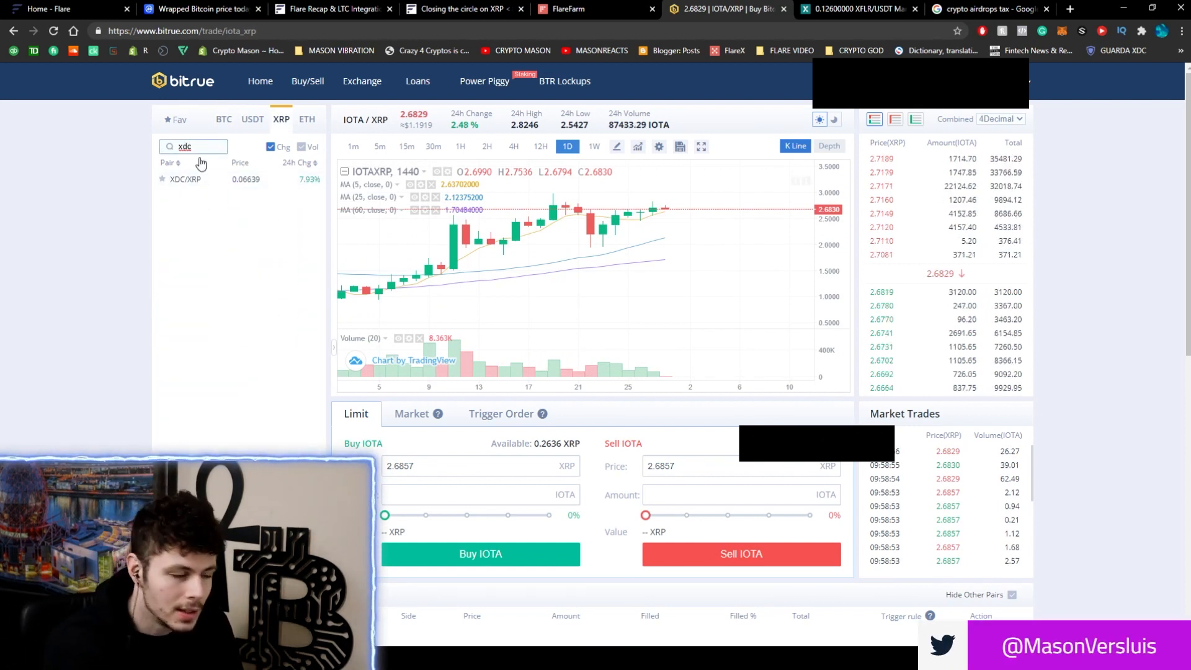
{"action": "left_click", "coordinate": [220, 146]}
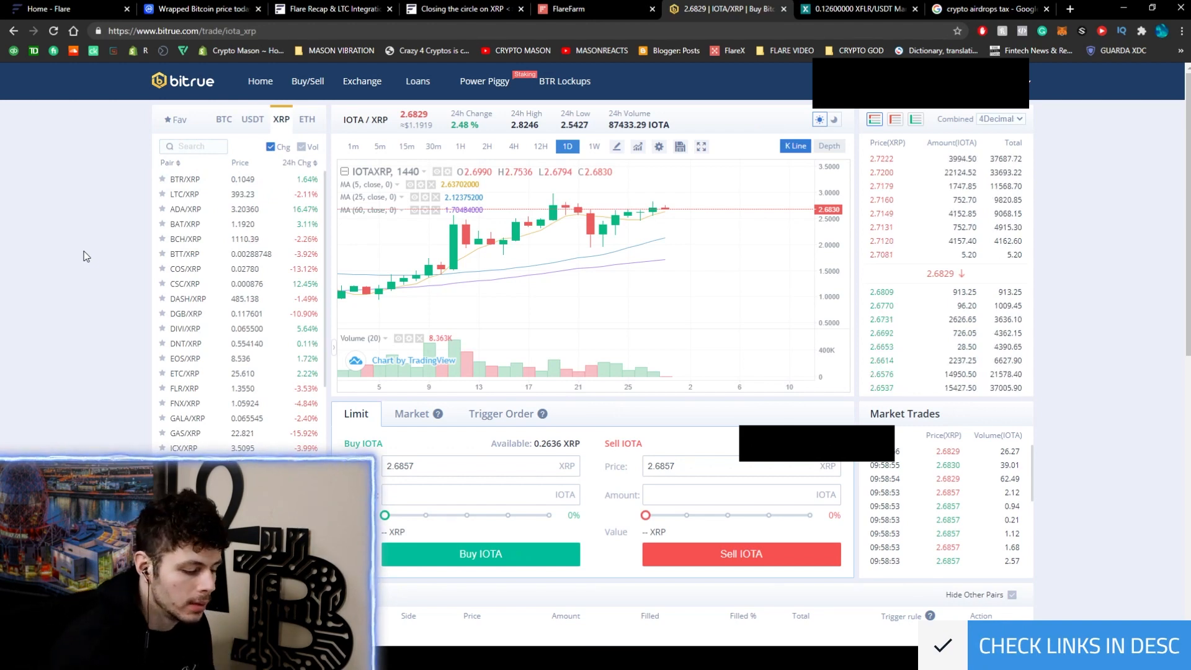
Read the Exodus article's airdrop section on the December 12th snapshot and 2021 distribution
{"action": "left_click", "coordinate": [996, 8]}
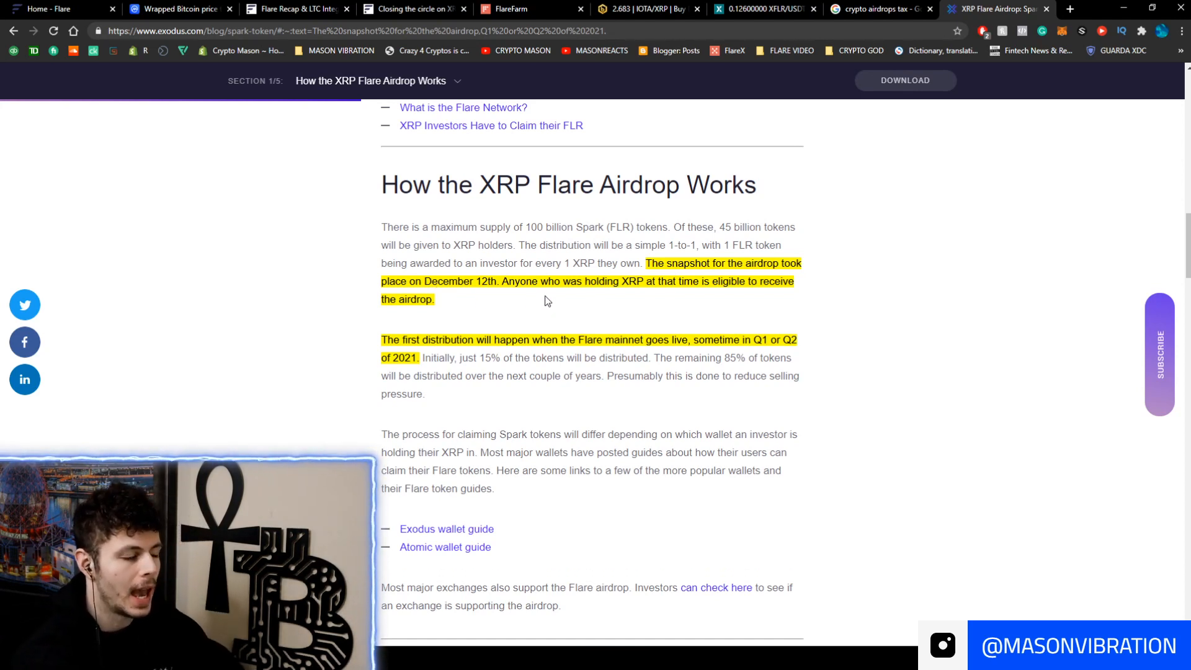
{"action": "mouse_move", "coordinate": [787, 297]}
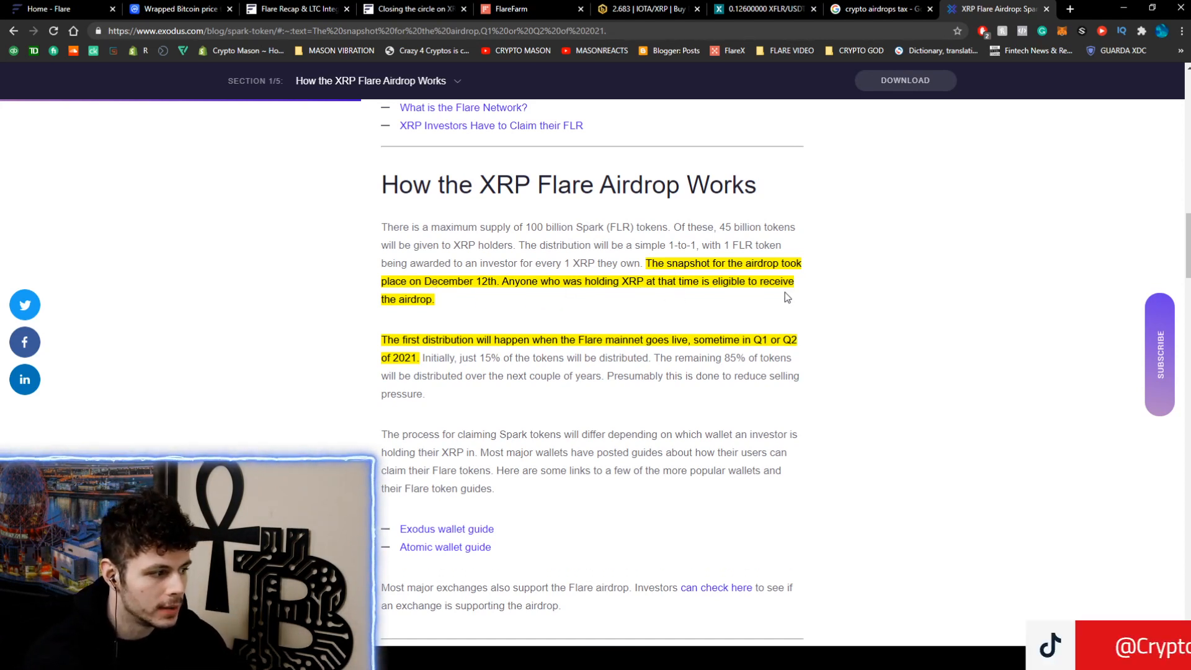
{"action": "mouse_move", "coordinate": [657, 314]}
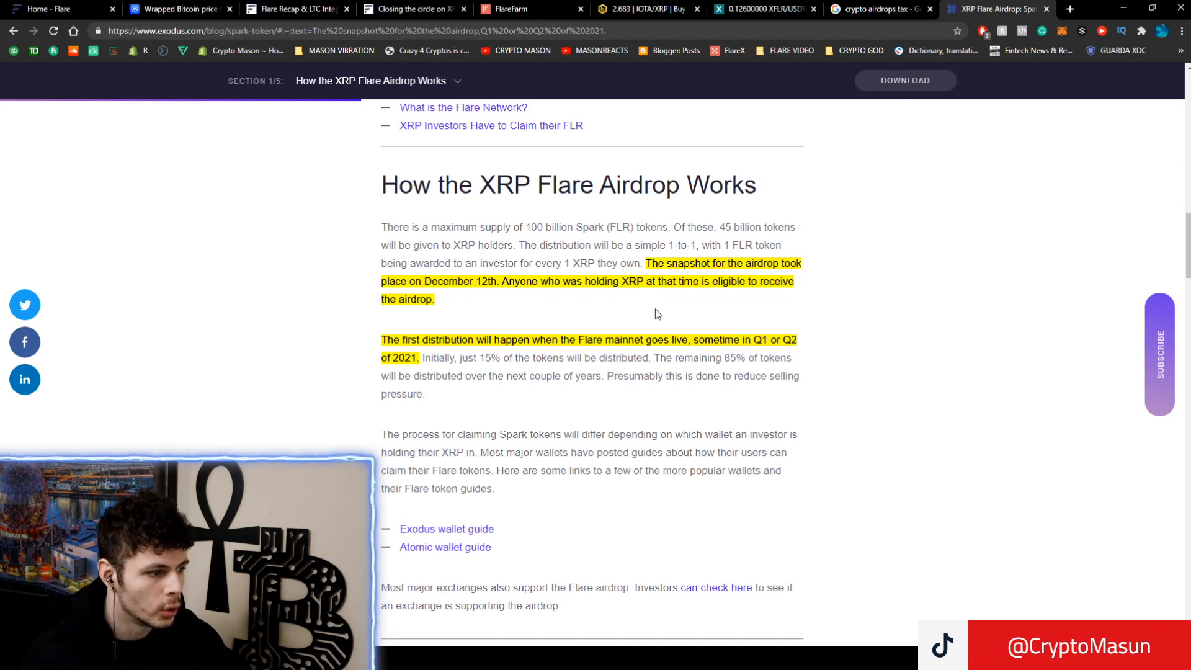
{"action": "scroll", "scroll_direction": "down", "scroll_amount": 3}
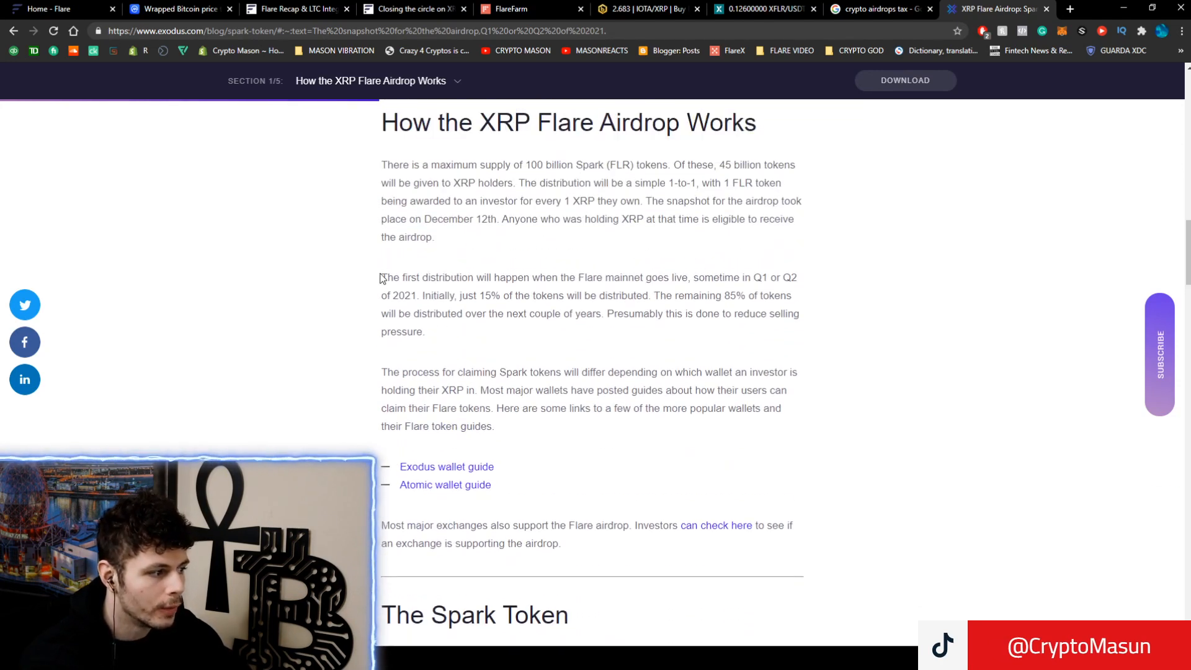
{"action": "mouse_move", "coordinate": [644, 279]}
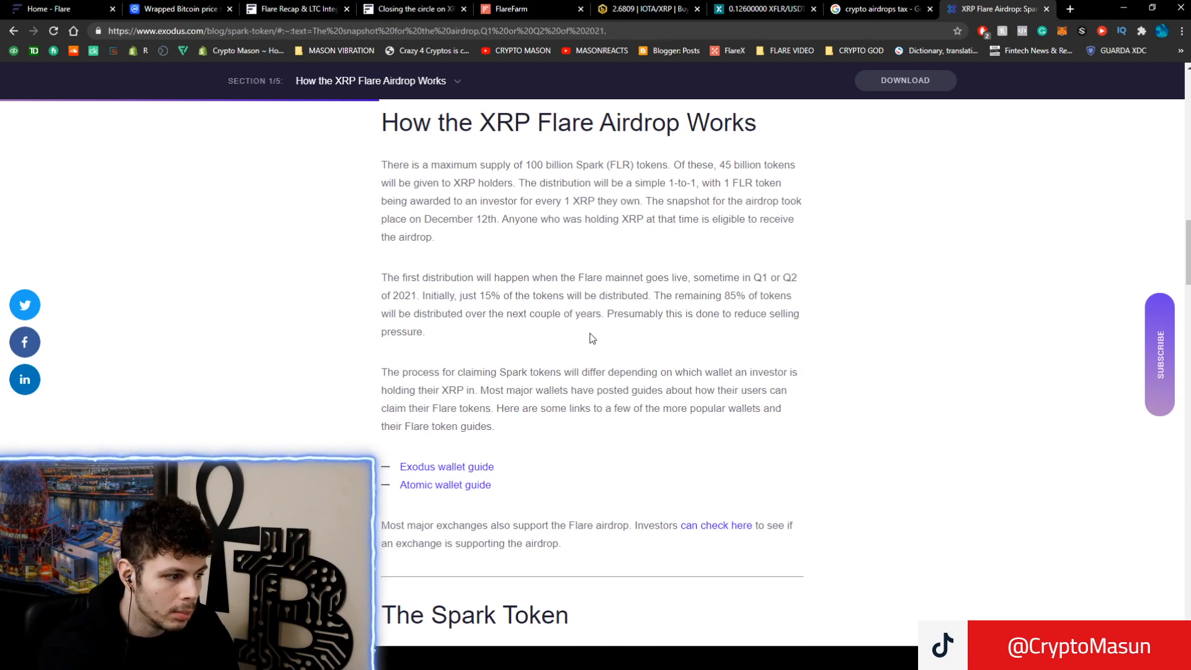
{"action": "mouse_move", "coordinate": [644, 314]}
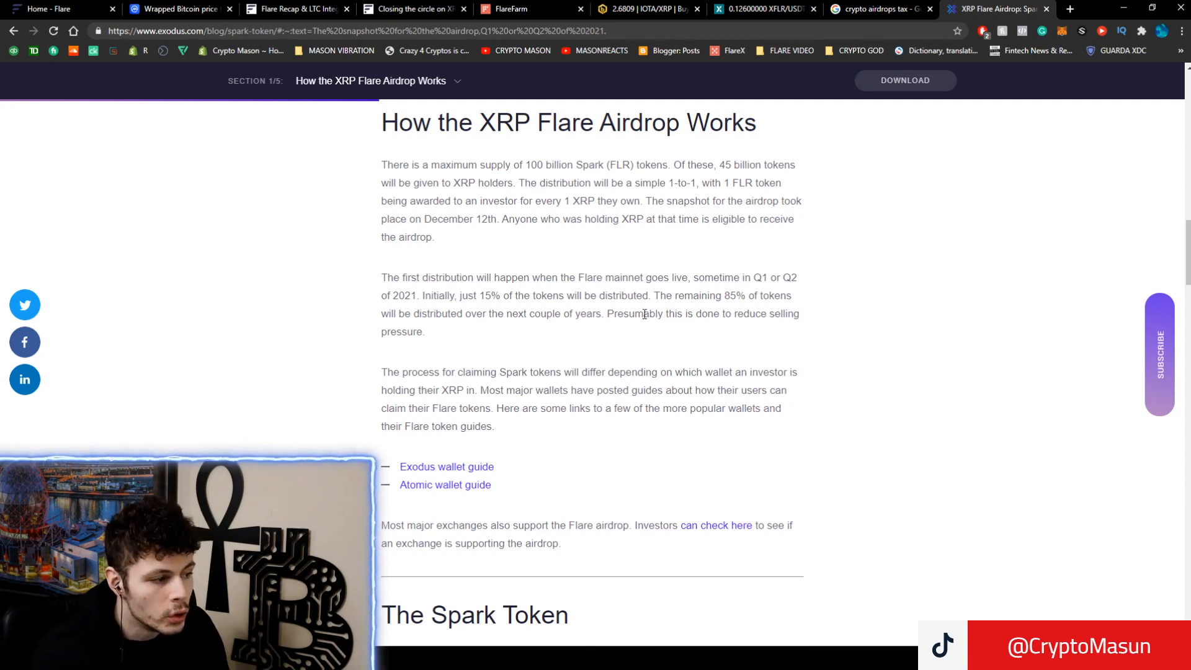
{"action": "mouse_move", "coordinate": [900, 326]}
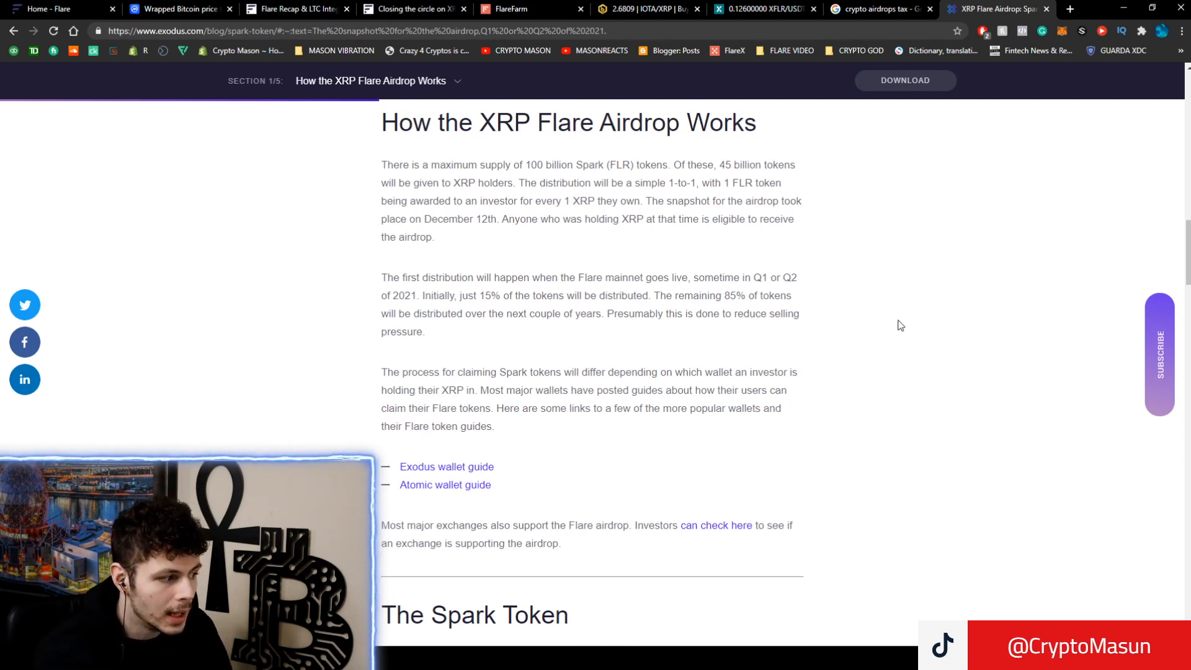
{"action": "left_click", "coordinate": [991, 9]}
{"action": "type", "text": "spark mainnet launch"}
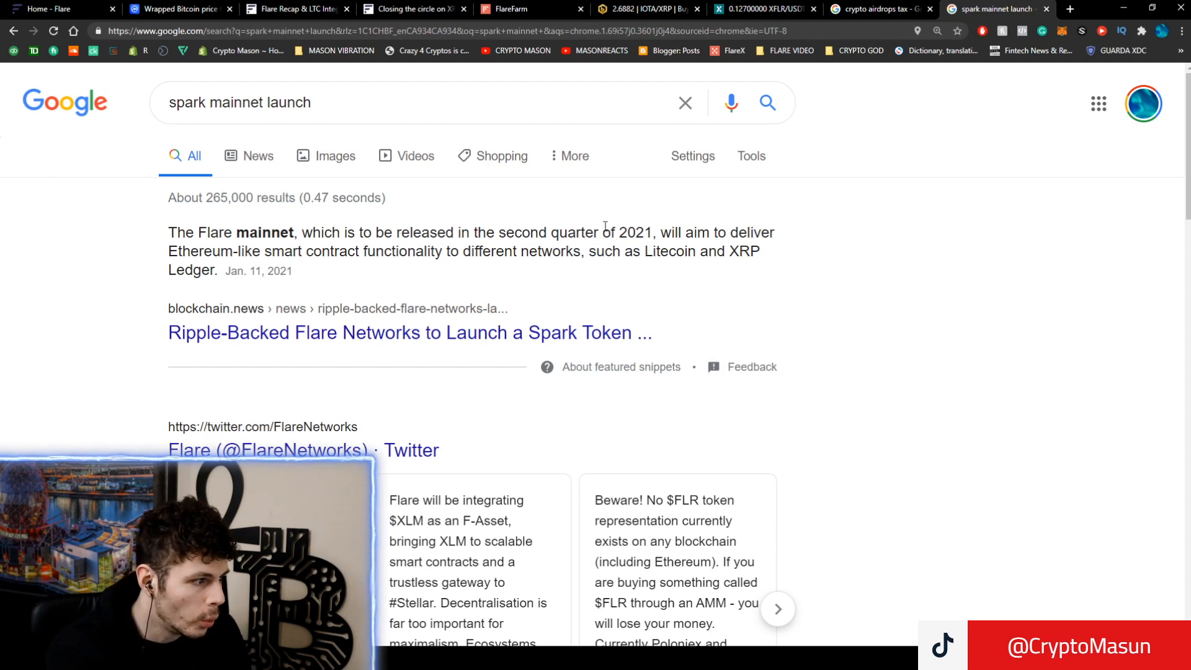
{"action": "mouse_move", "coordinate": [825, 240]}
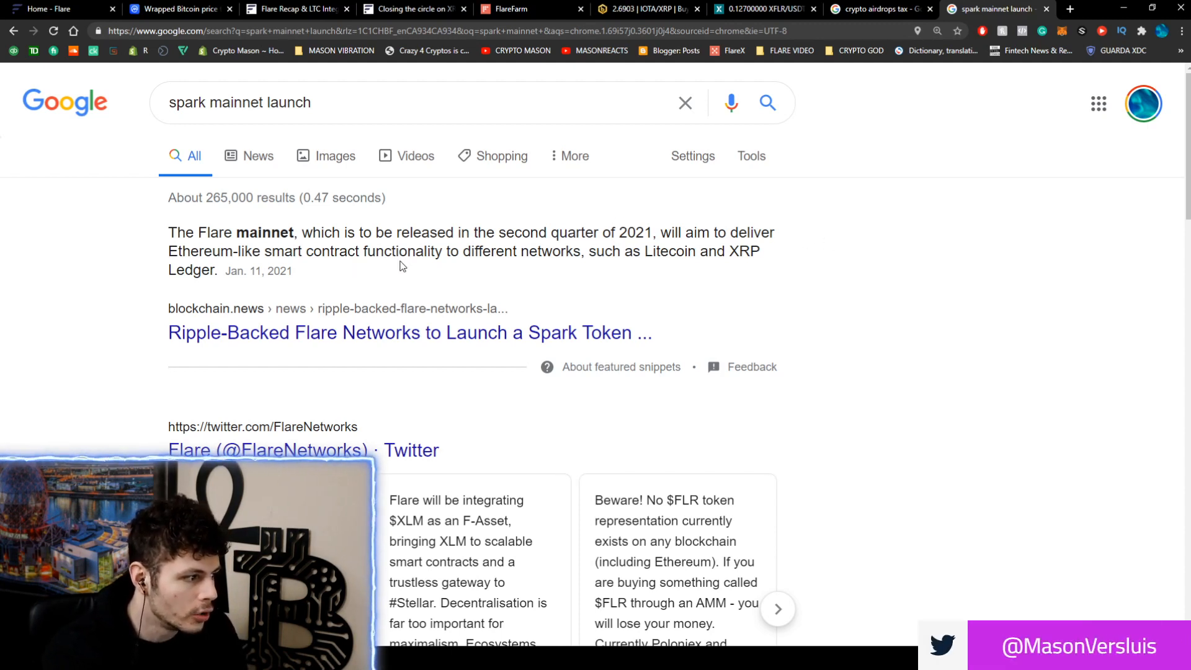
{"action": "scroll", "scroll_direction": "down", "scroll_amount": 3}
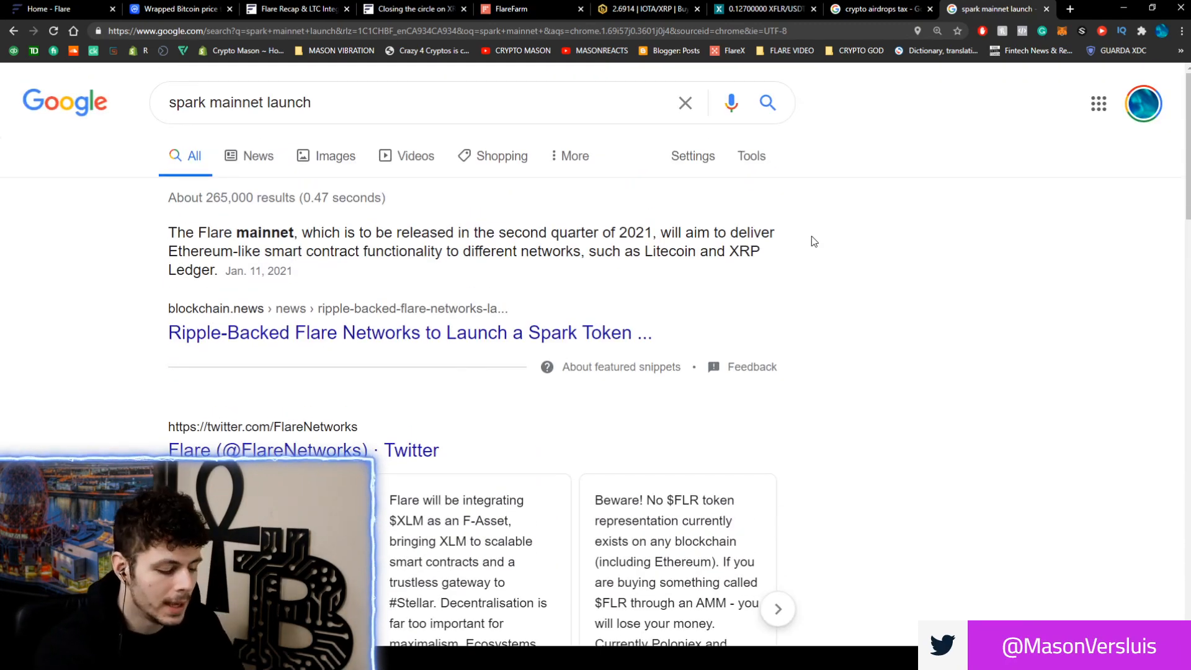
{"action": "left_click", "coordinate": [414, 8]}
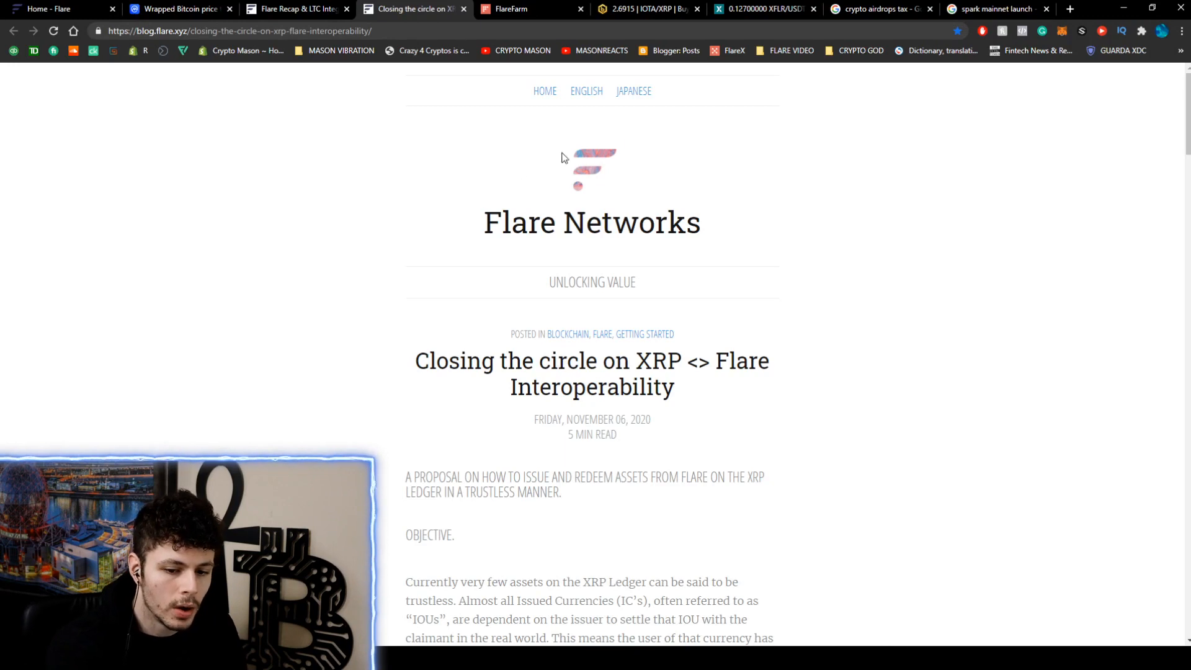
Switch to flr.finance and scroll back to its 'Decentralized Finance' landing section
{"action": "left_click", "coordinate": [524, 9]}
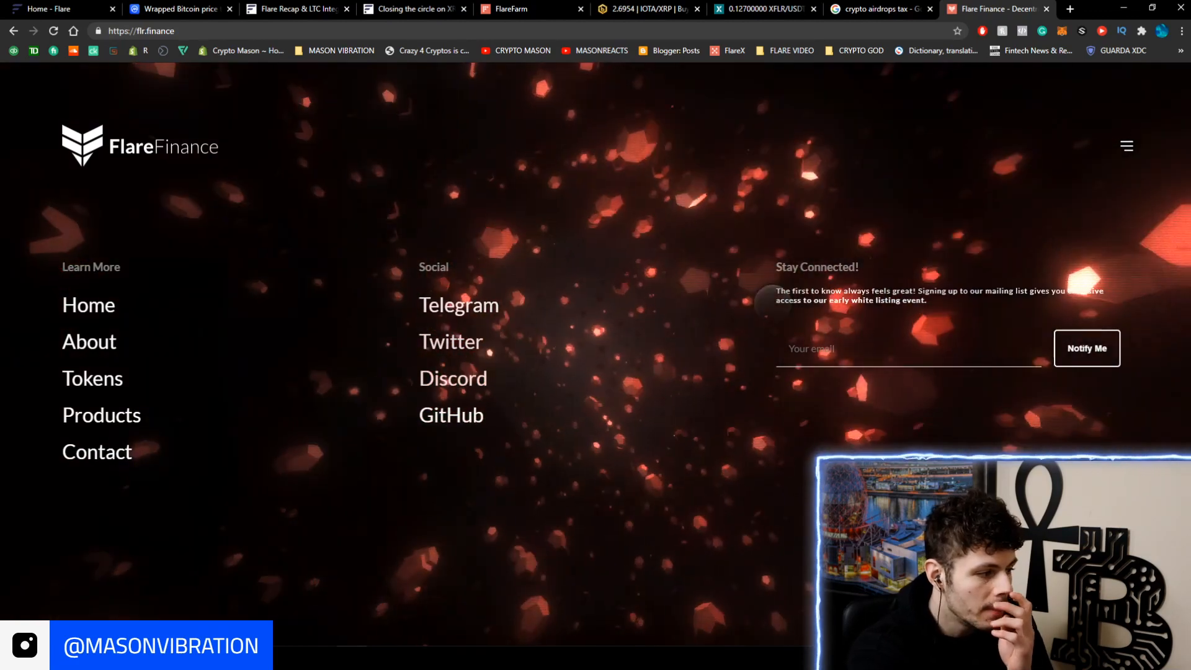
{"action": "scroll", "scroll_direction": "up", "scroll_amount": 3}
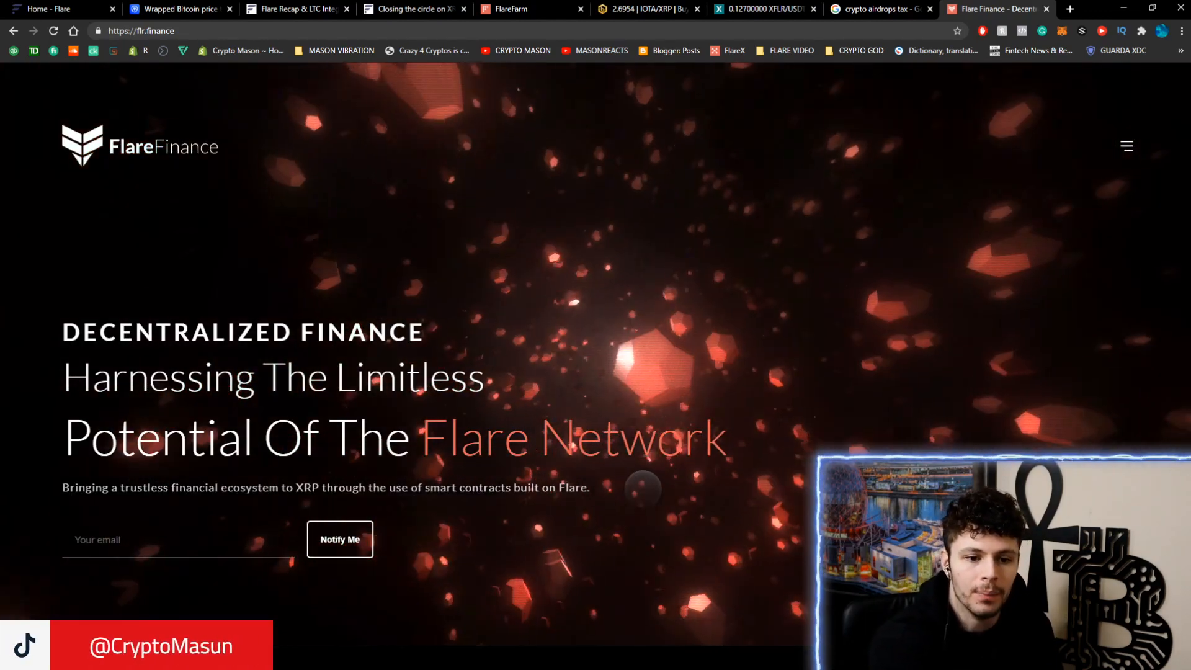
Scroll through FlareFarm's 11 staking pools, including 1000 YFLR staked in the YFLR pool
{"action": "left_click", "coordinate": [524, 9]}
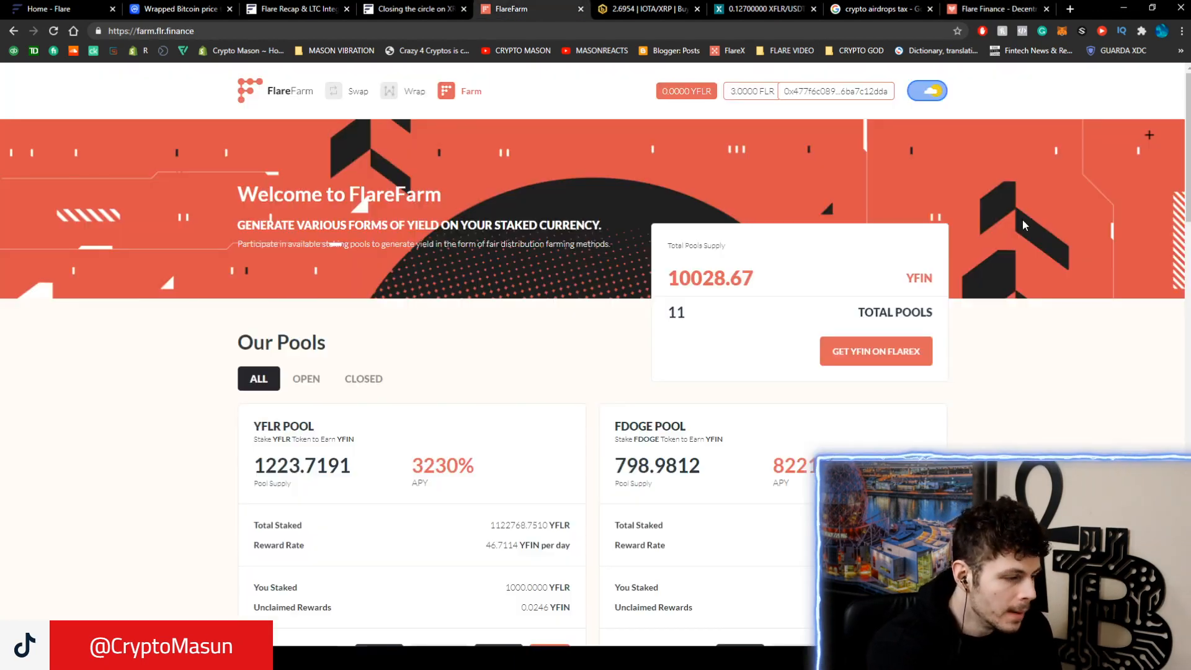
{"action": "scroll", "scroll_direction": "down", "scroll_amount": 3}
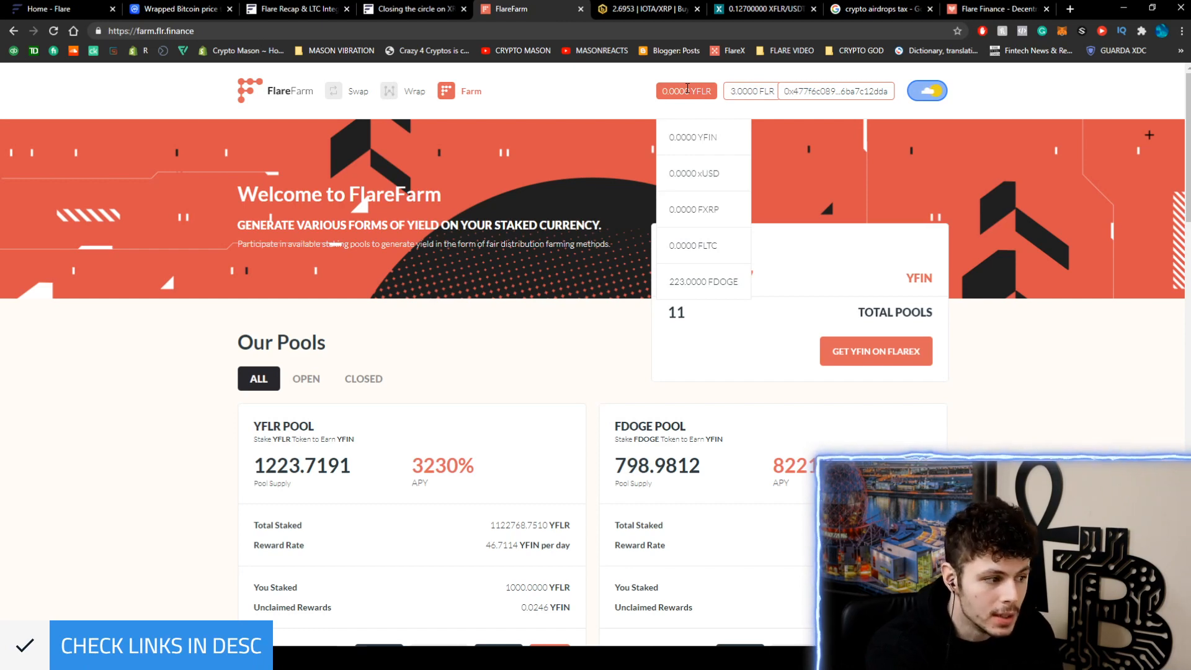
{"action": "scroll", "scroll_direction": "down", "scroll_amount": 3}
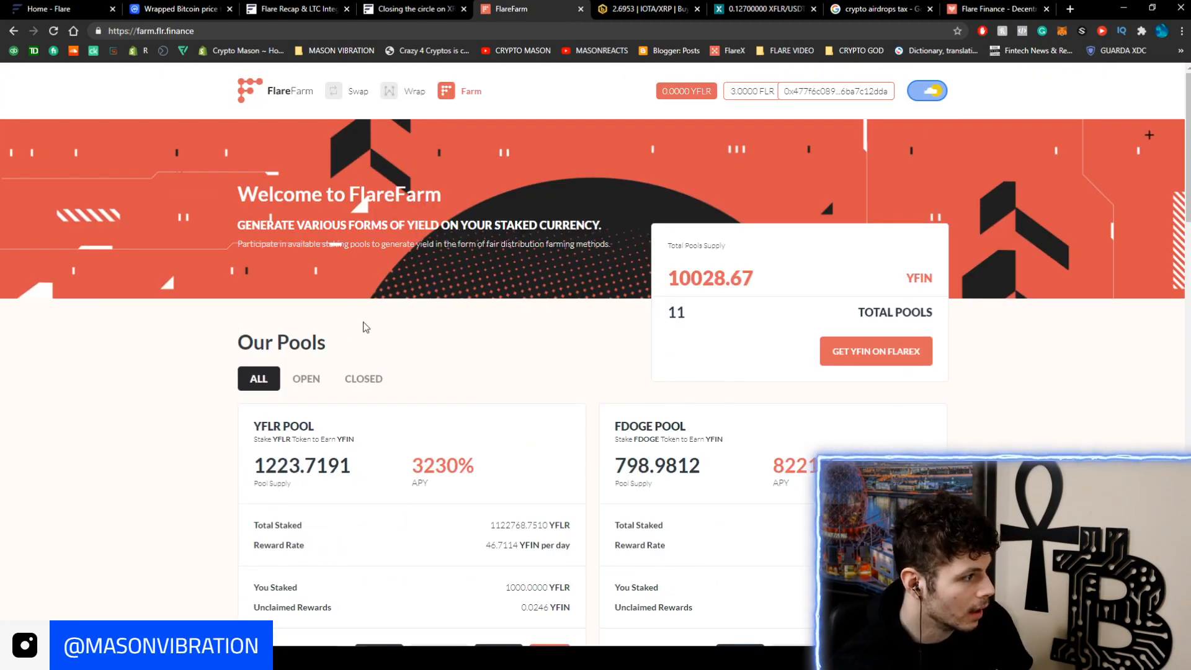
{"action": "scroll", "scroll_direction": "down", "scroll_amount": 3}
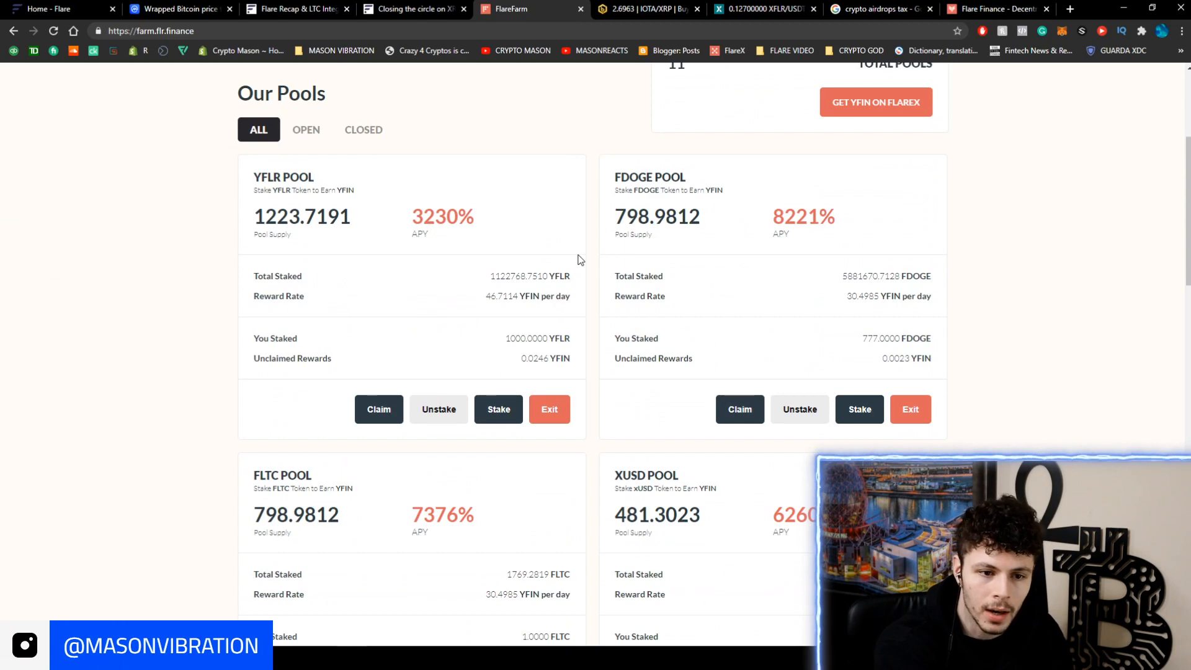
{"action": "scroll", "scroll_direction": "down", "scroll_amount": 3}
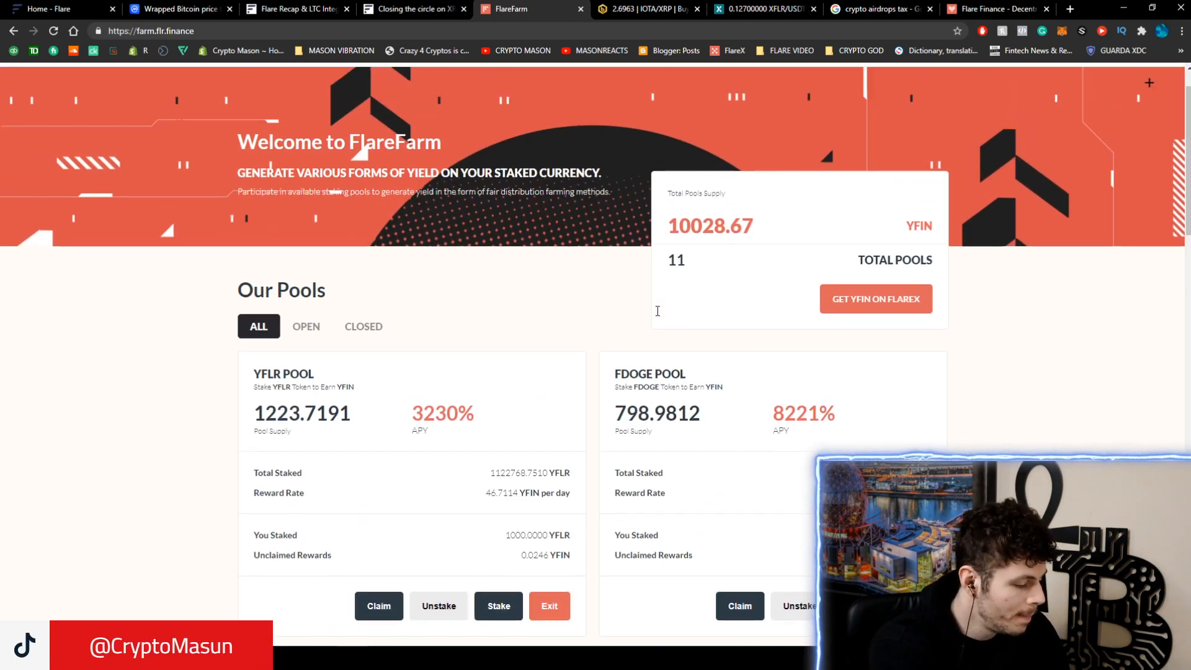
{"action": "scroll", "scroll_direction": "down", "scroll_amount": 3}
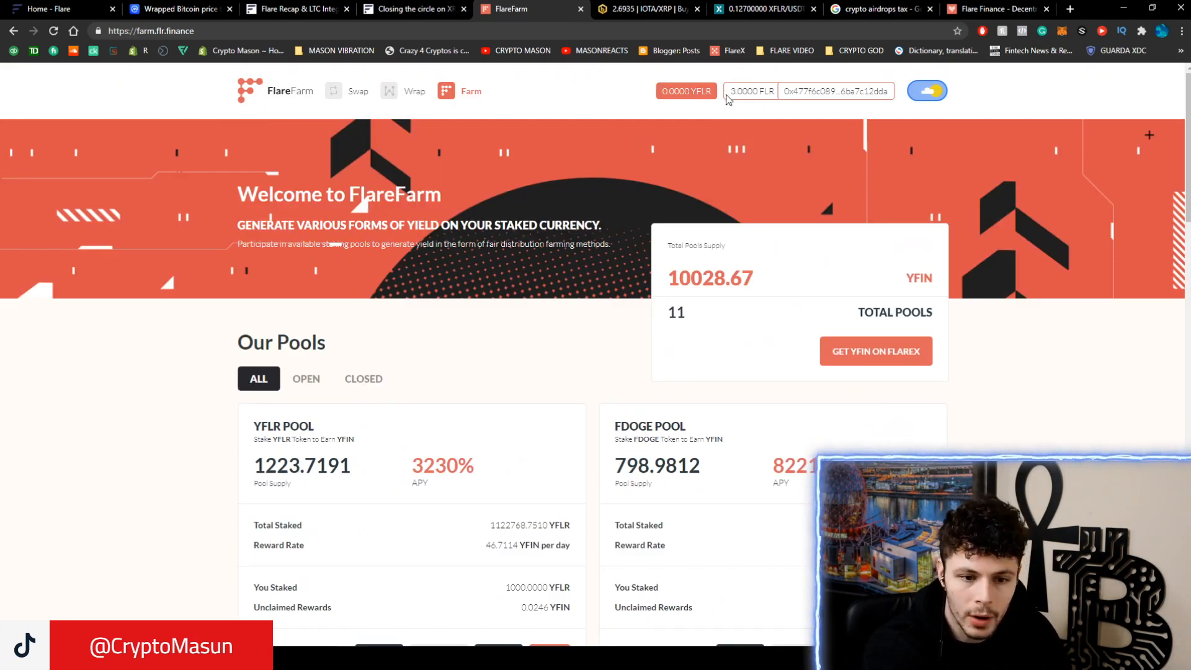
{"action": "scroll", "scroll_direction": "down", "scroll_amount": 3}
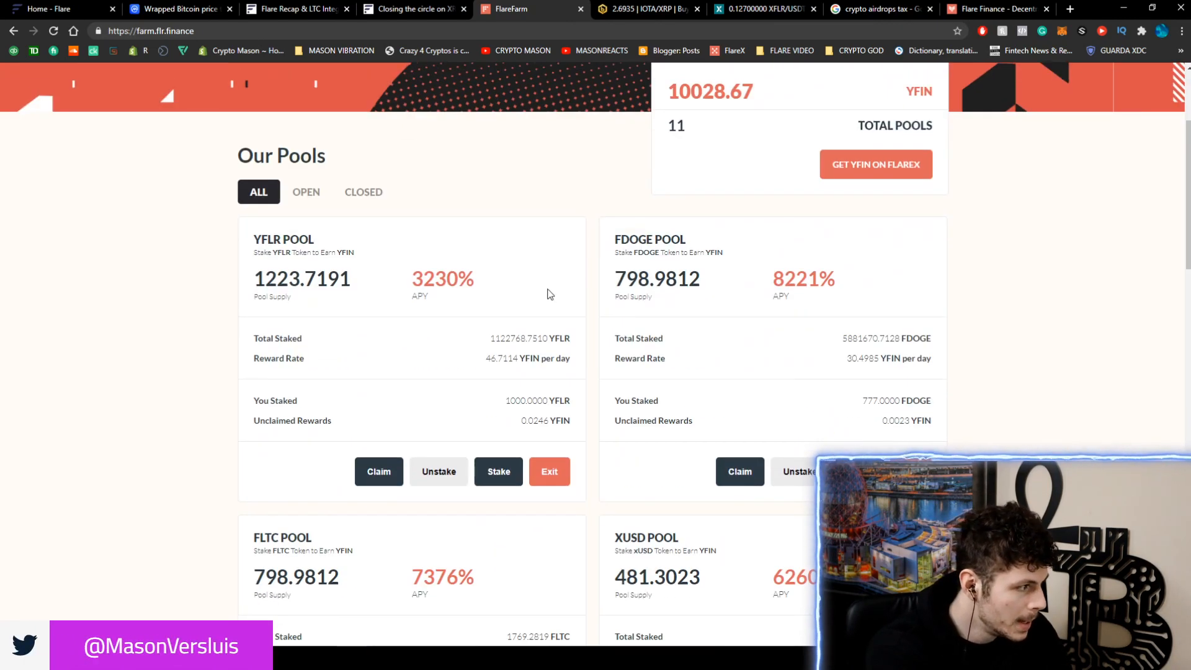
{"action": "scroll", "scroll_direction": "down", "scroll_amount": 3}
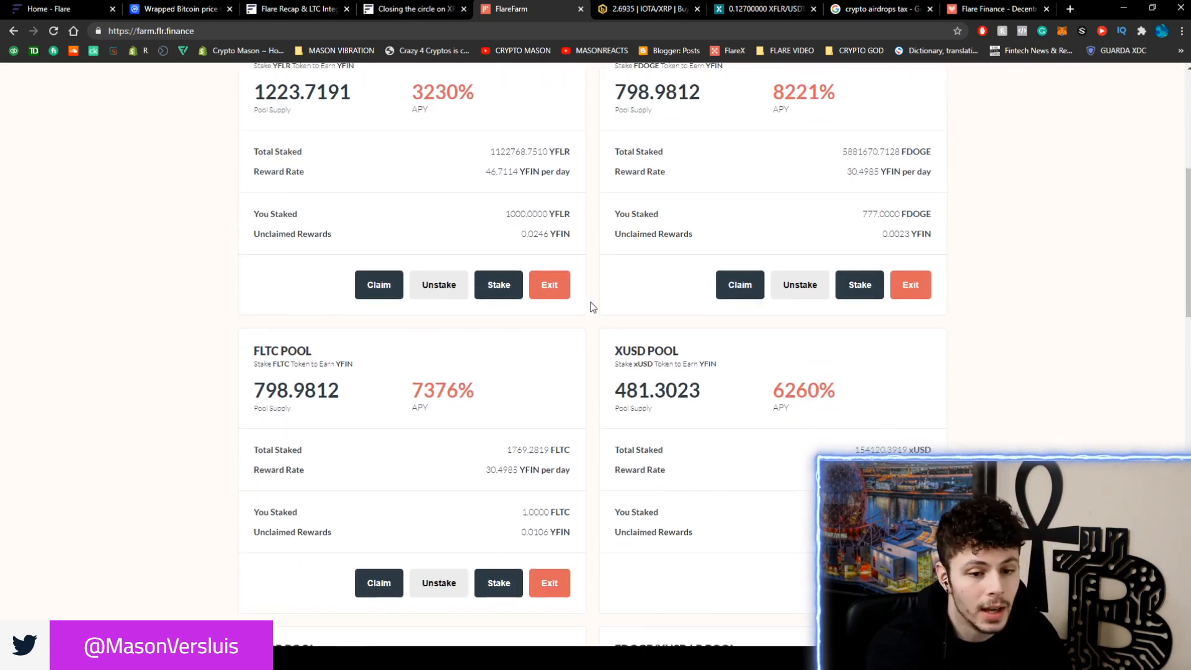
{"action": "scroll", "scroll_direction": "up", "scroll_amount": 3}
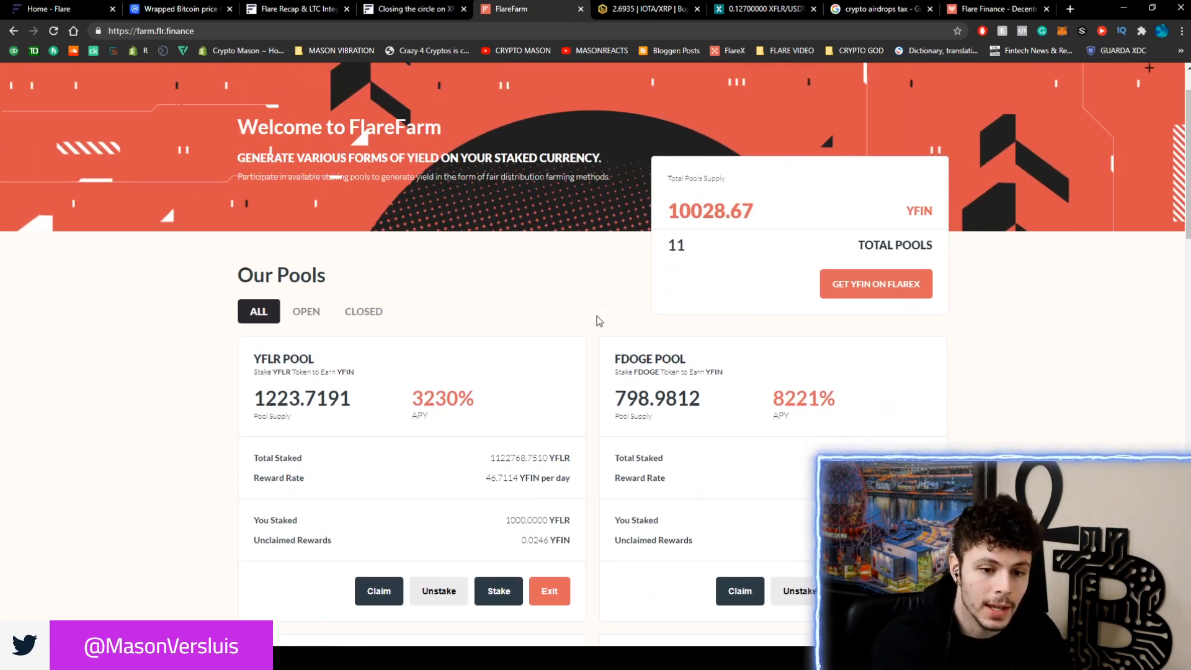
{"action": "scroll", "scroll_direction": "down", "scroll_amount": 3}
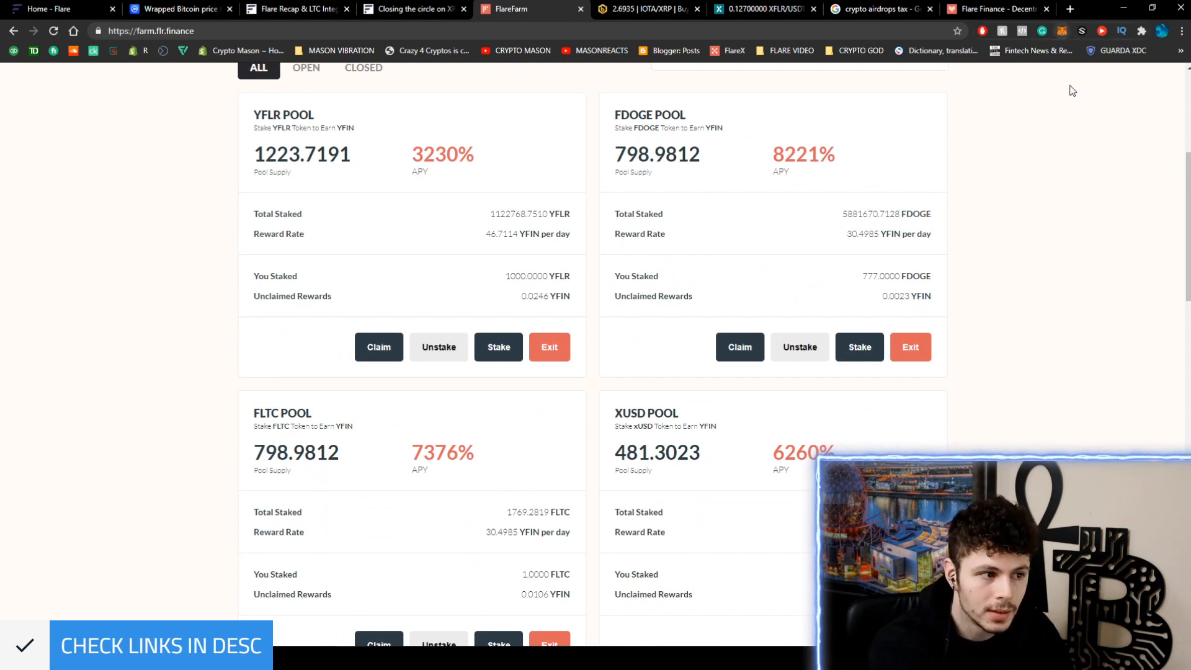
{"action": "mouse_move", "coordinate": [1009, 294]}
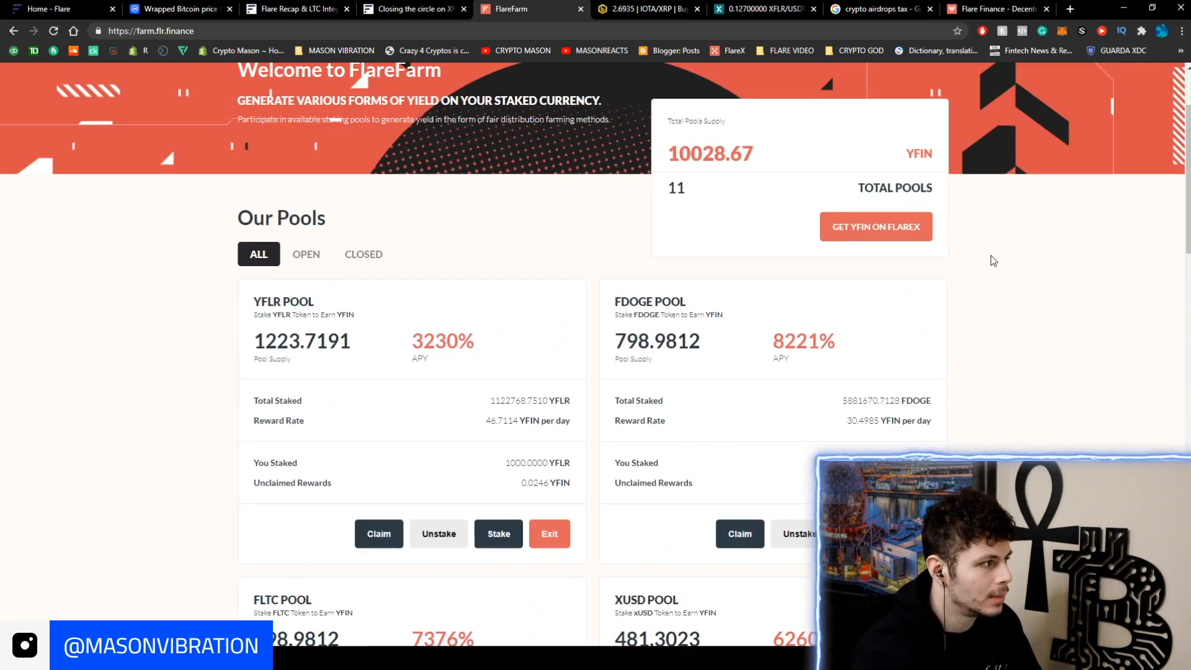
{"action": "scroll", "scroll_direction": "up", "scroll_amount": 3}
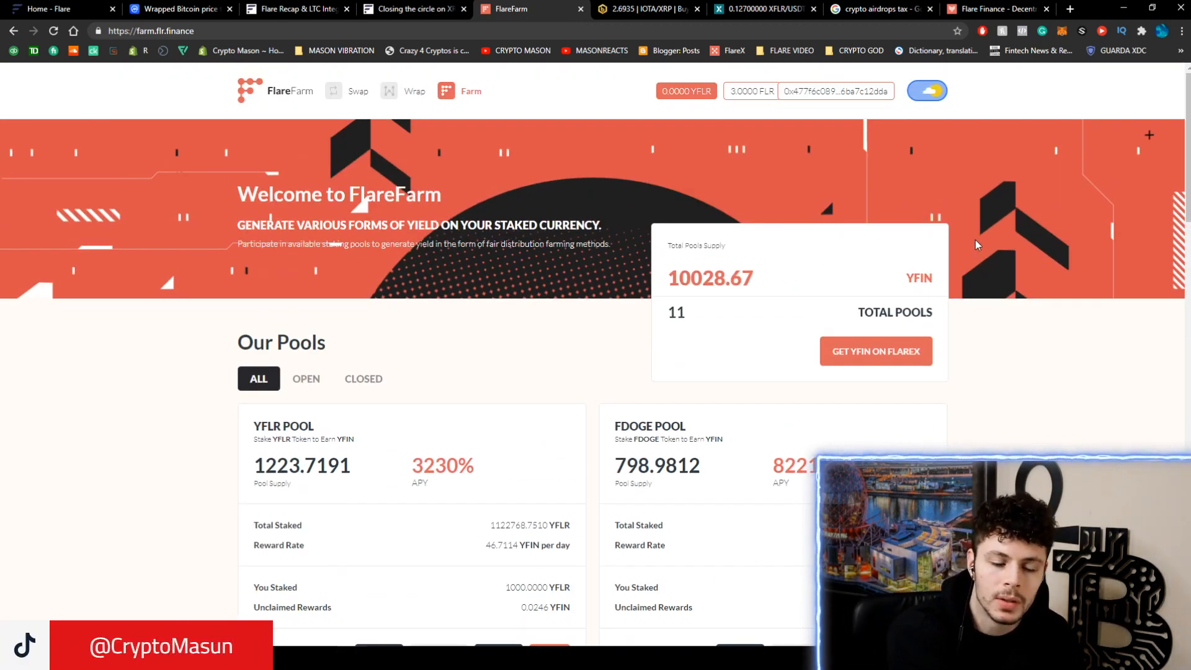
{"action": "mouse_move", "coordinate": [970, 246]}
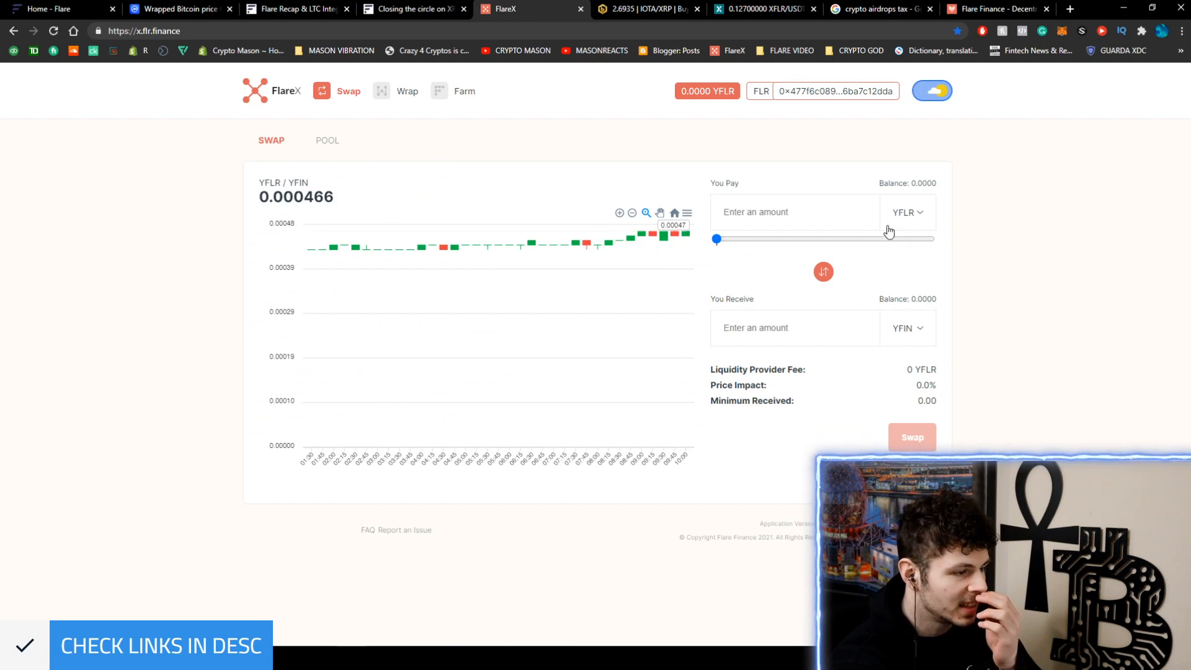
Check FlareX's pay-with token list and the FlareWrap bridge, then head back to FlareFarm
{"action": "left_click", "coordinate": [907, 213]}
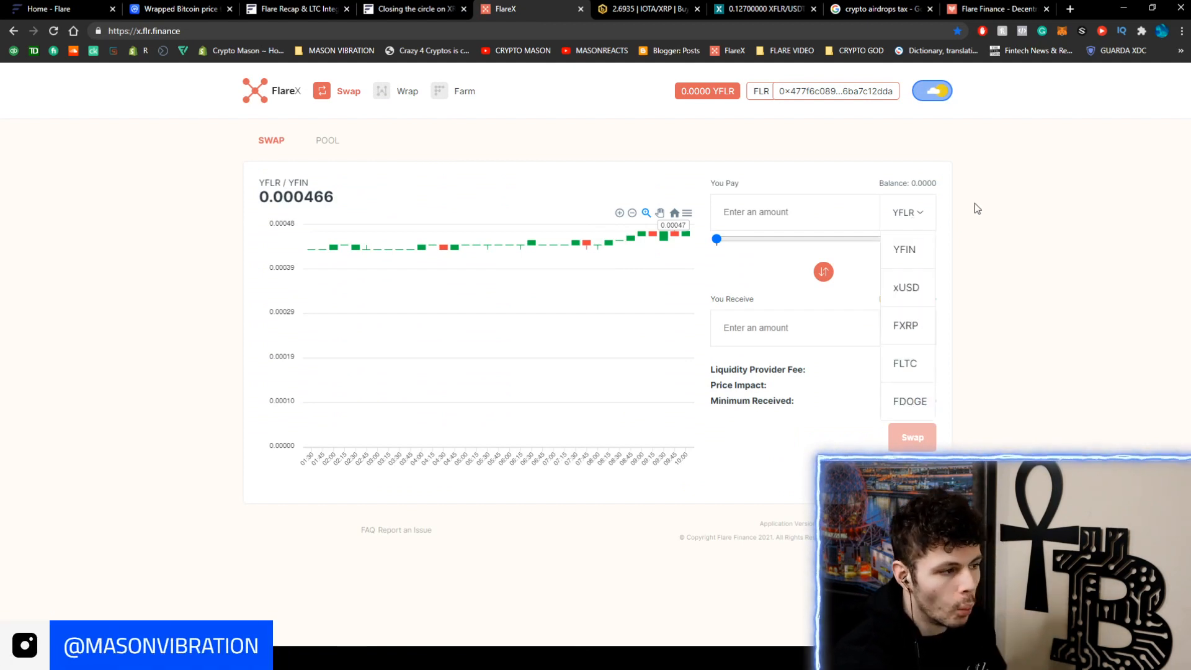
{"action": "mouse_move", "coordinate": [906, 325]}
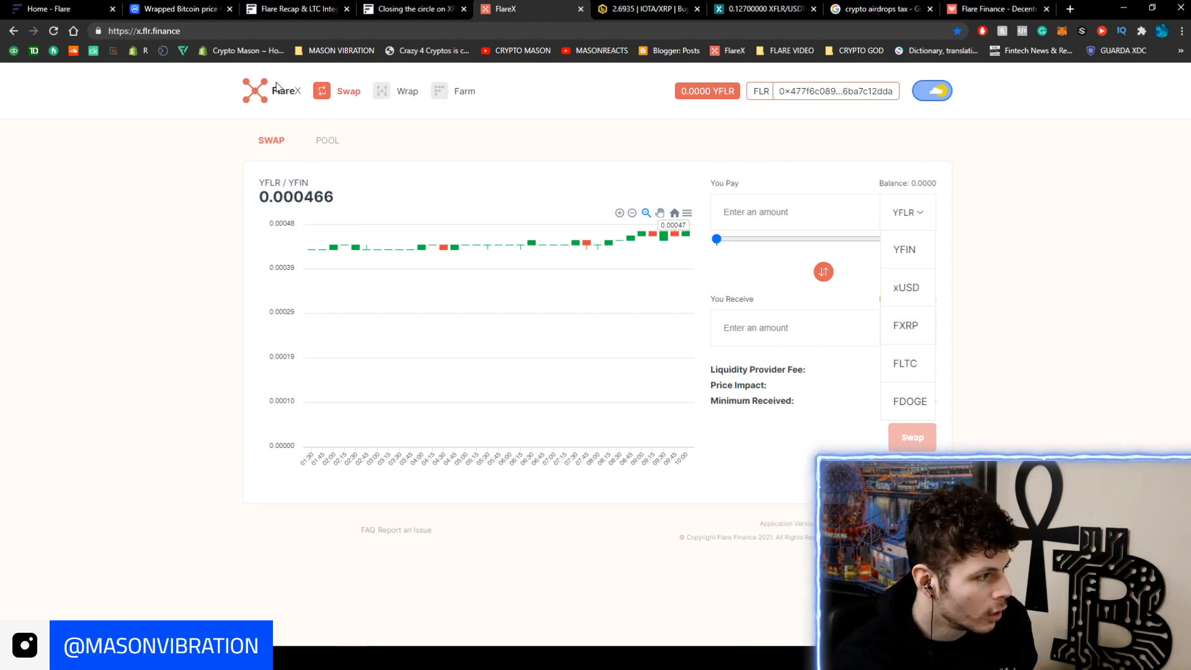
{"action": "left_click", "coordinate": [407, 92]}
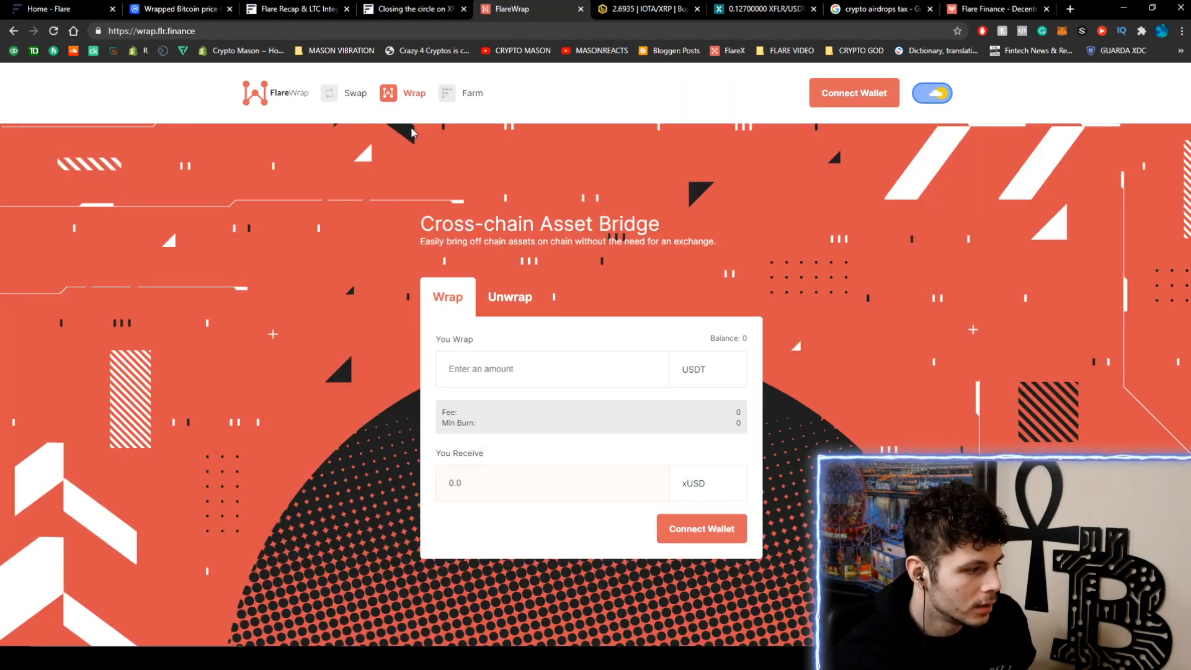
{"action": "left_click", "coordinate": [472, 93]}
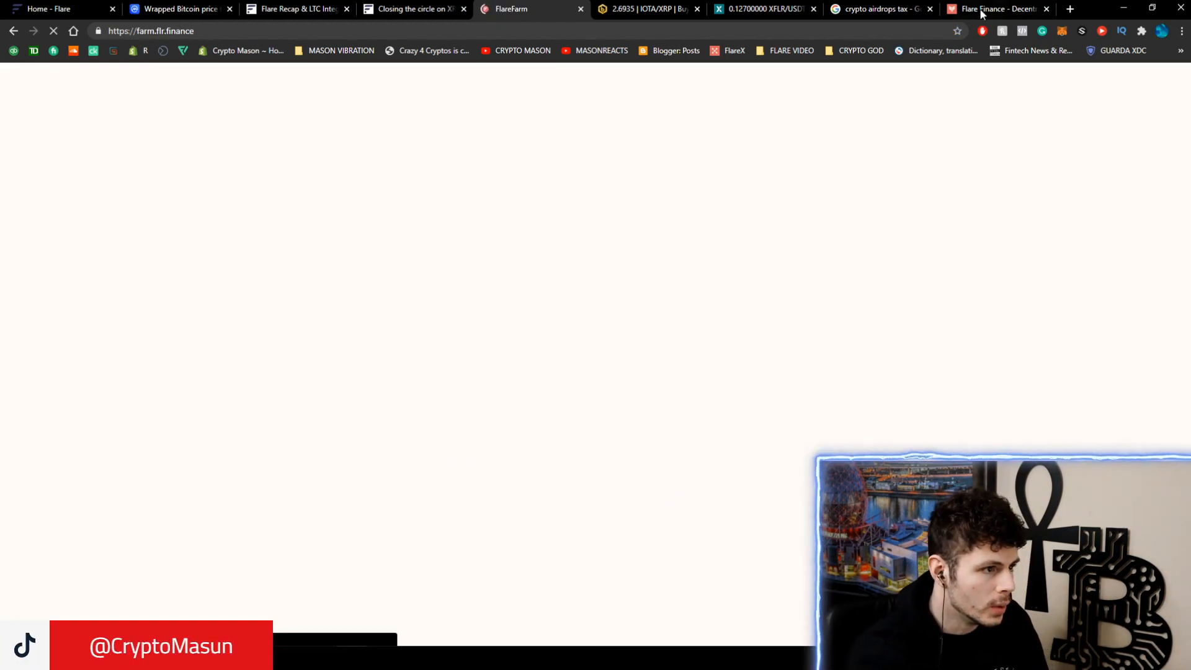